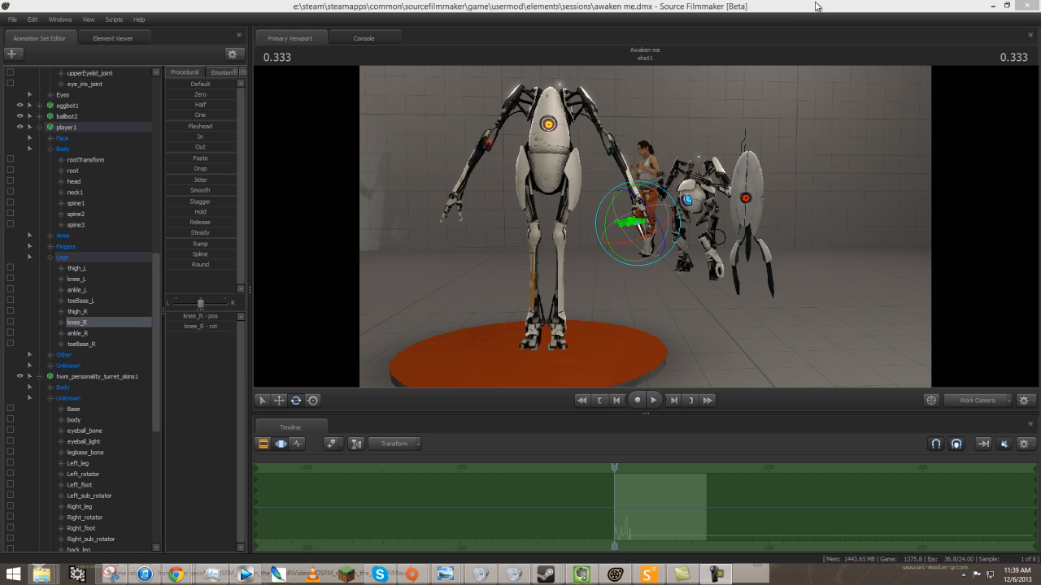
mouse_move(800, 18)
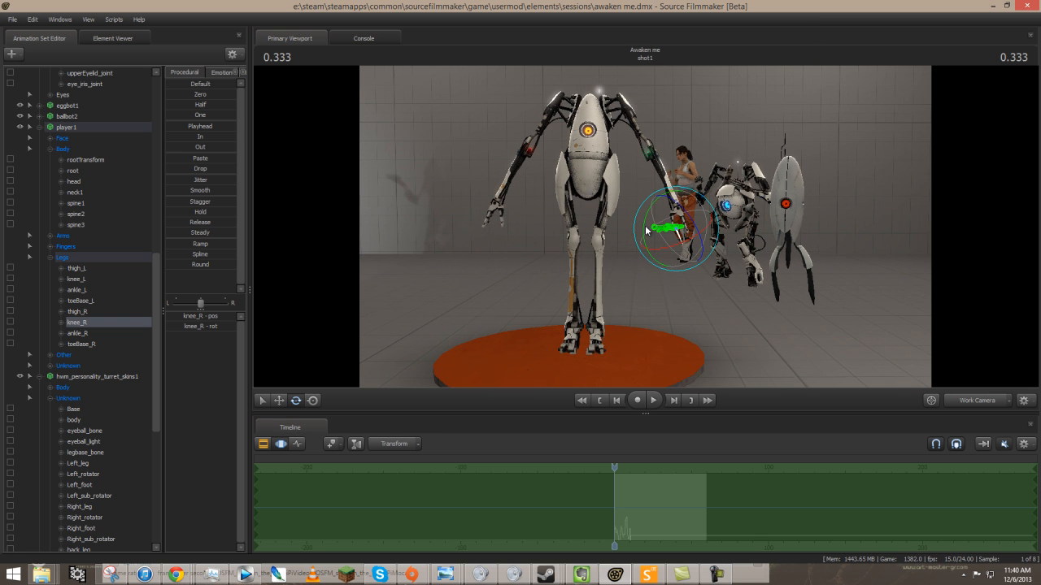
mouse_move(756, 278)
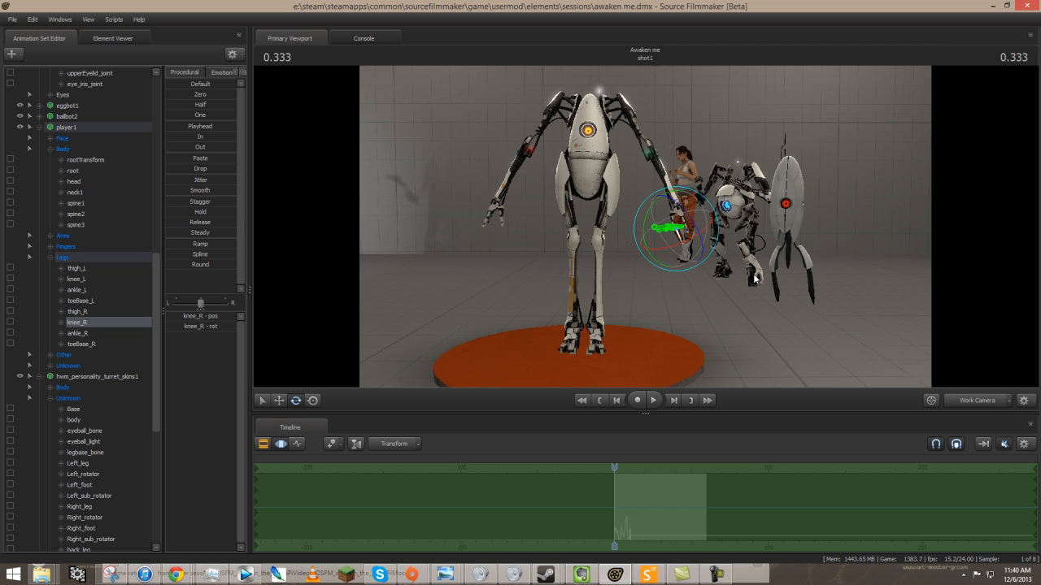
mouse_move(754, 237)
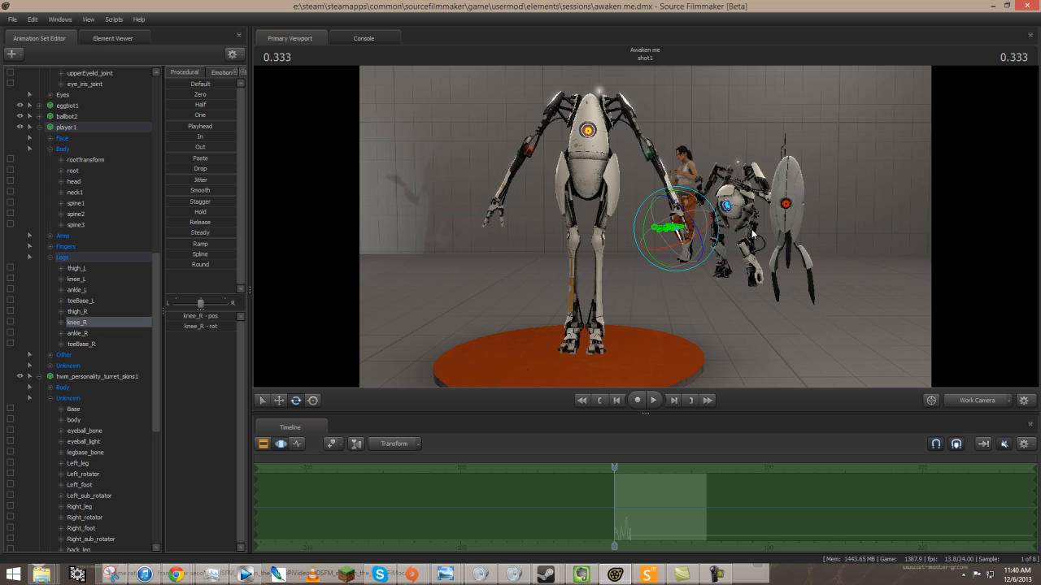
mouse_move(860, 268)
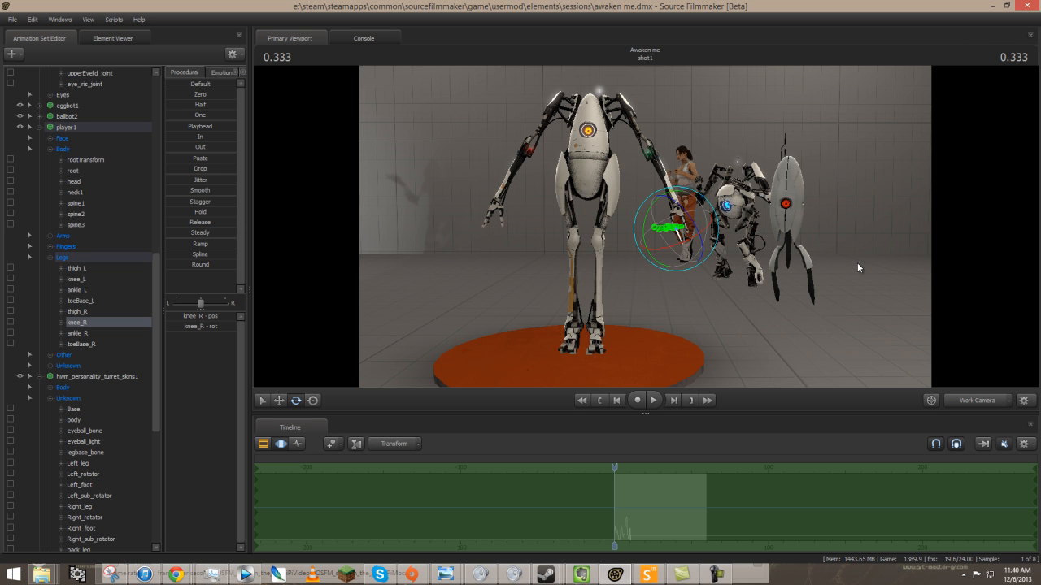
mouse_move(867, 275)
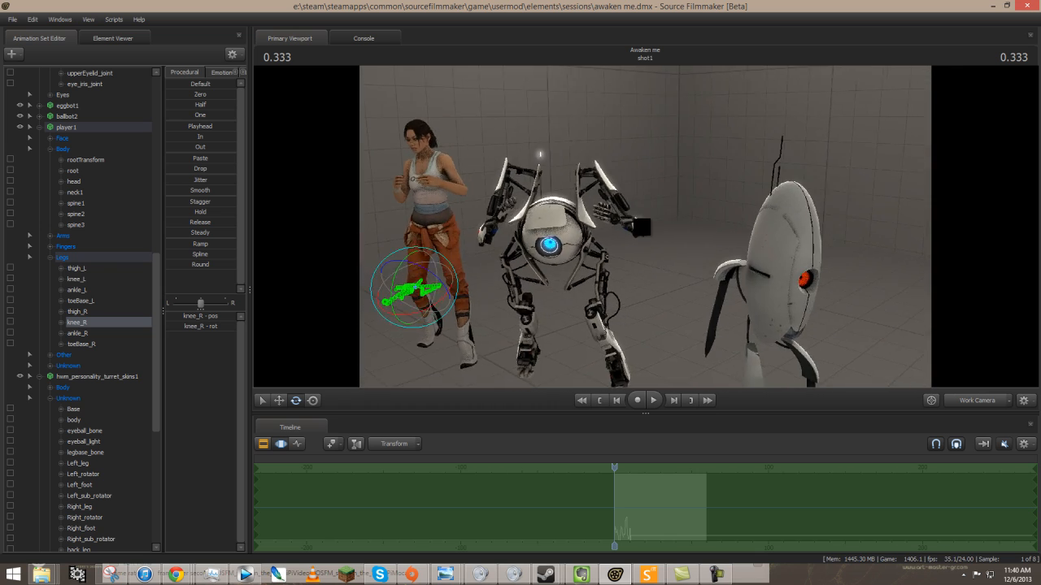
Step: Play the shot and watch the ballbot animate alongside the other robots
left_click(637, 399)
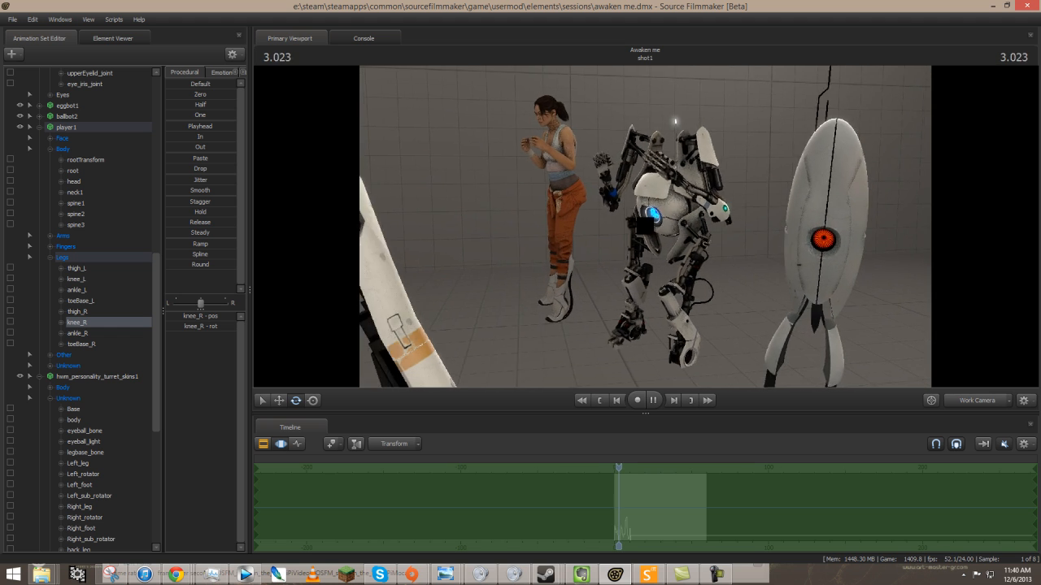
left_click(636, 399)
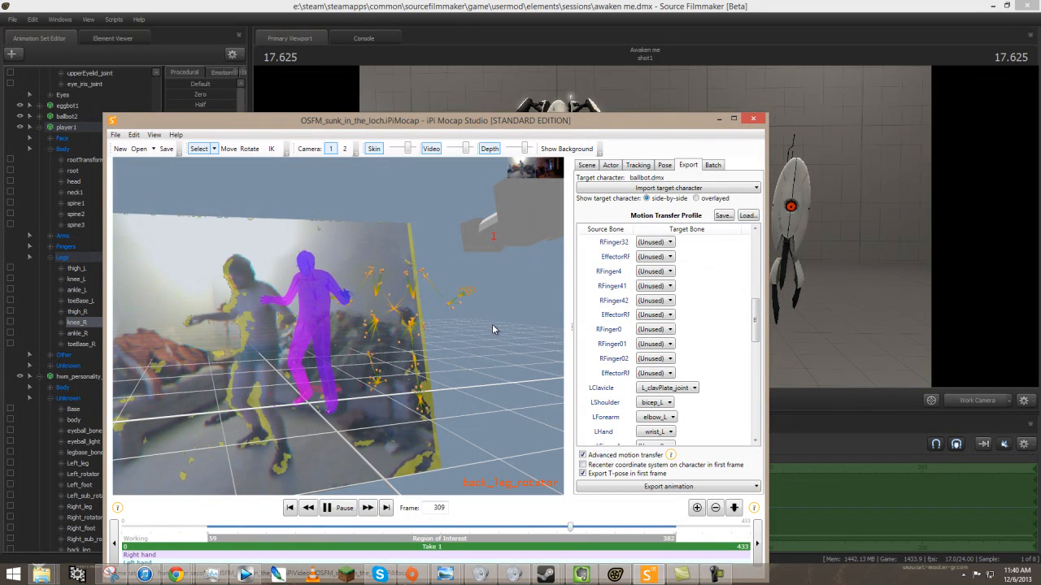
Step: Return to Source Filmmaker and select the eggbot1 animation set
left_click(752, 119)
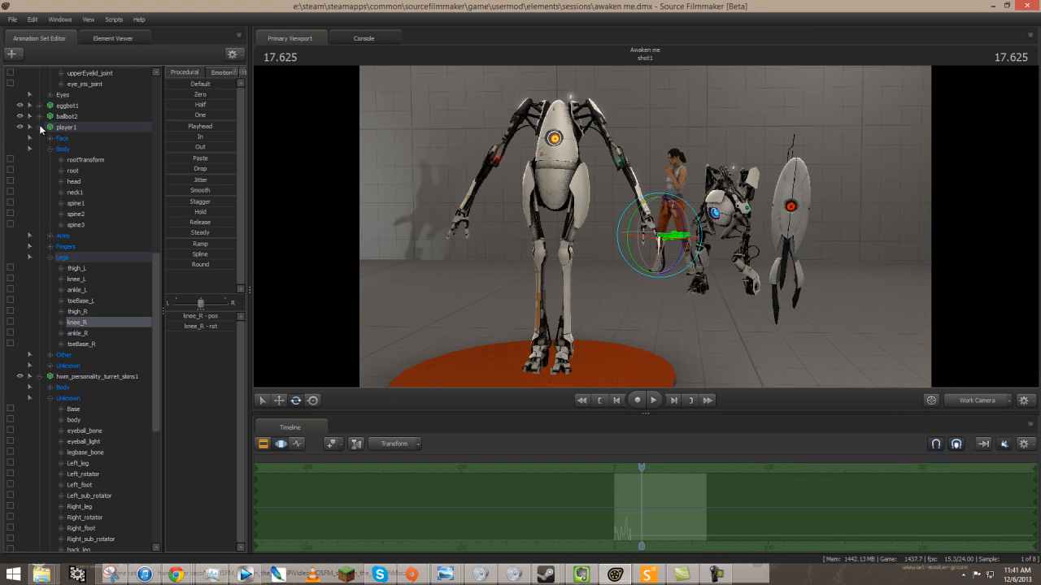
left_click(30, 127)
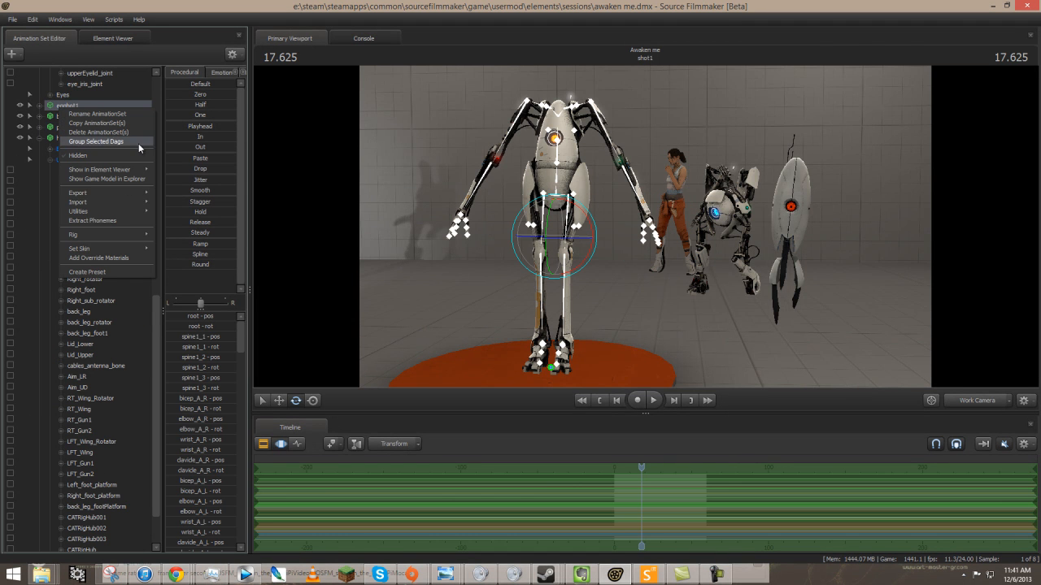
mouse_move(78, 211)
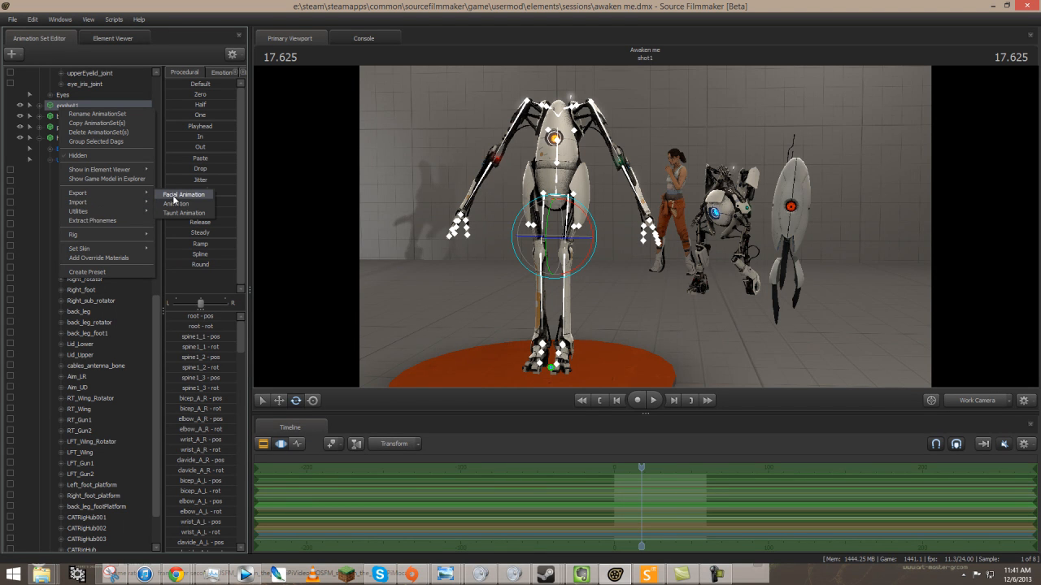
Step: Export eggbot1 as an animation file and move the iPi Mocap Studio window up
left_click(177, 203)
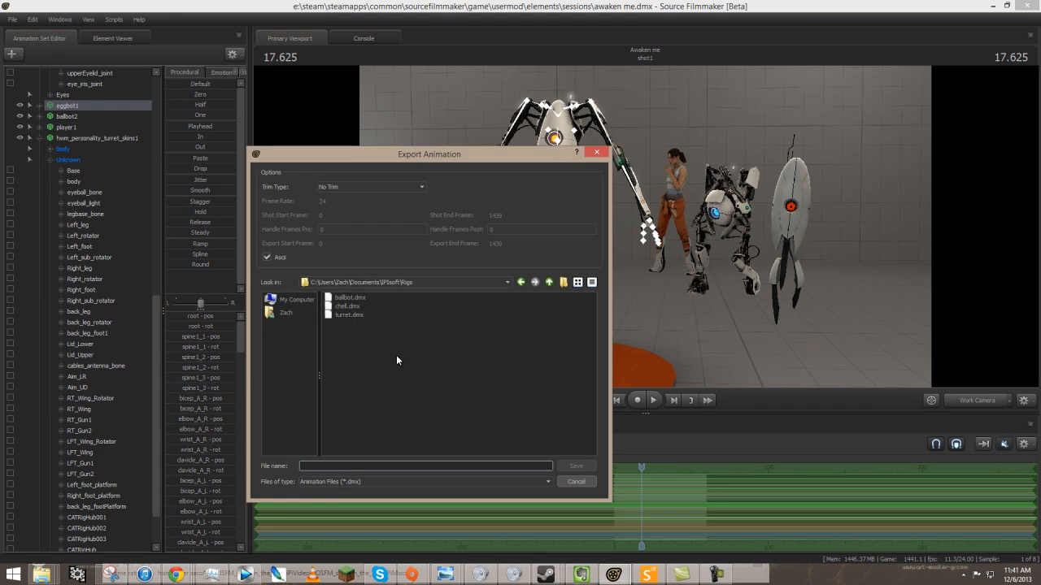
mouse_move(410, 437)
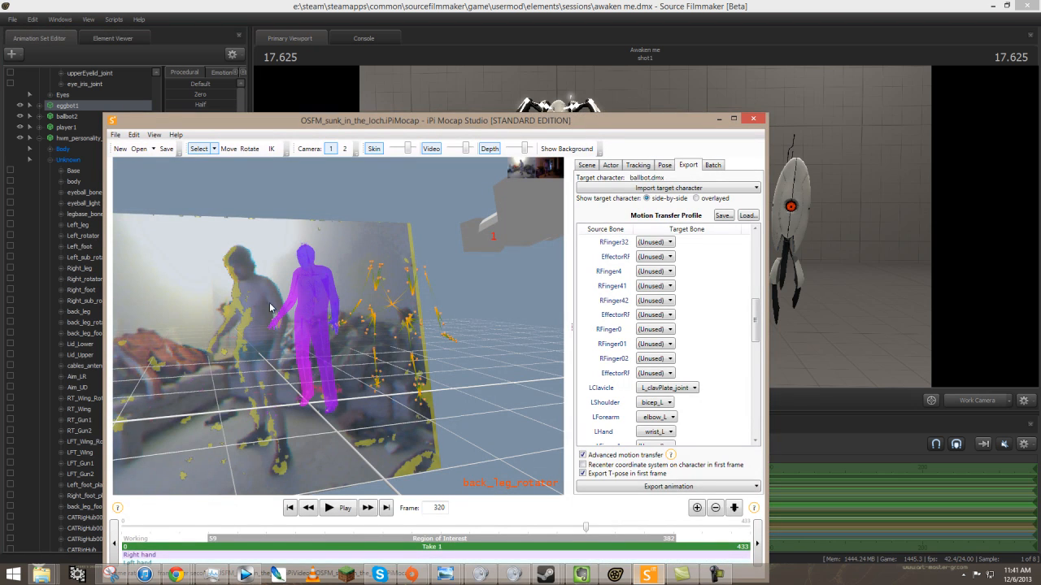
left_click_drag(436, 121, 512, 95)
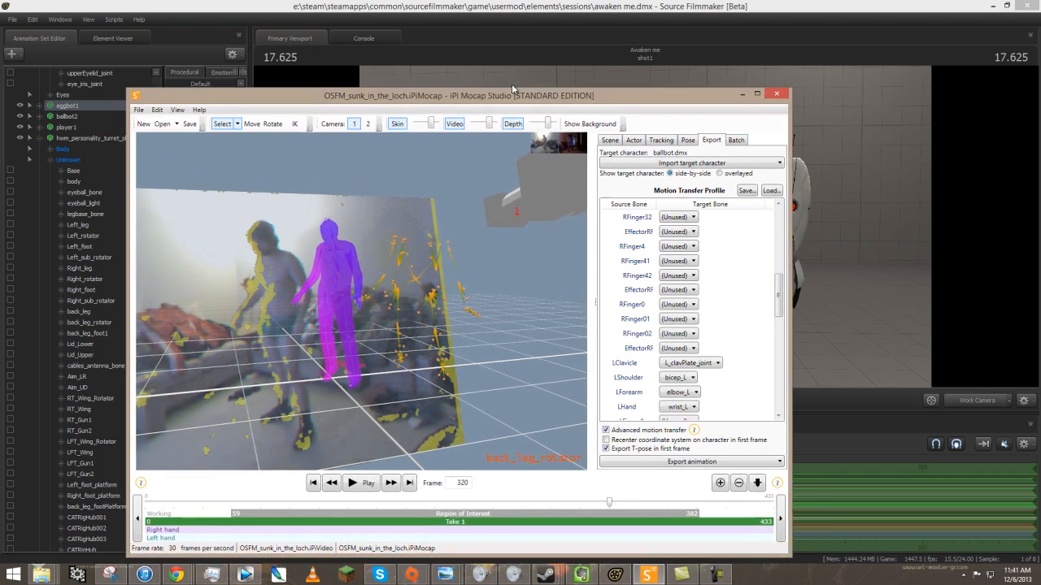
Step: Import eggbot.dmx from the Rigs folder as the target character
left_click(757, 95)
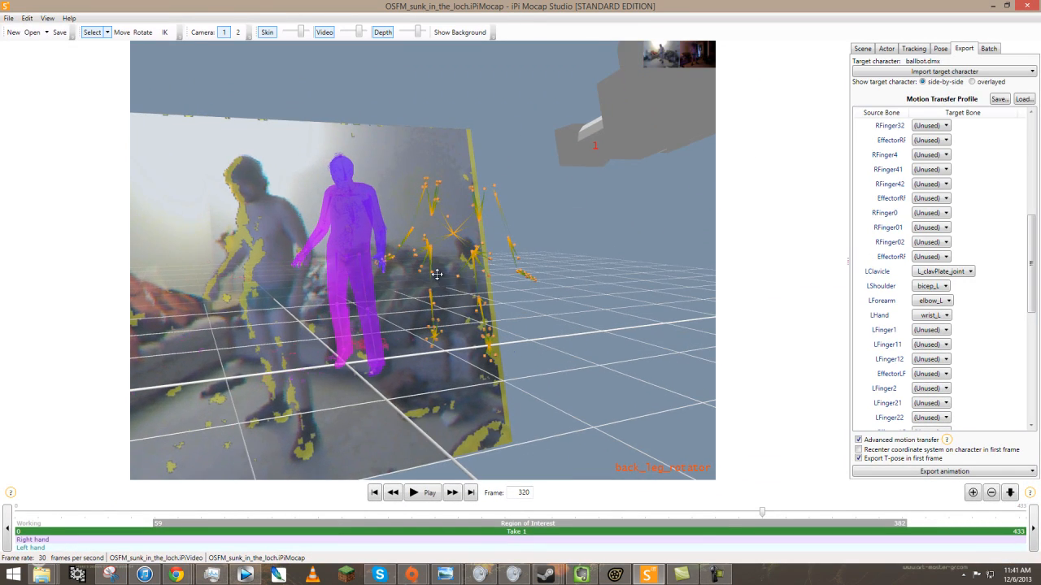
left_click(944, 72)
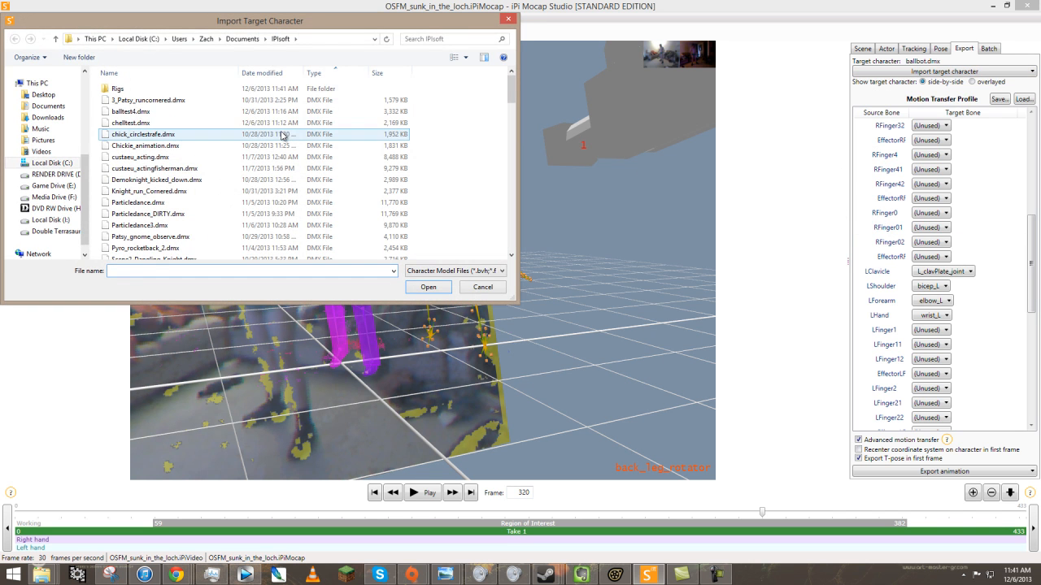
double_click(118, 88)
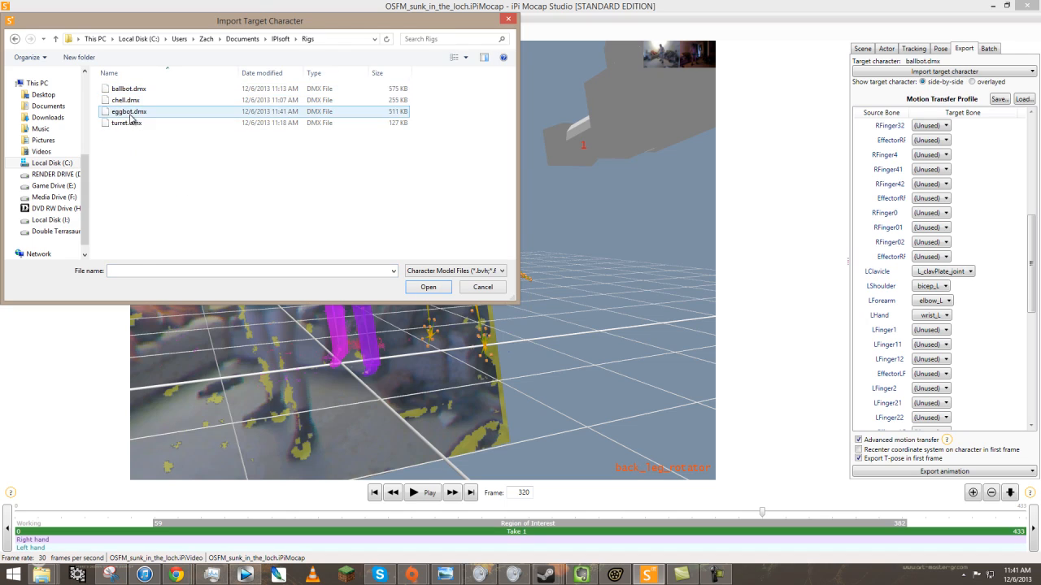
left_click(427, 287)
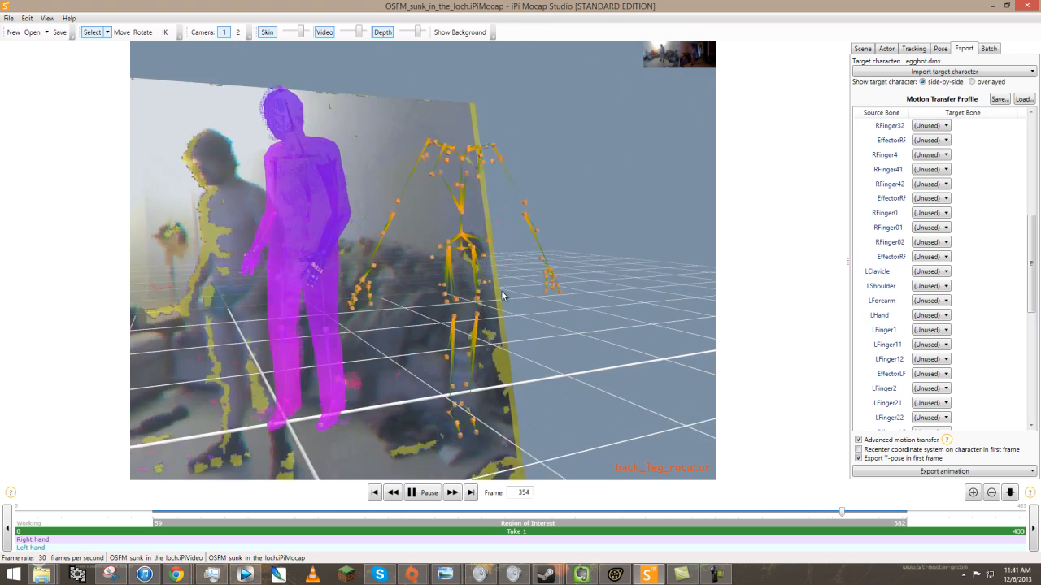
left_click_drag(842, 510, 227, 511)
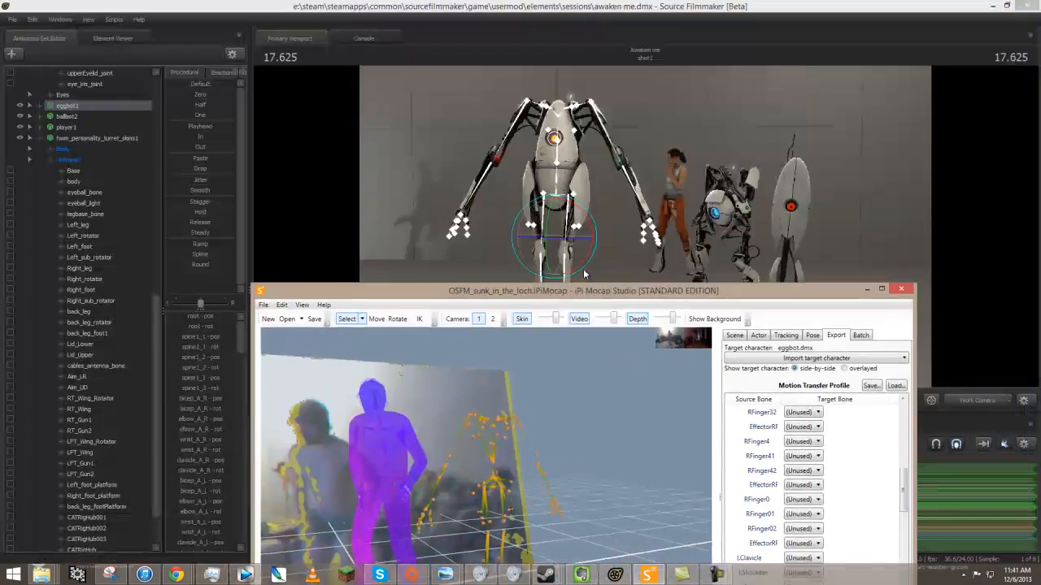
Step: Expand eggbot1's bone groups in the Animation Set Editor and select the root bone
left_click(901, 289)
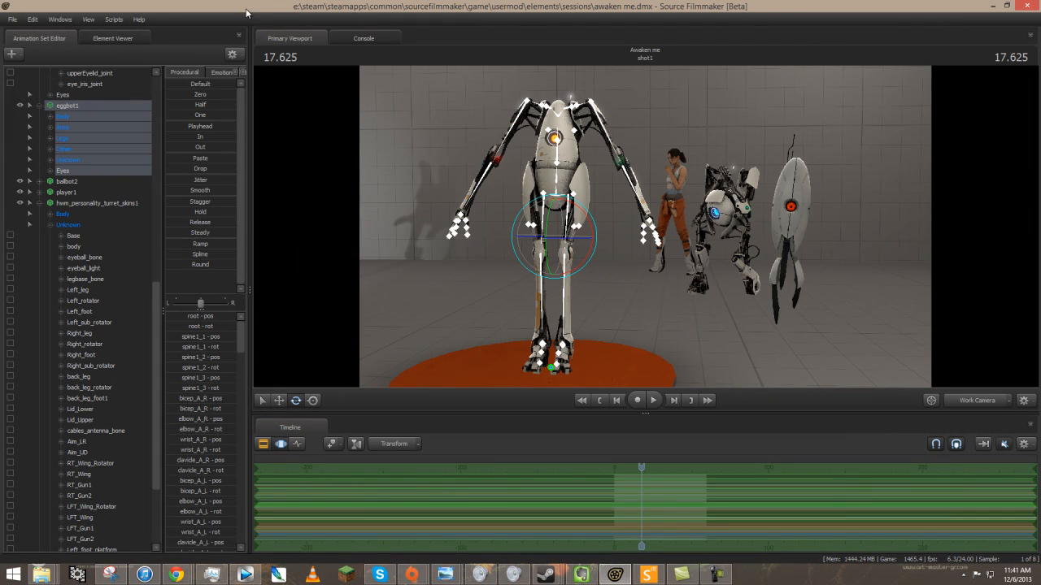
left_click(30, 116)
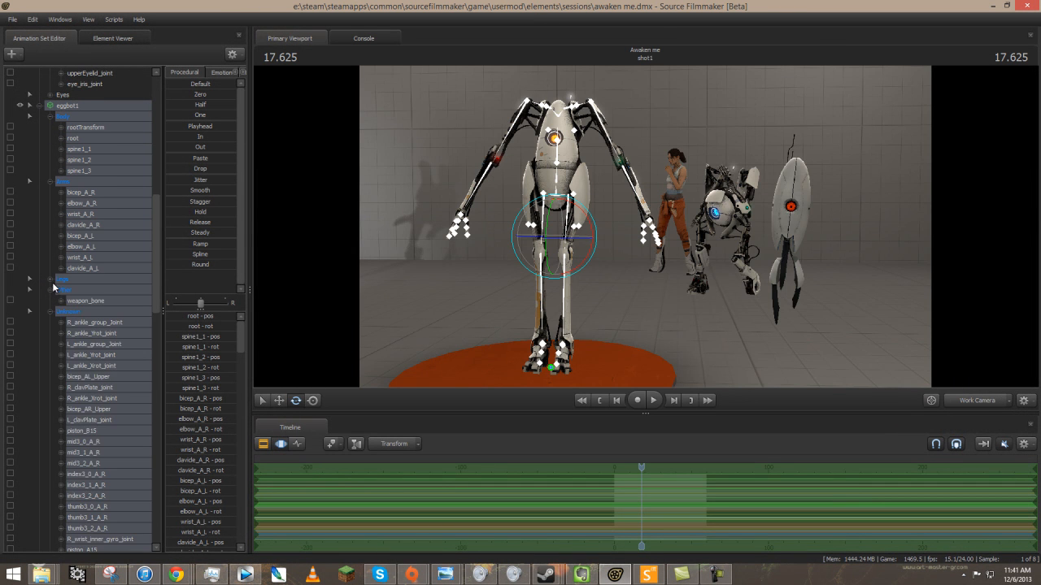
left_click(73, 138)
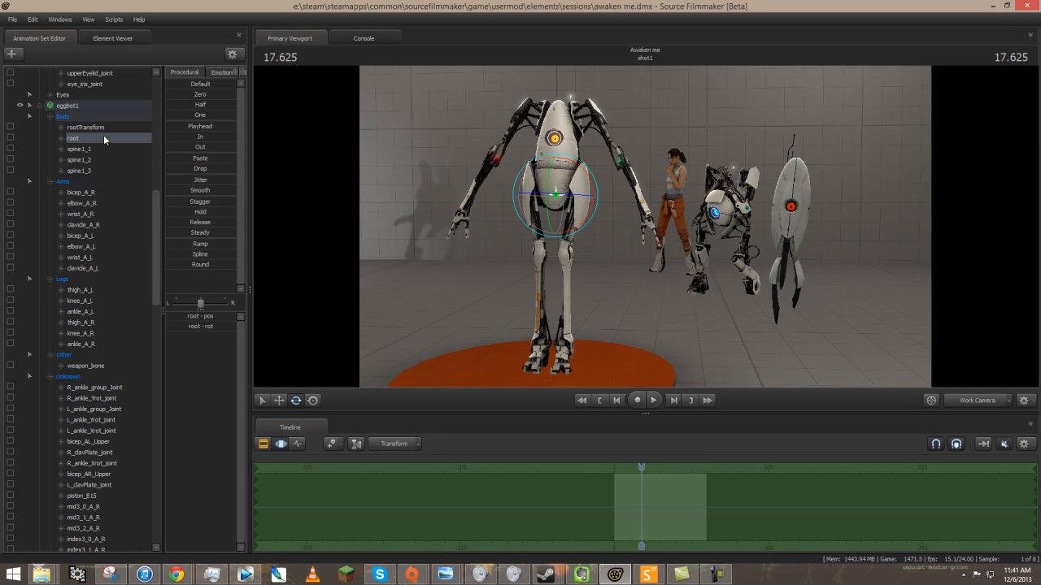
Step: Pick the Eggbot rig from the target character list on the Export tab
left_click(647, 575)
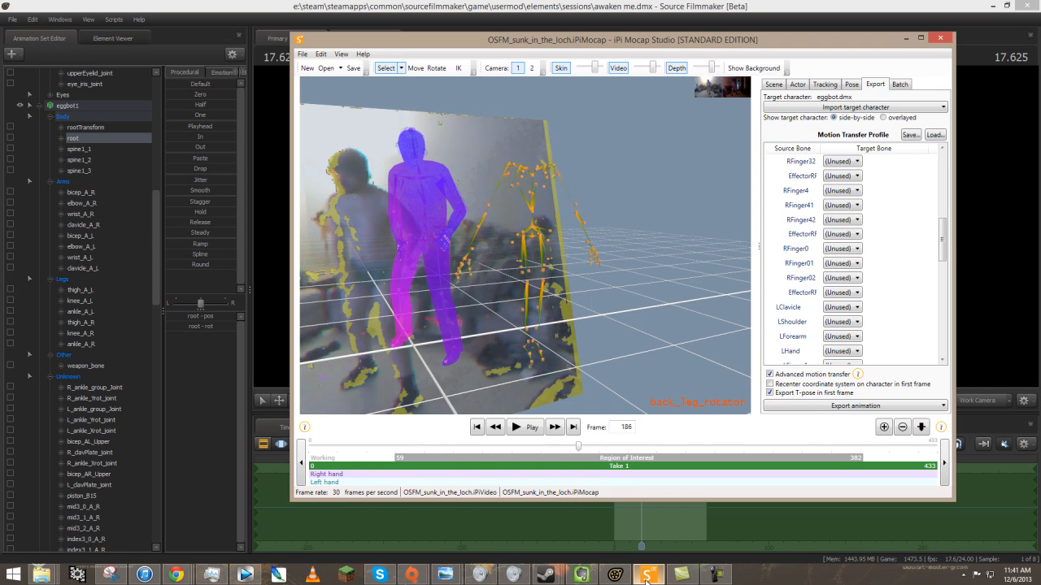
scroll("up", 3)
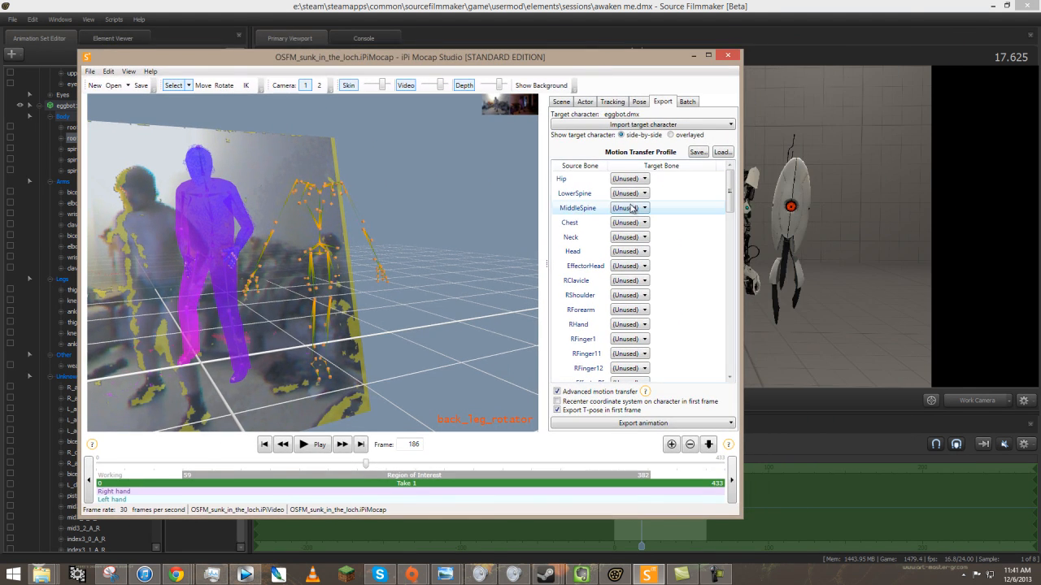
scroll("down", 3)
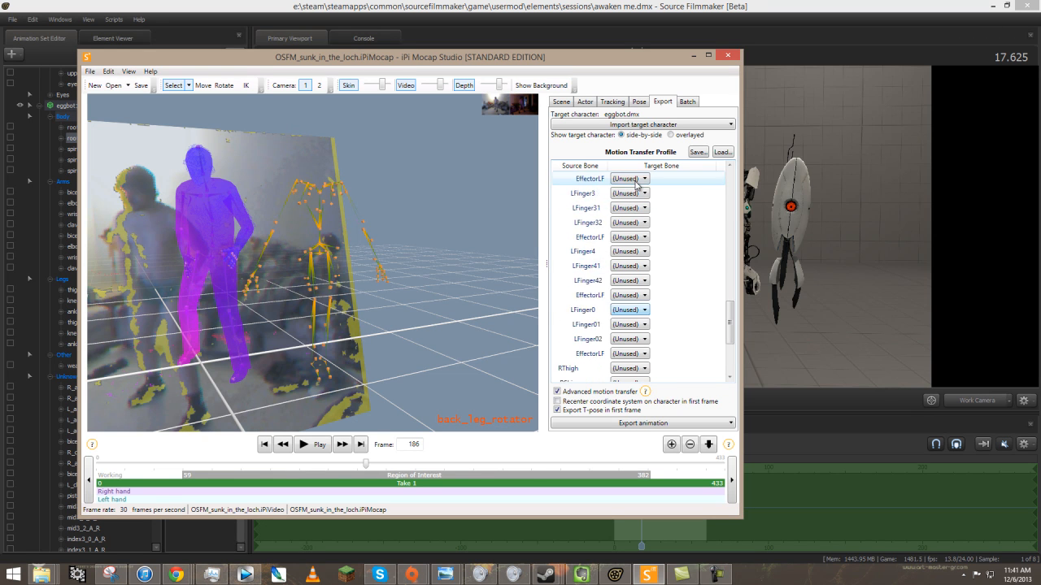
left_click(642, 124)
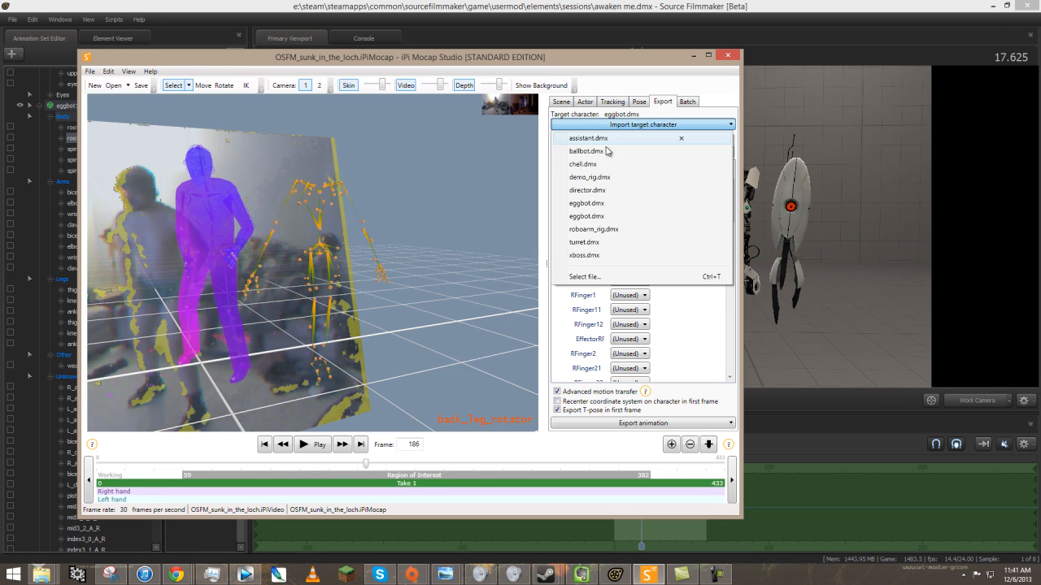
left_click(589, 177)
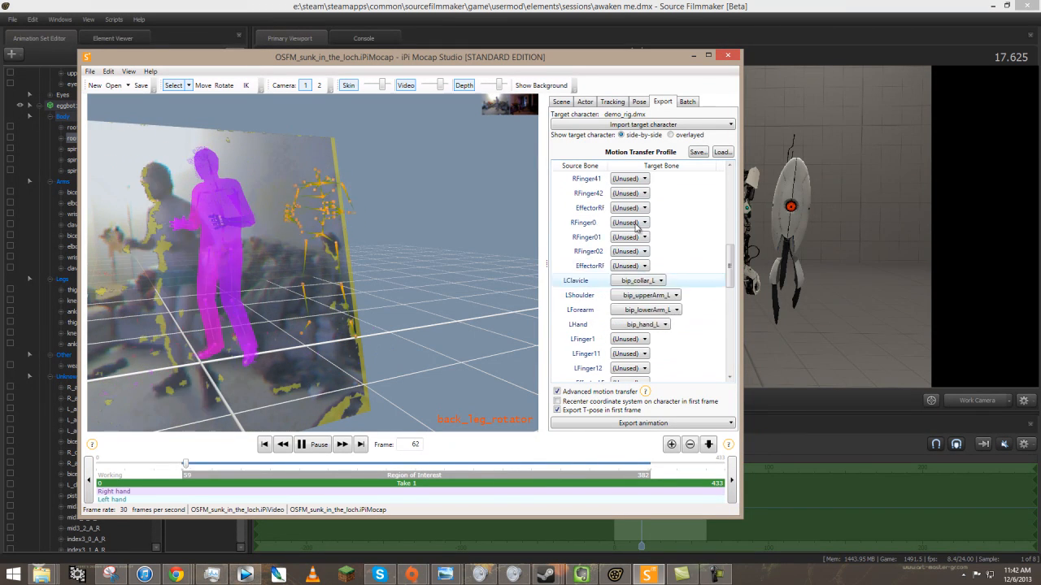
left_click(642, 125)
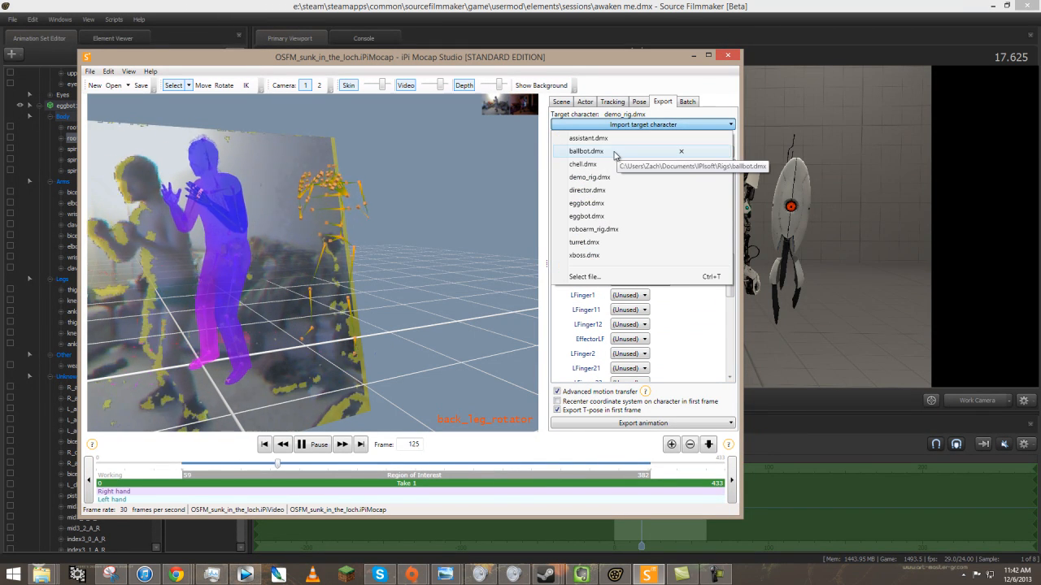
left_click(586, 202)
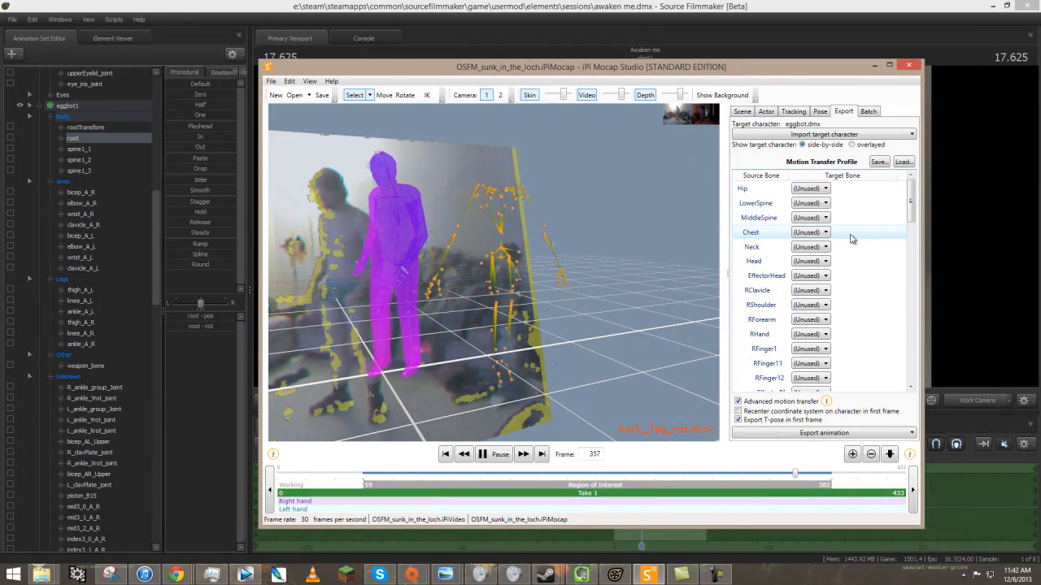
Step: Set the Hip source bone's target bone to root
left_click_drag(795, 473, 410, 473)
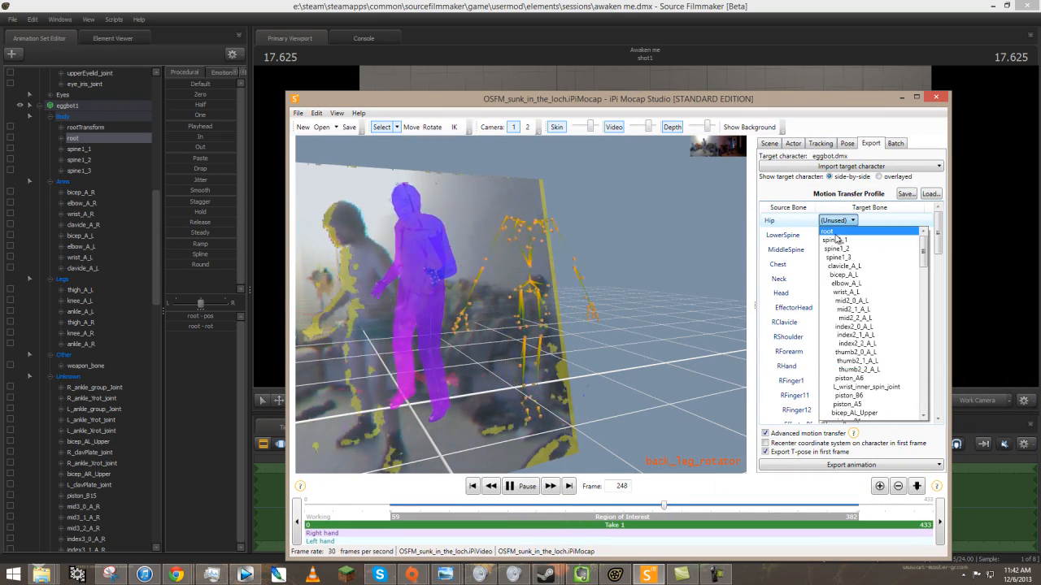
left_click(827, 231)
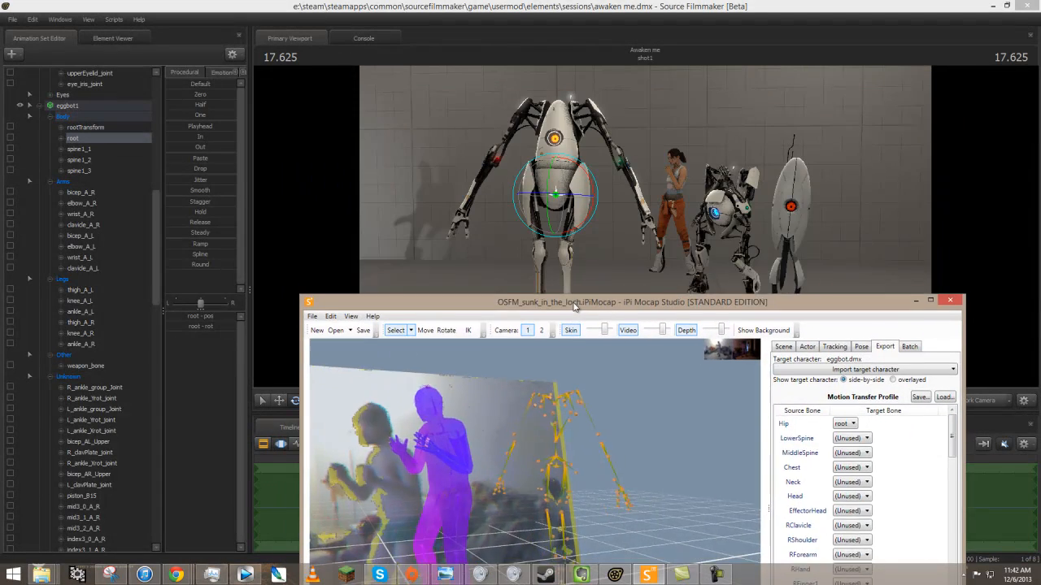
Step: Move the iPi window aside and select the bone on the Eggbot's shoulder plate
left_click_drag(632, 302, 632, 255)
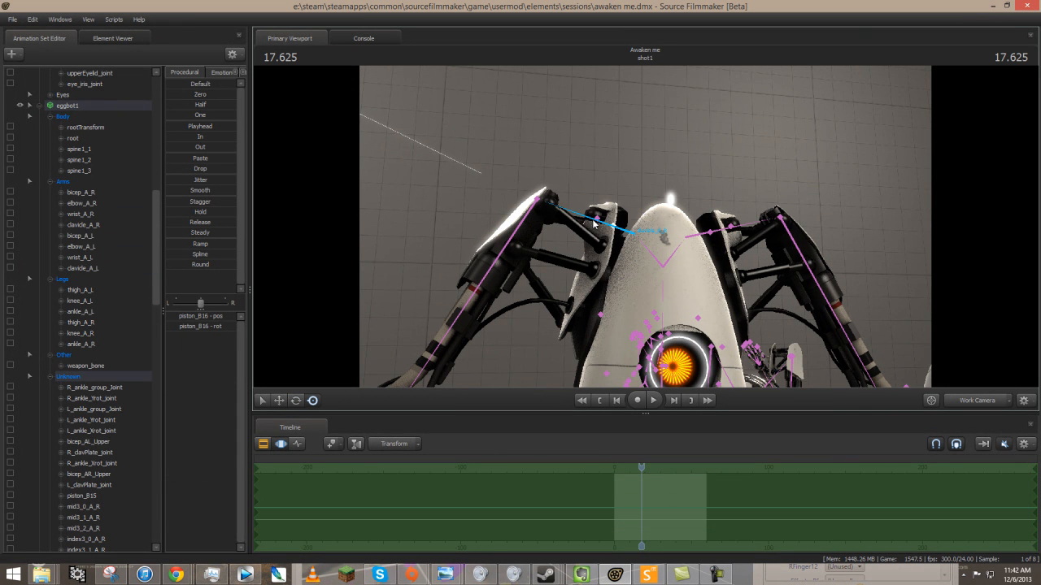
left_click(89, 452)
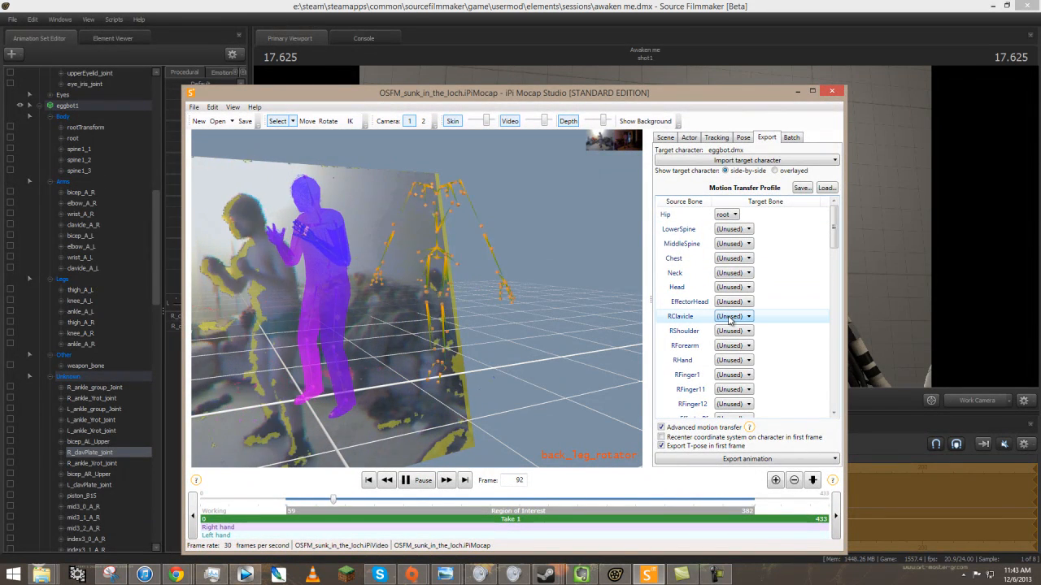
Step: Map RClavicle to R_clavPlate_joint and RShoulder to bicep_A_R
left_click(732, 317)
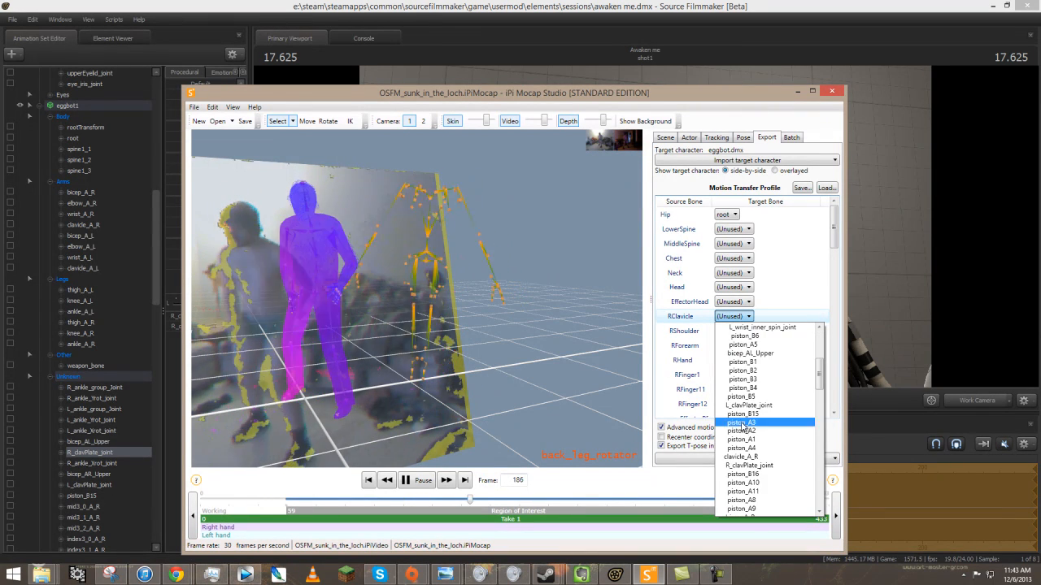
left_click(748, 456)
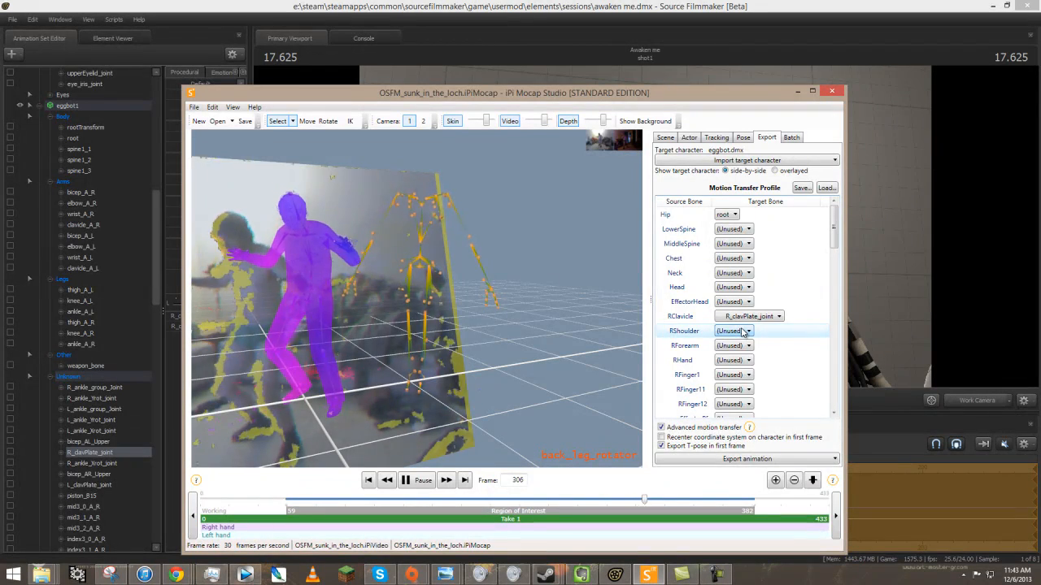
left_click(747, 330)
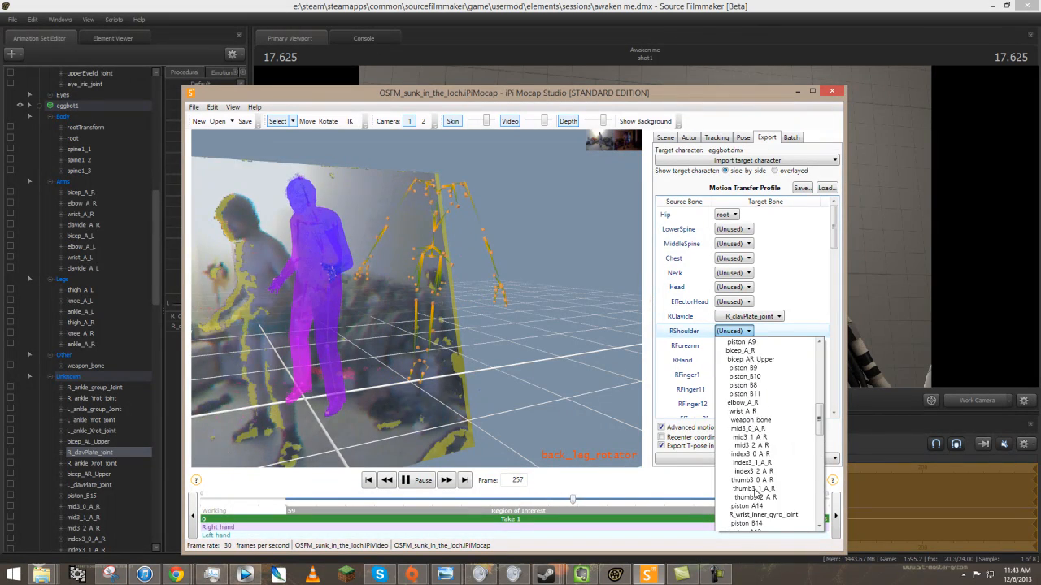
left_click(743, 350)
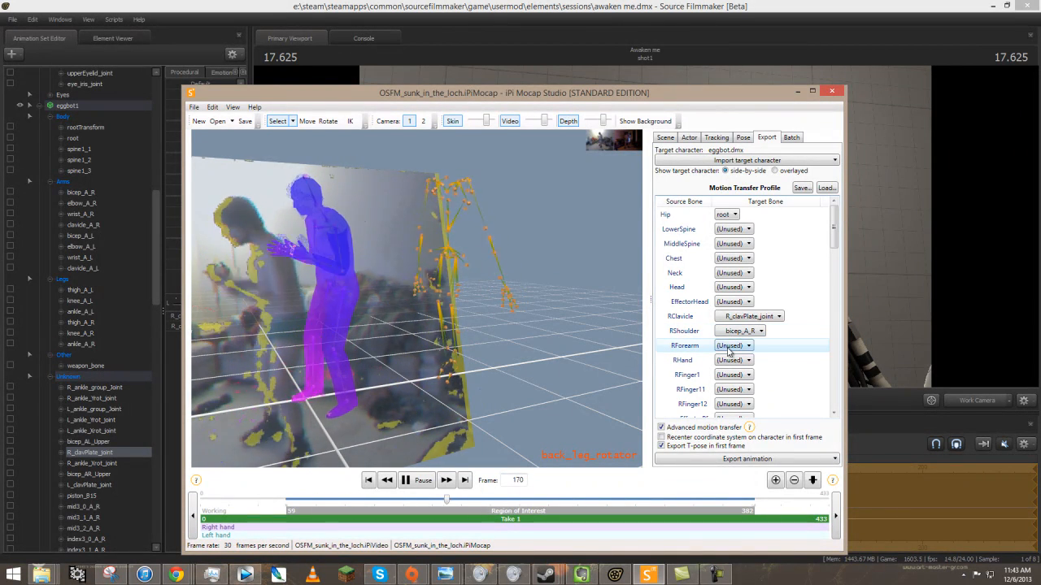
Step: Map RForearm to elbow_A_R and RHand to wrist_A_R
left_click(747, 345)
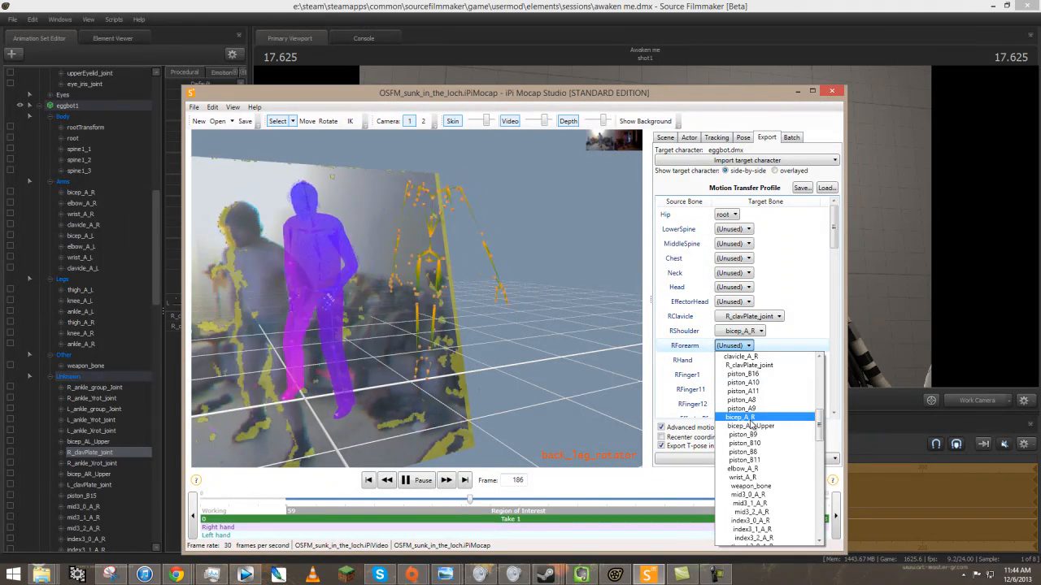
left_click(740, 468)
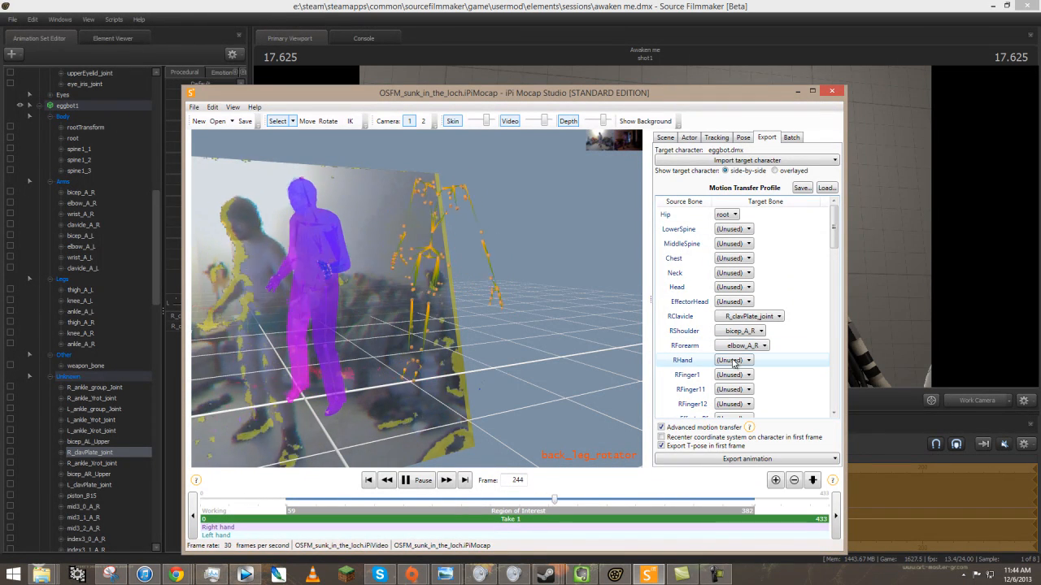
left_click(748, 360)
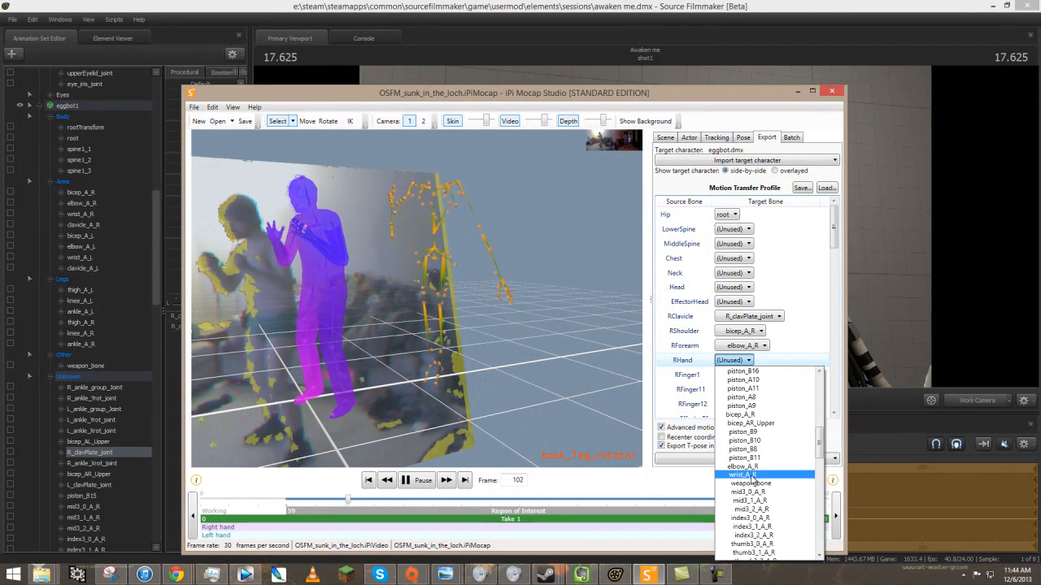
left_click(740, 474)
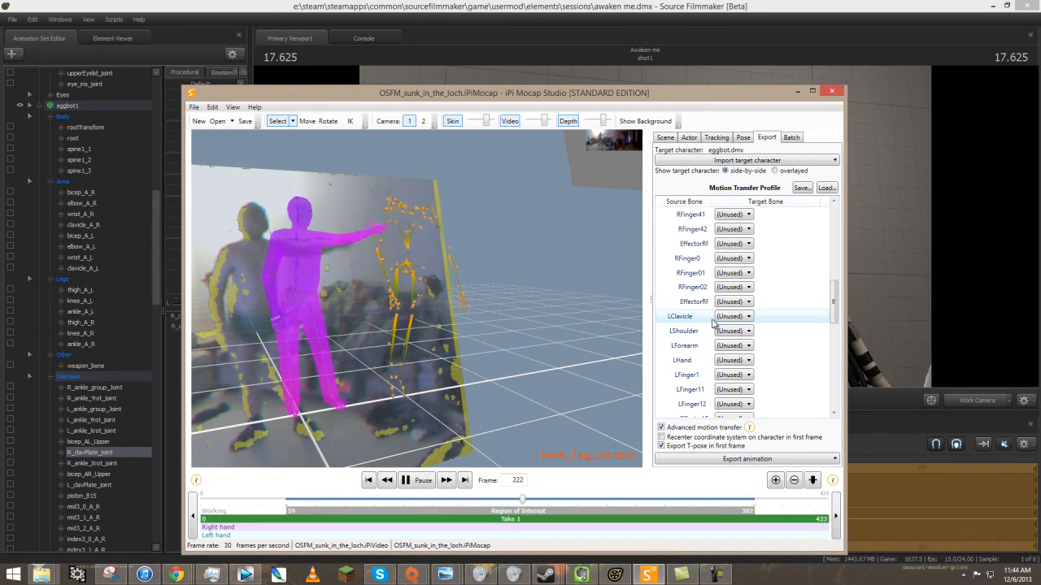
left_click(747, 316)
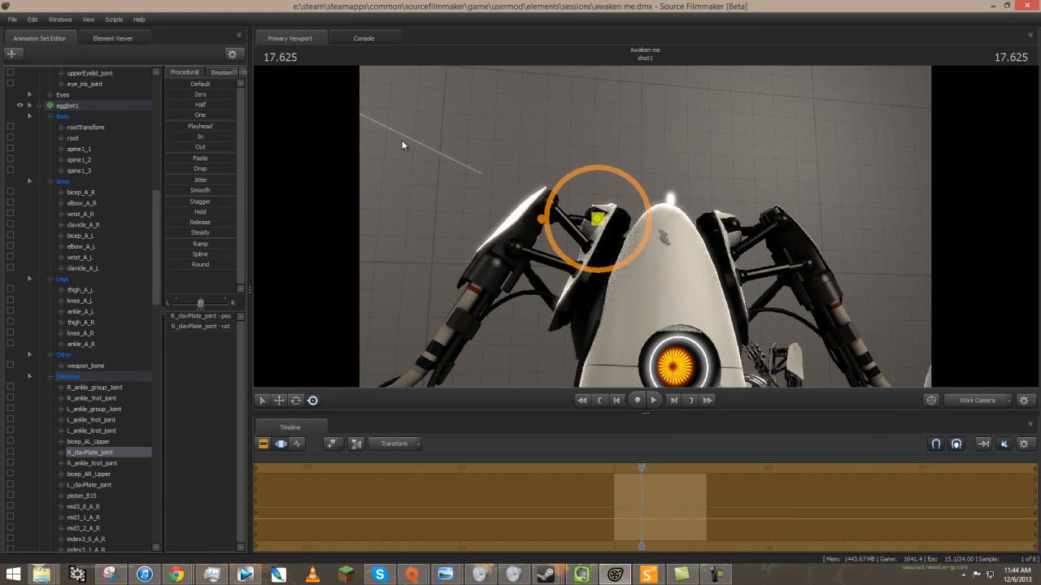
Step: Click the Eggbot's left shoulder plate to reveal the L_clavPlate_joint bone
left_click(80, 496)
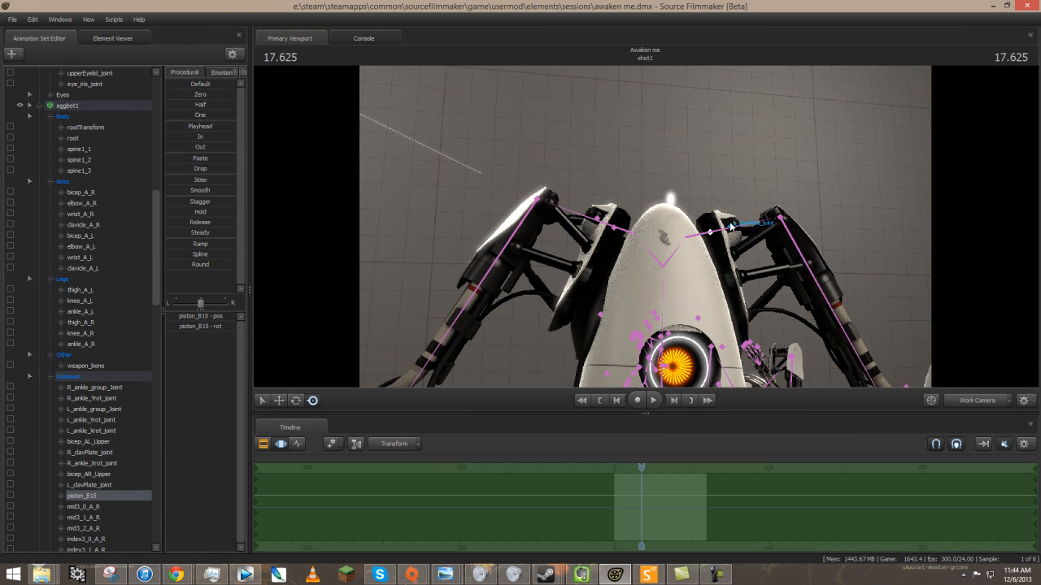
left_click(89, 485)
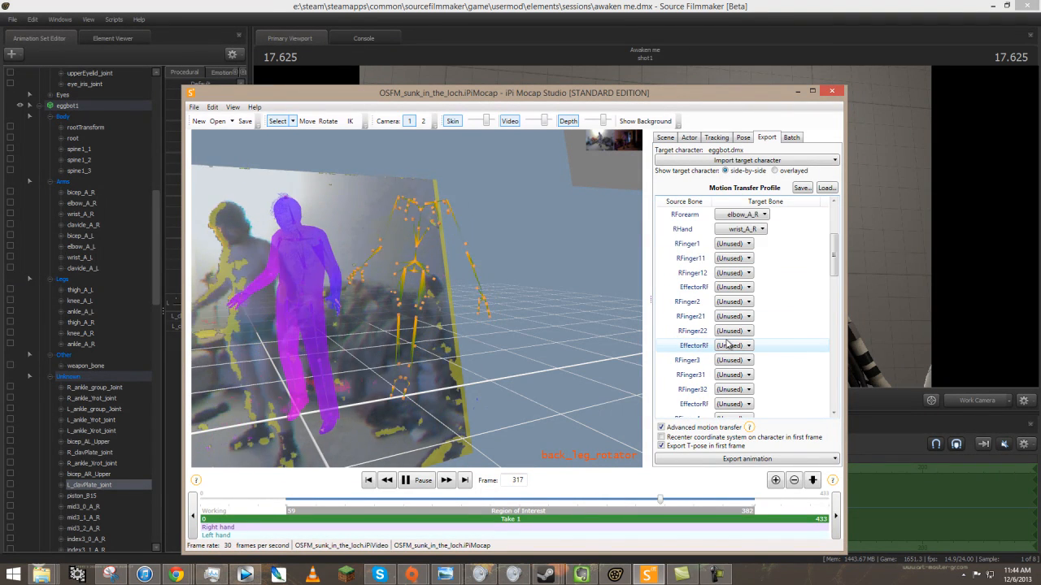
Step: Set the LClavicle, LShoulder, LForearm and LHand targets to L_clavPlate_joint, bicep_A_L, elbow_A_L and wrist_A_L
left_click(732, 316)
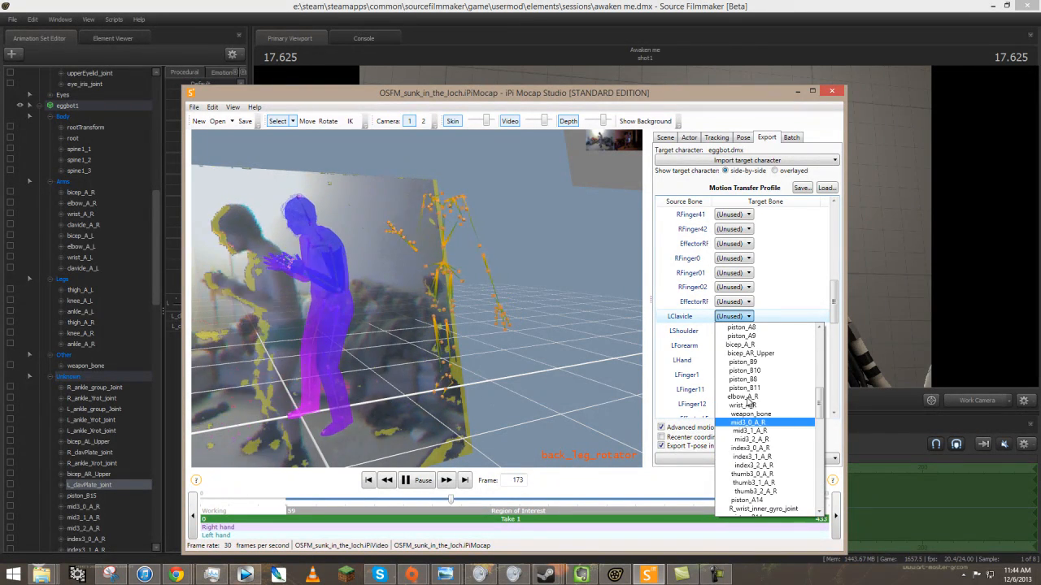
left_click(747, 421)
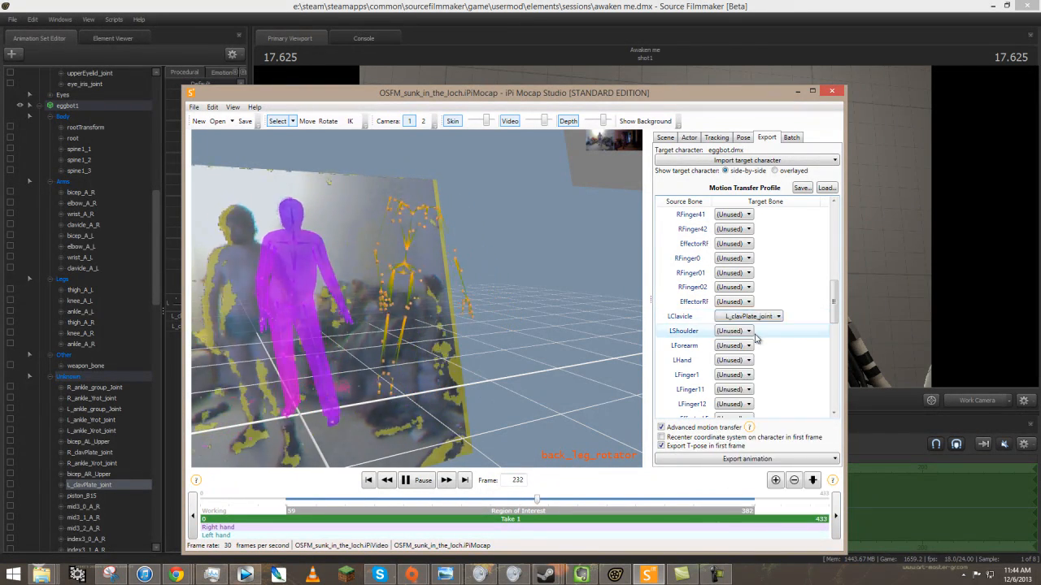
left_click(746, 330)
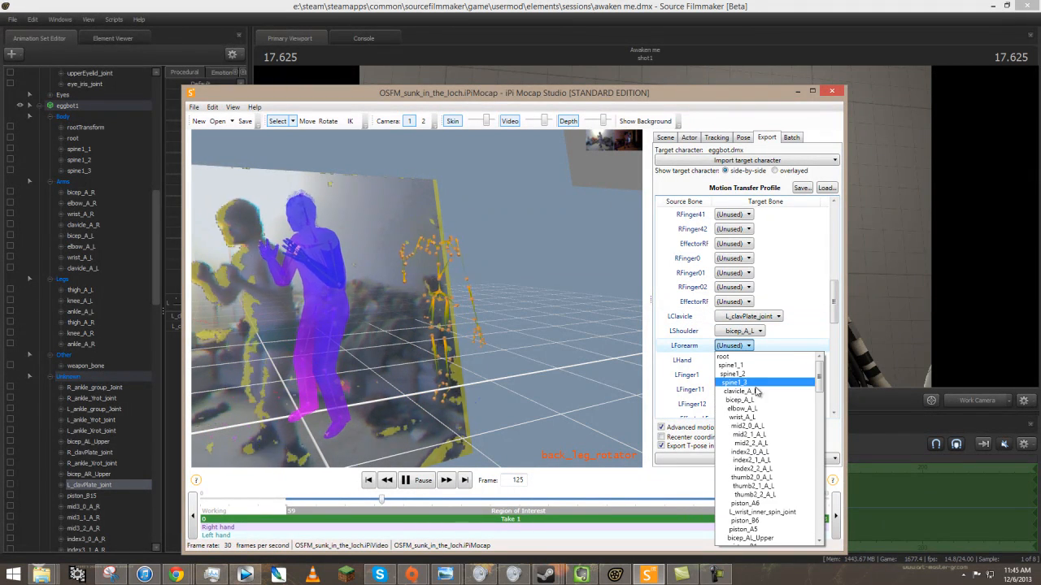
left_click(739, 408)
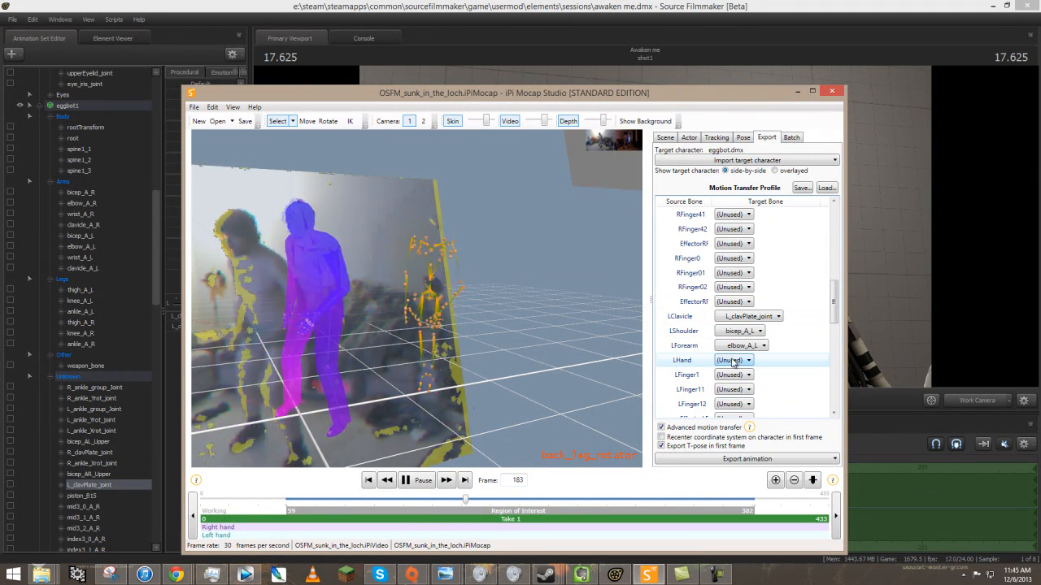
left_click(732, 360)
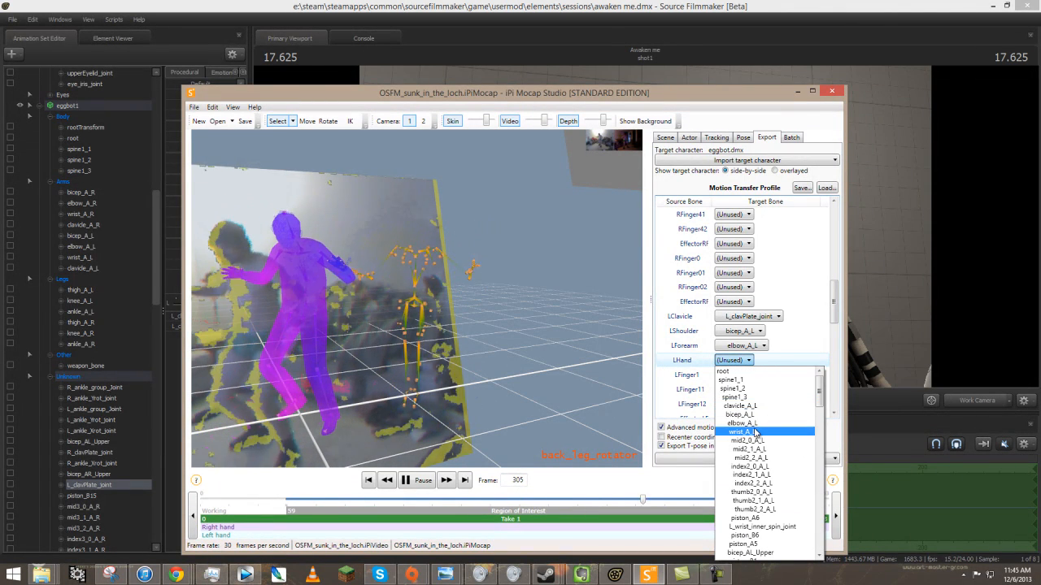
left_click(744, 431)
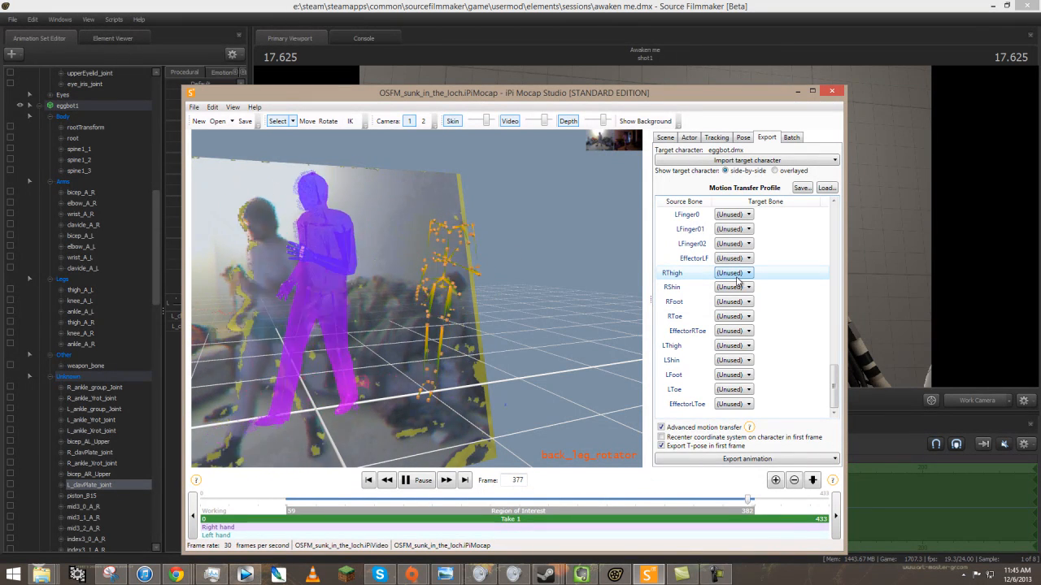
Step: Map RThigh to thigh_A_R and RFoot to ankle_A_L, opening the RToe target choices
left_click(732, 273)
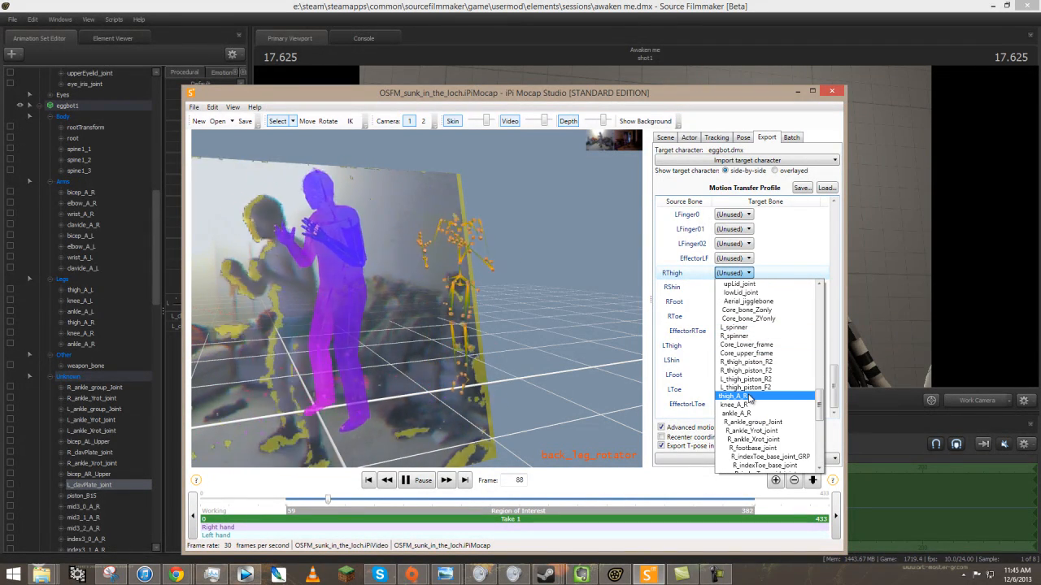
left_click(729, 396)
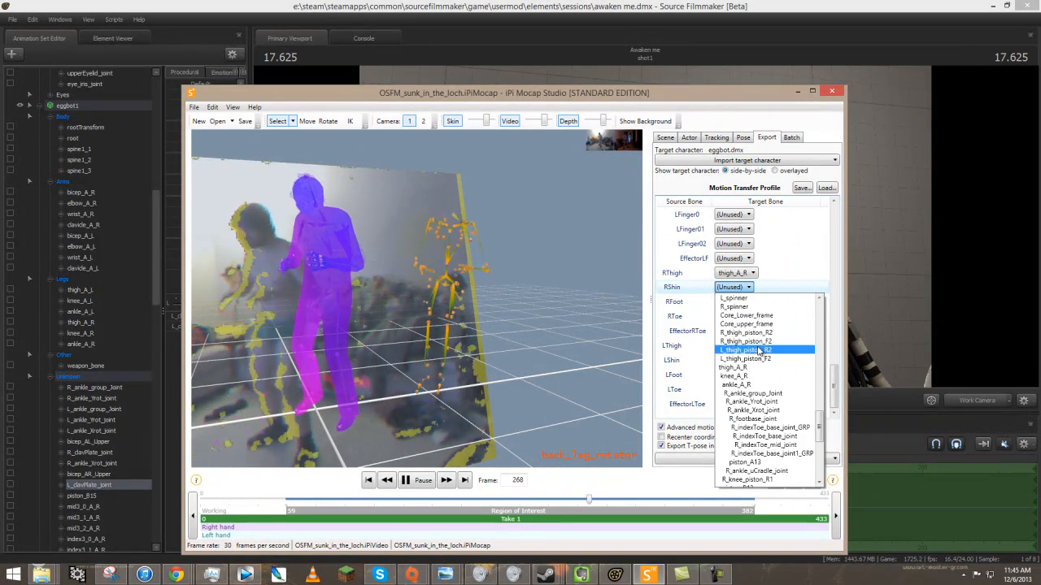
left_click(734, 366)
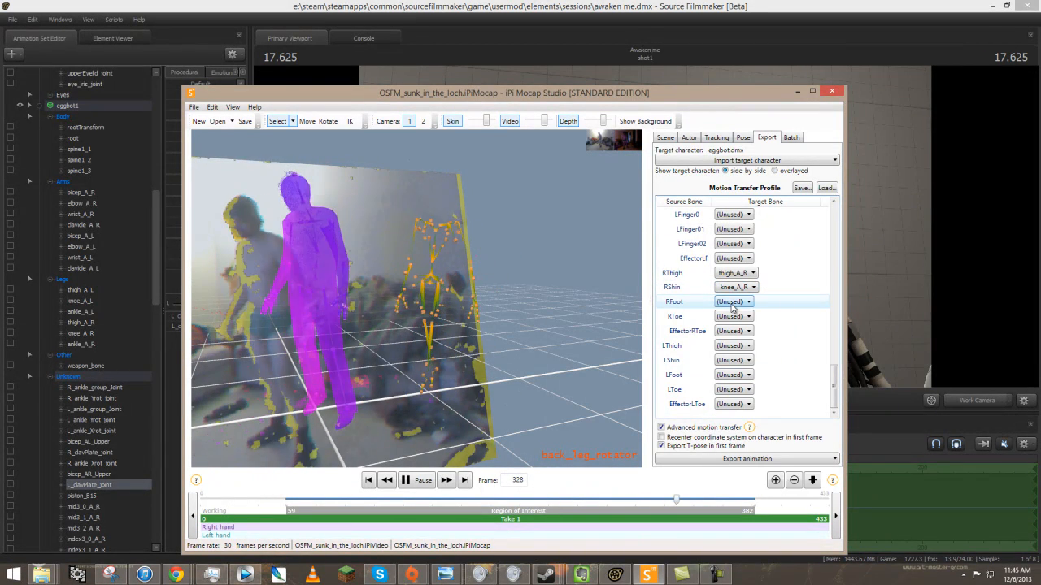
left_click(732, 302)
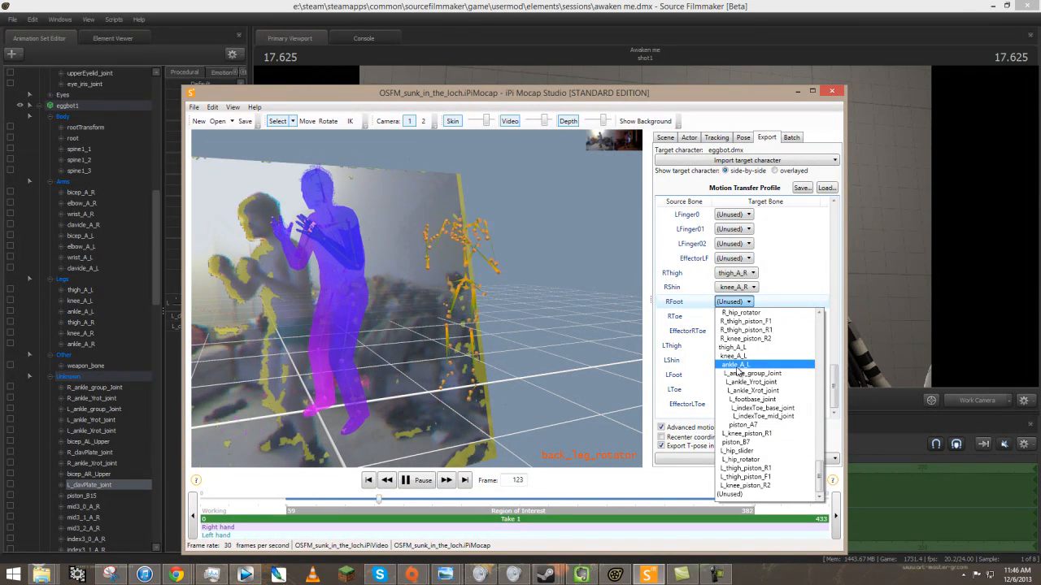
left_click(733, 364)
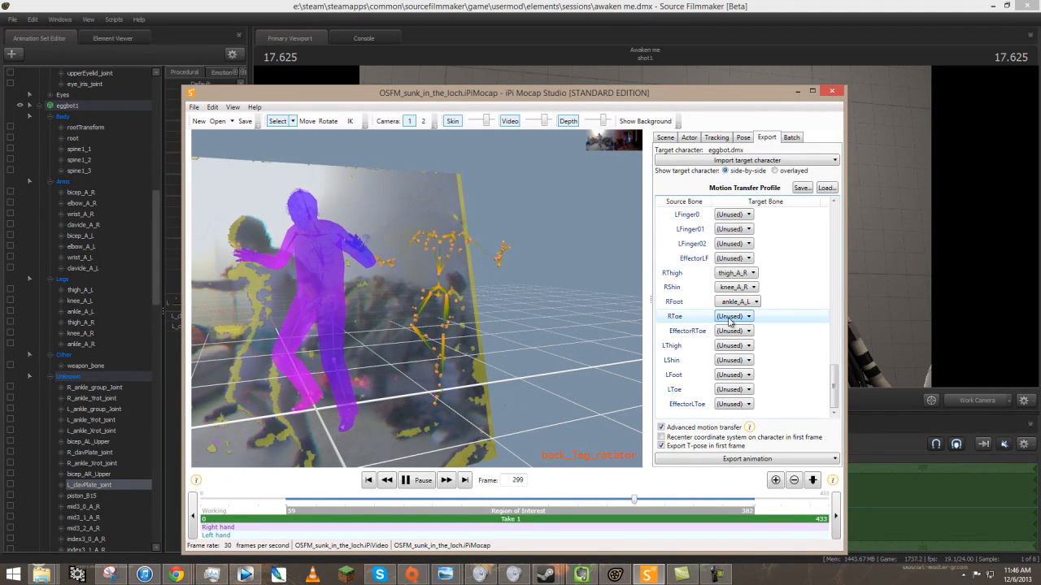
left_click(733, 317)
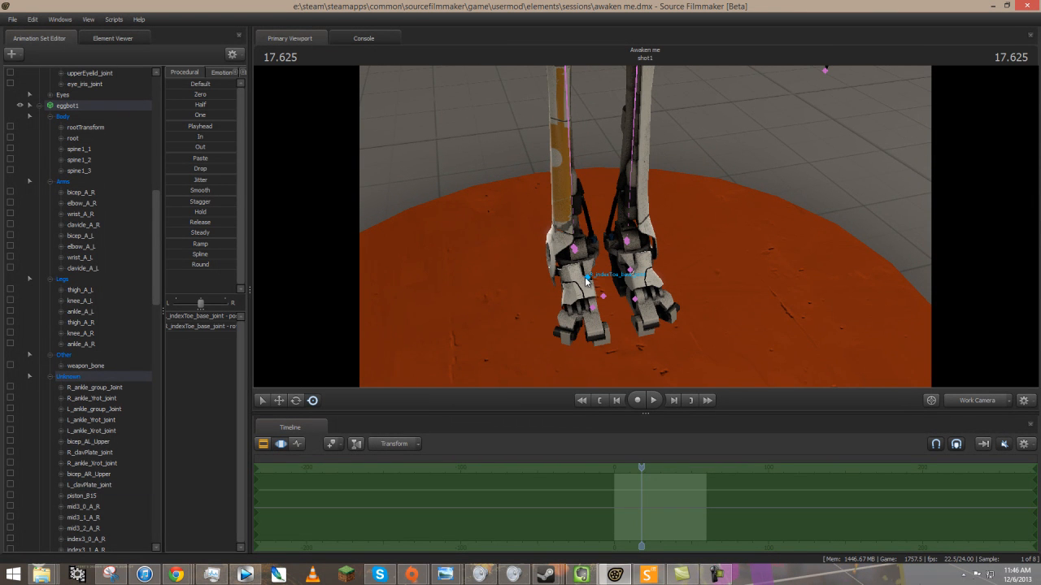
Step: Select the toe joint on the Eggbot's foot in Source Filmmaker to read its name
left_click(589, 281)
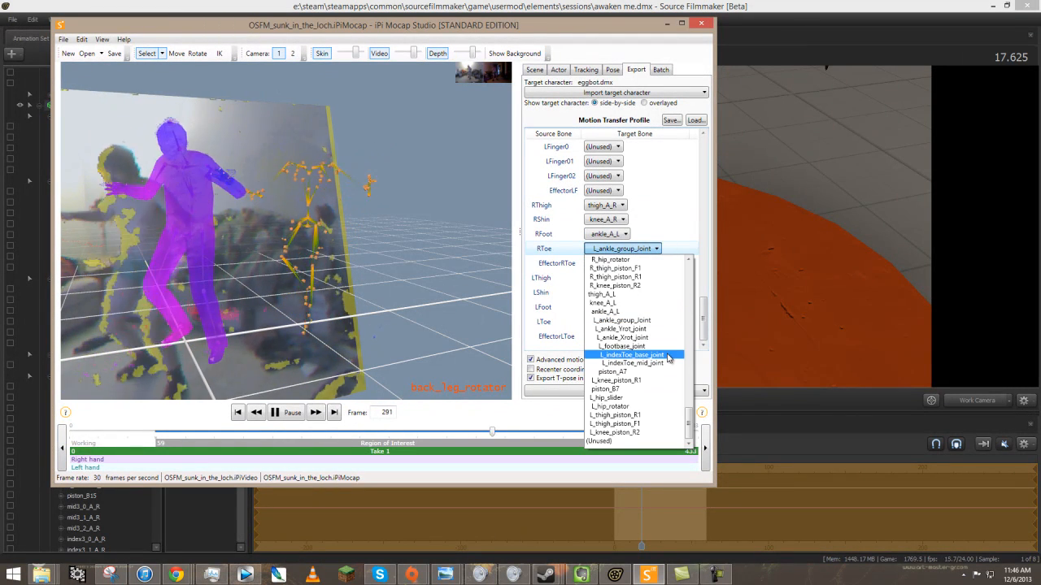
Step: Correct RFoot to ankle_A_R and set RToe to R_footbase_joint
left_click(633, 355)
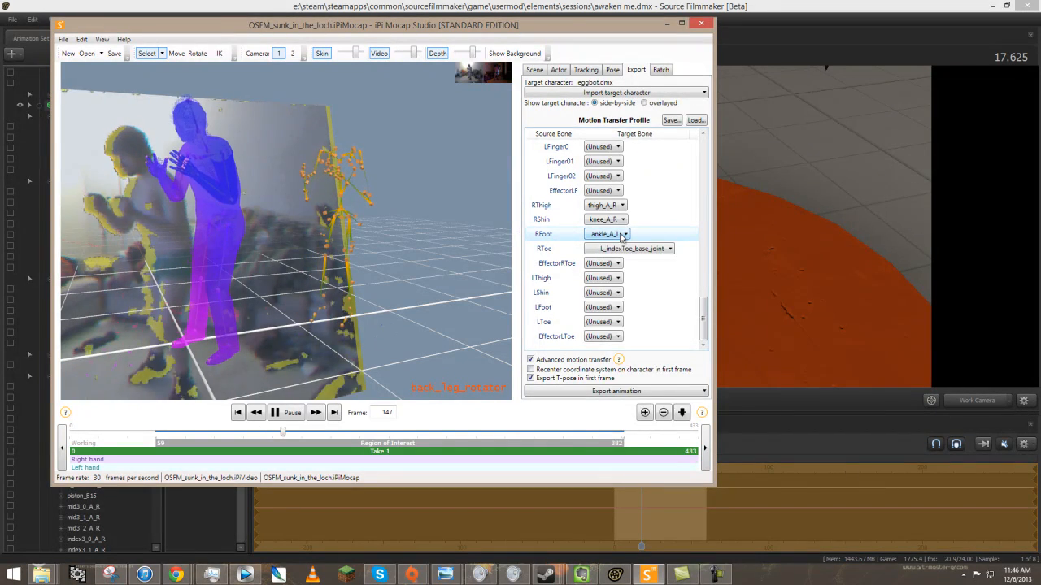
left_click(606, 234)
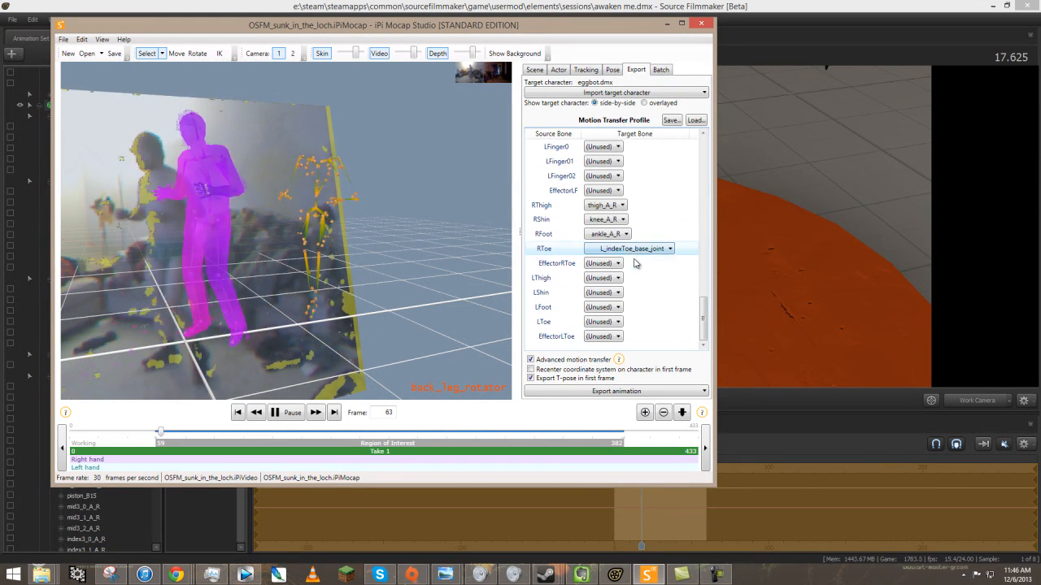
left_click(667, 248)
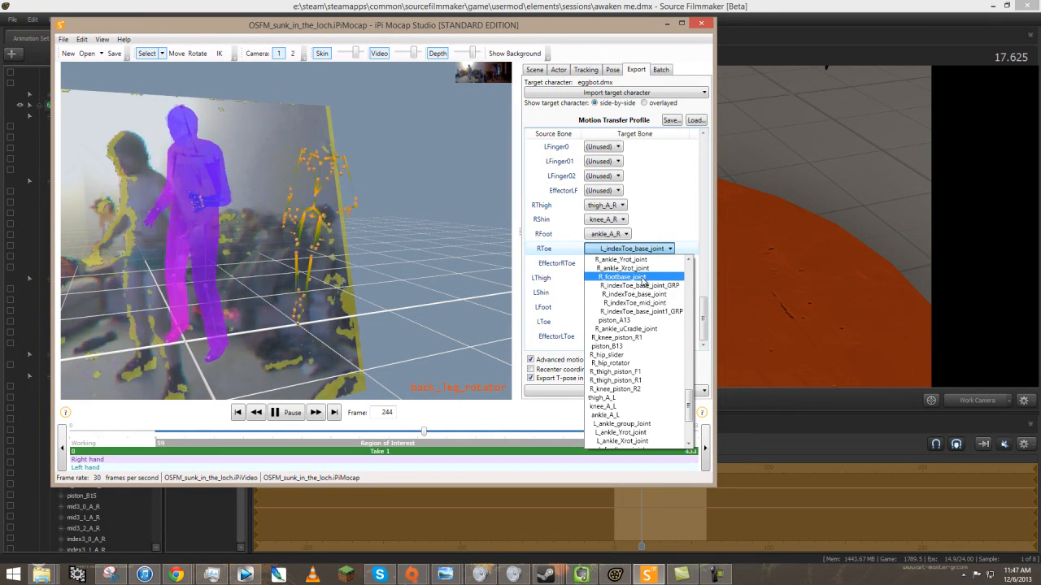
left_click(623, 277)
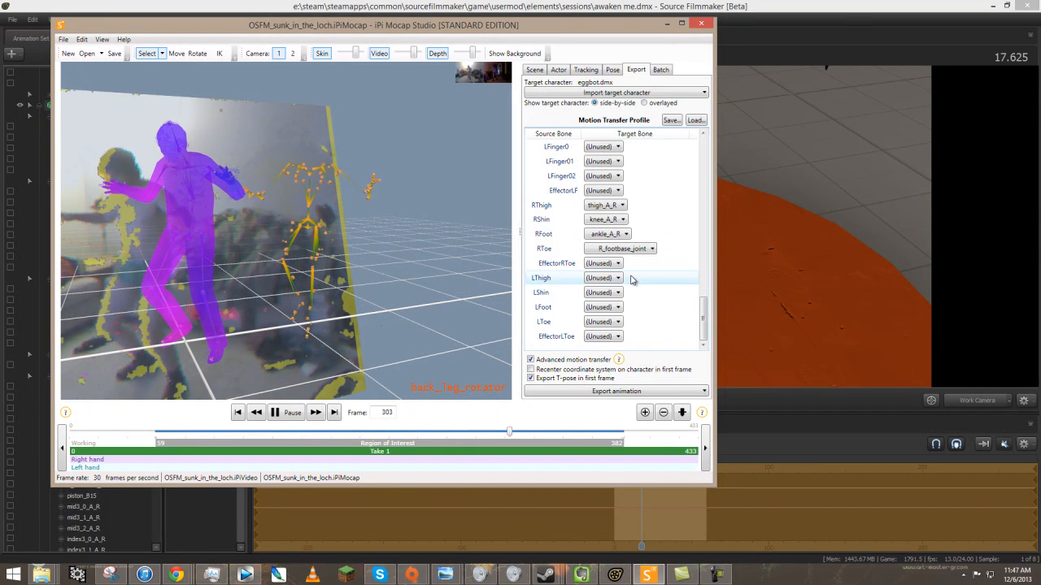
Step: Map LThigh, LShin, LFoot and LToe to thigh_A_L, knee_A_L, ankle_A_L and L_footbase_joint
left_click(618, 278)
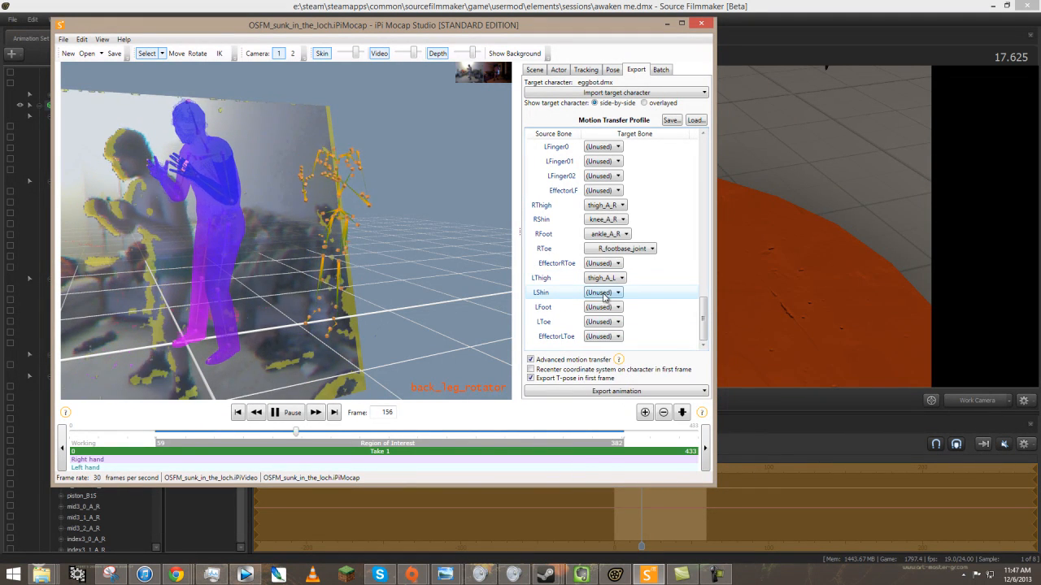
left_click(601, 292)
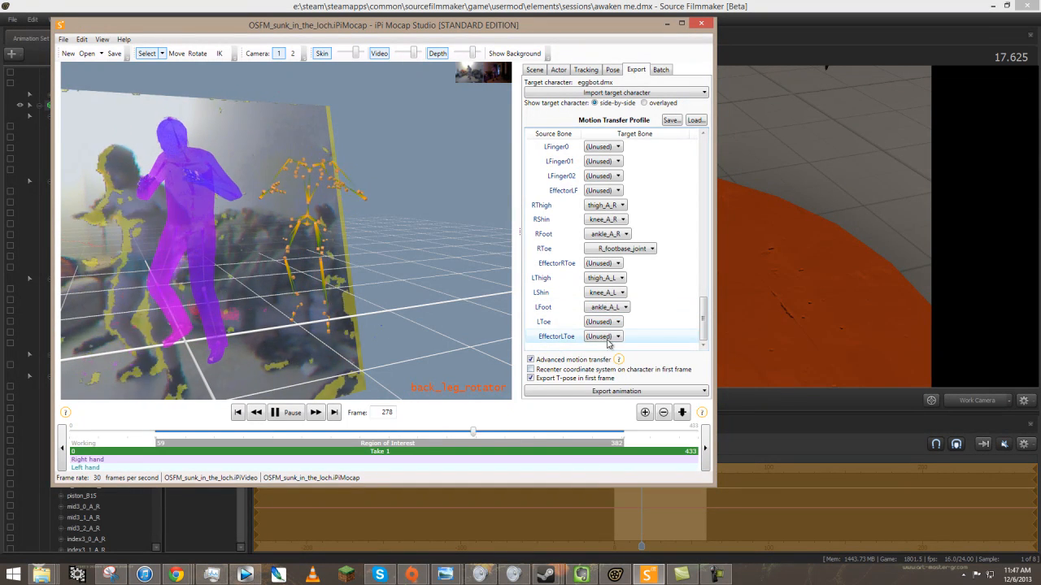
left_click(616, 321)
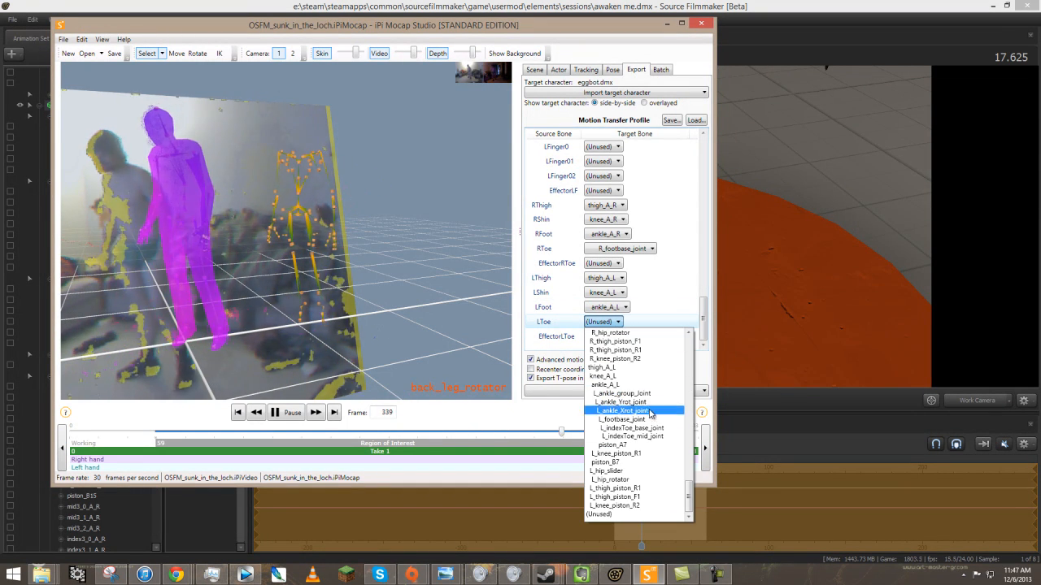
left_click(619, 419)
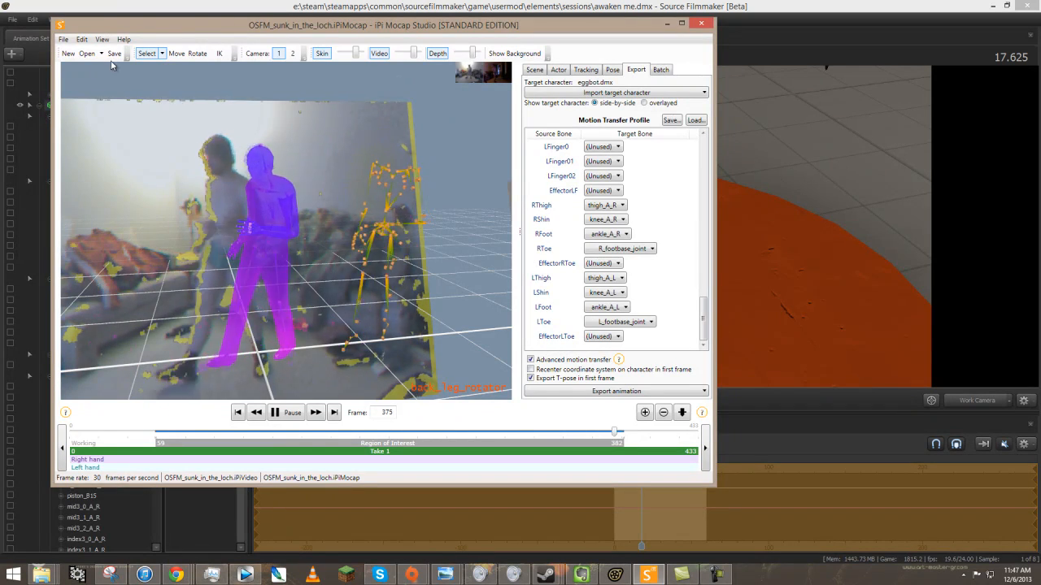
Step: Save the iPi Mocap Studio project
left_click(670, 120)
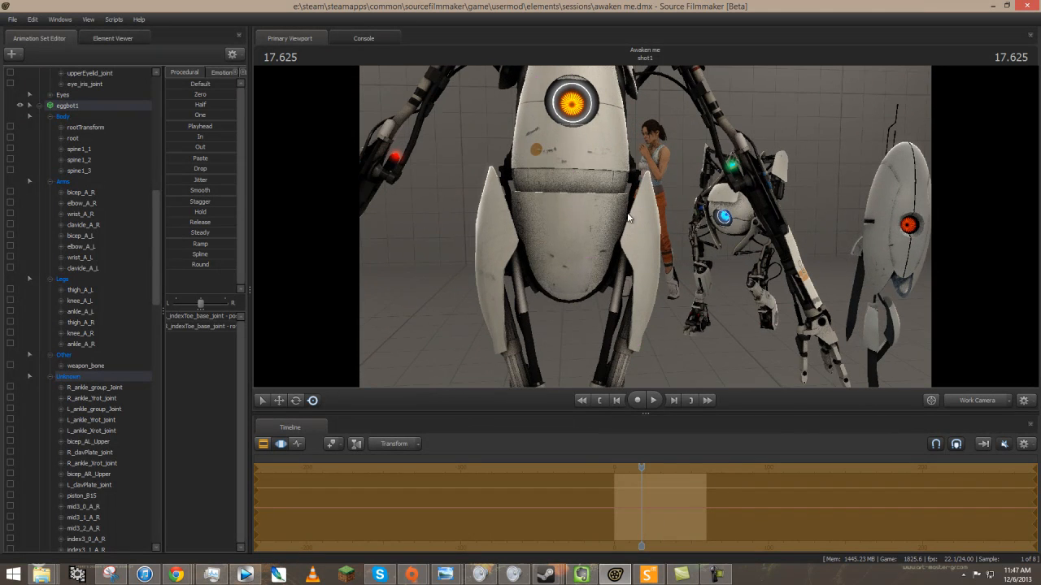
Step: Select spine1_1, spine1_2 and spine1_3 to see where each spine bone sits
left_click(79, 149)
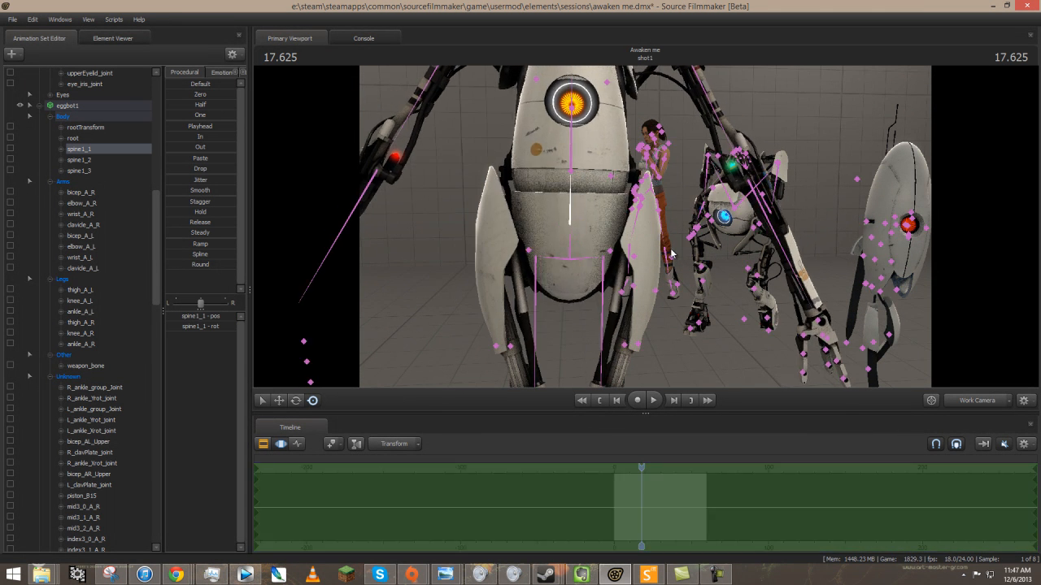
left_click(79, 160)
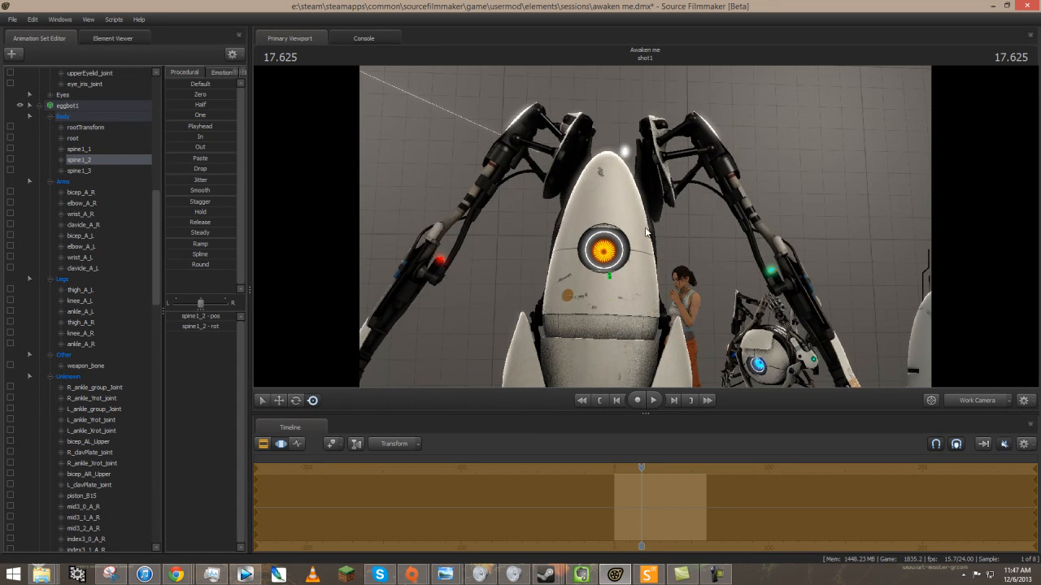
left_click(79, 171)
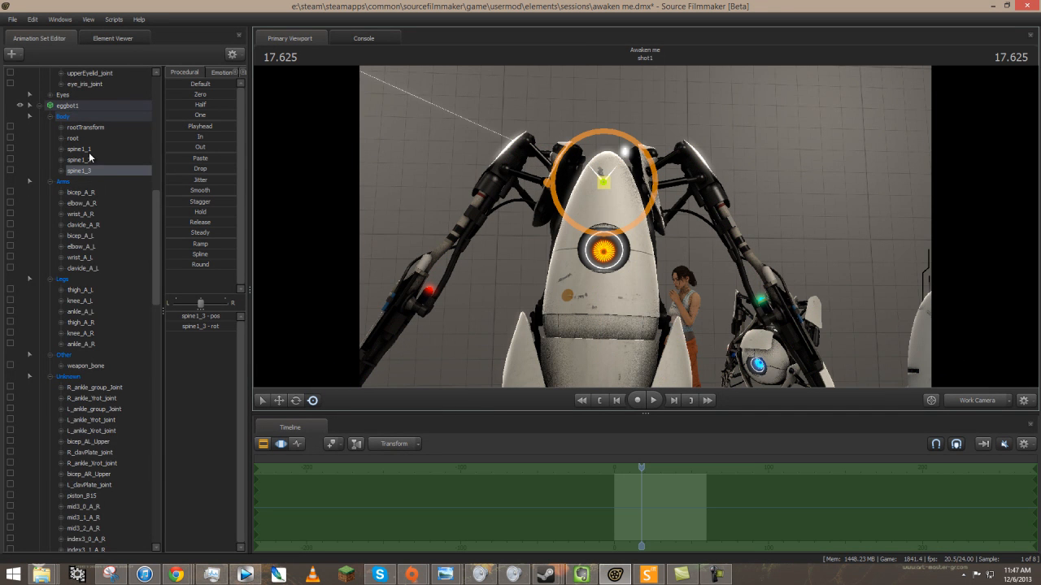
Step: Select Core_bone_ZYX and Core_bone_Zonly and test-rotate the core to compare what moves
scroll("down", 3)
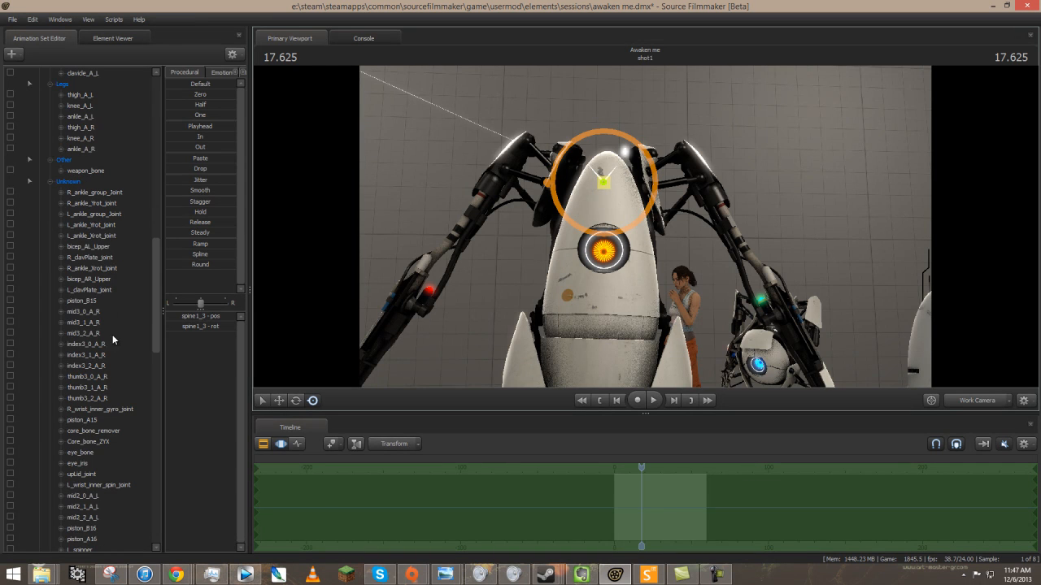
left_click(87, 376)
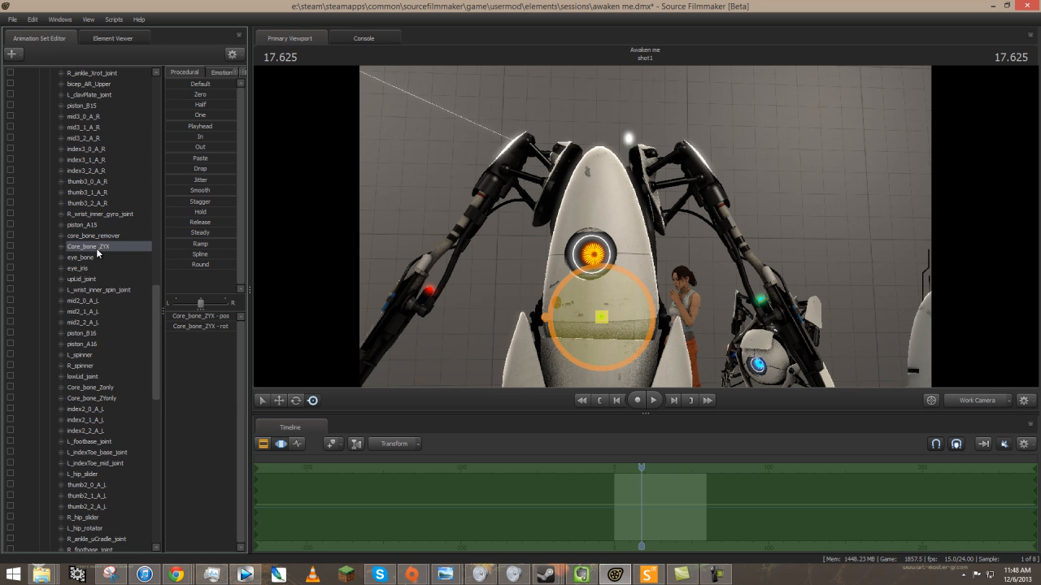
scroll("down", 3)
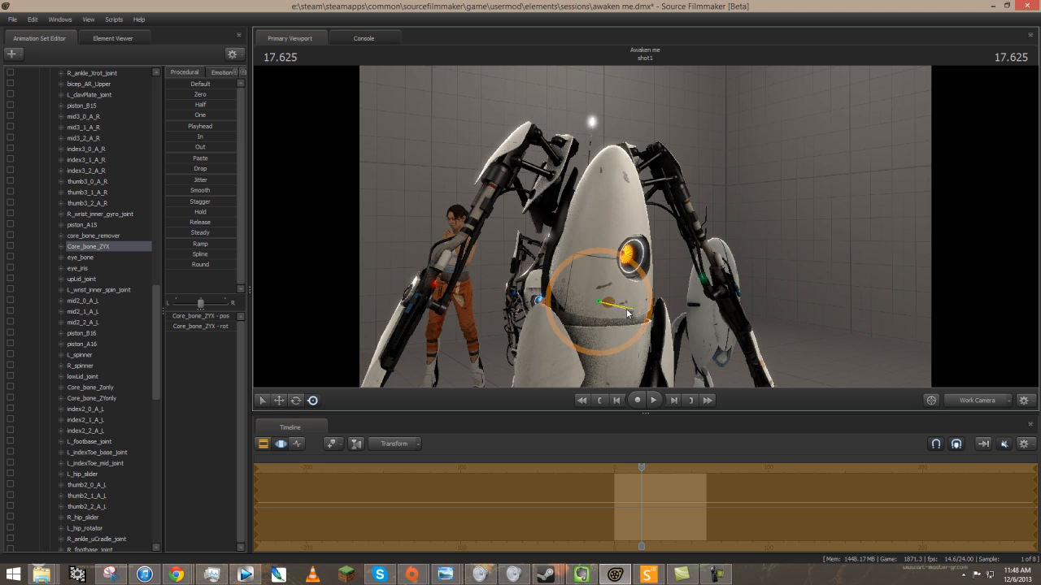
left_click_drag(601, 305, 612, 313)
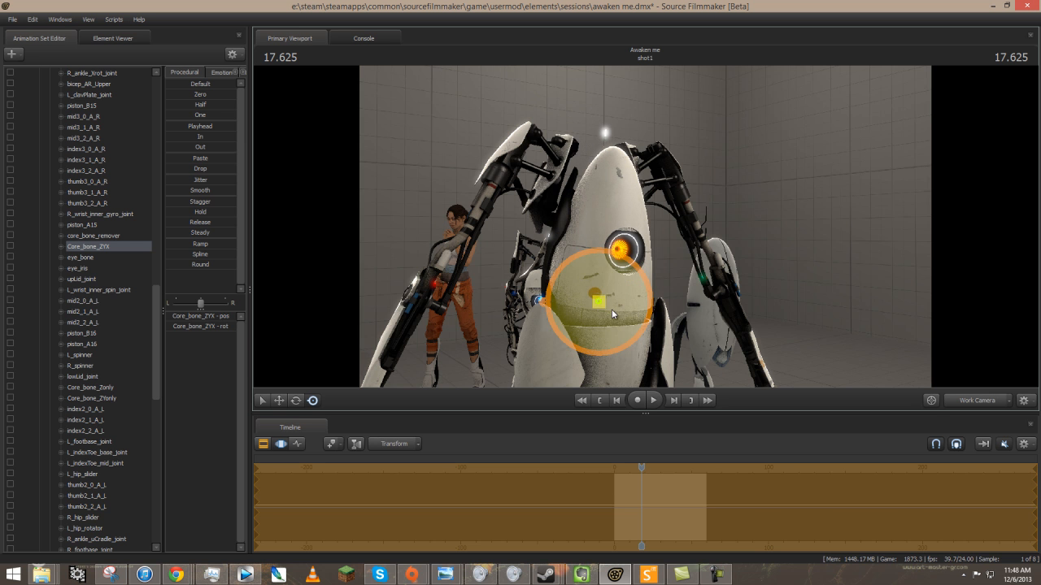
scroll("down", 3)
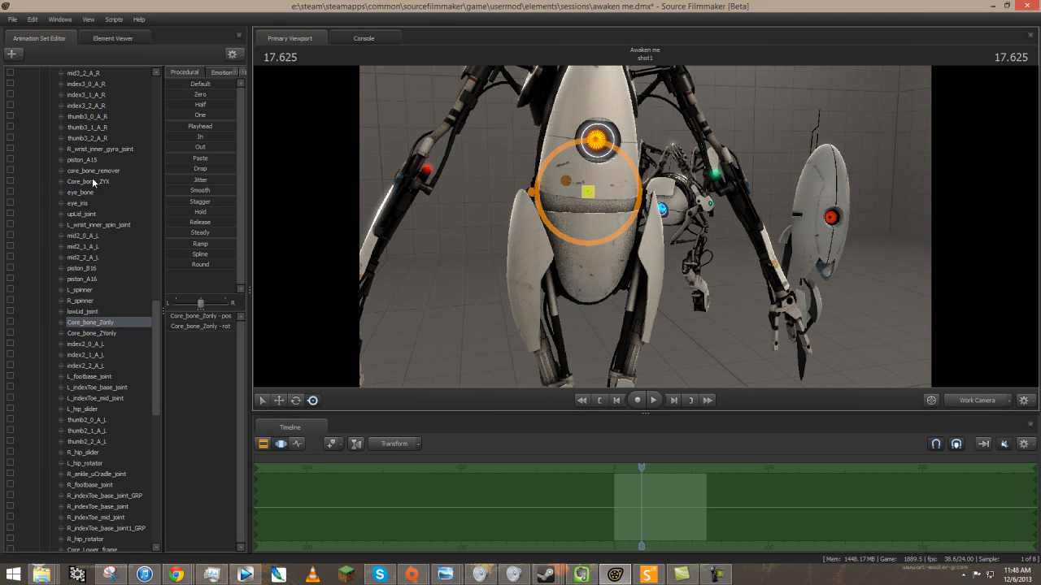
left_click(88, 182)
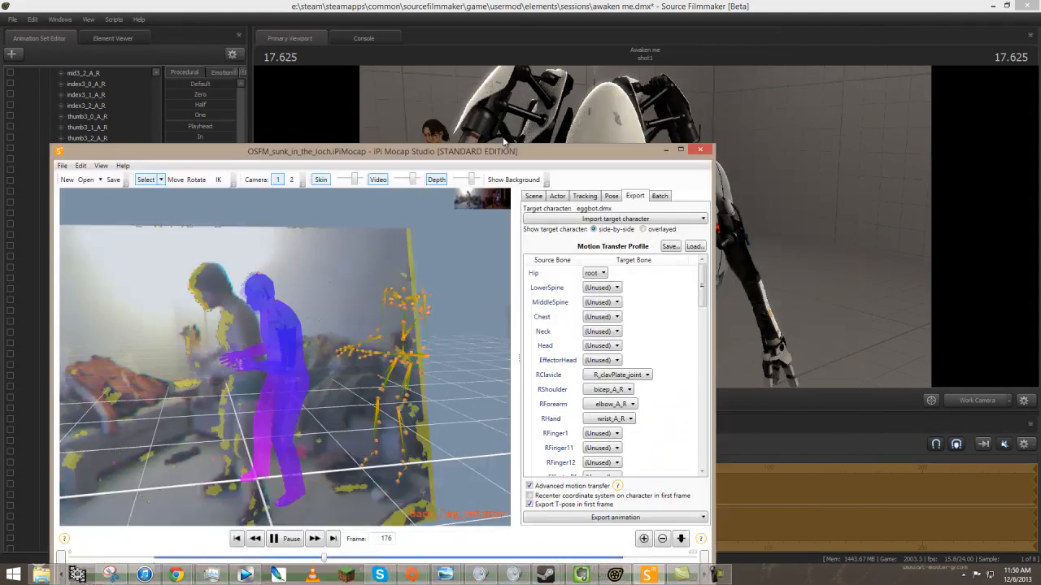
Step: Export the animation as a Source Engine DMX file into the IPIsoft documents folder
left_click(666, 427)
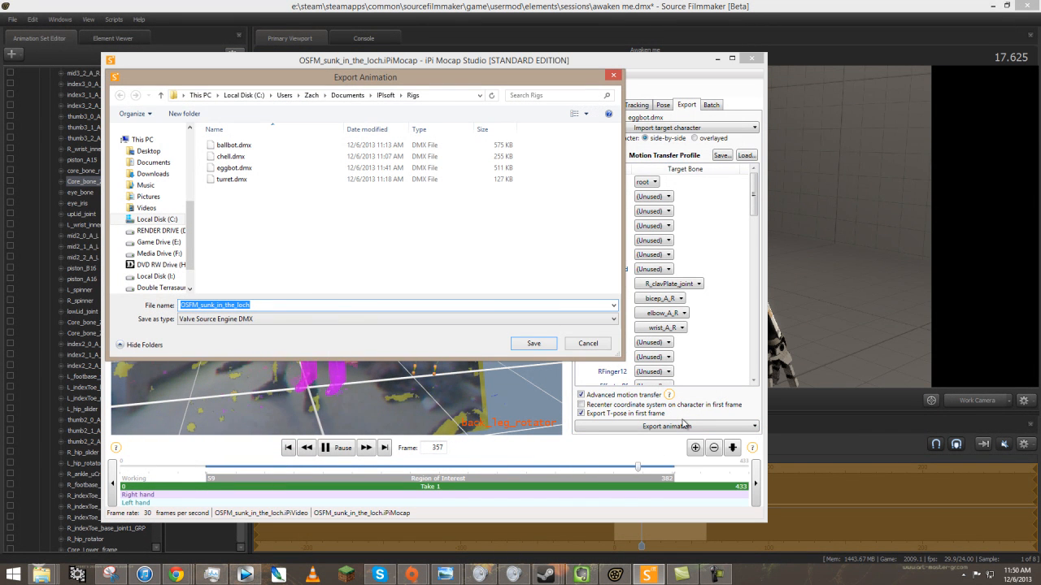
left_click(385, 96)
type("eggbot_tes")
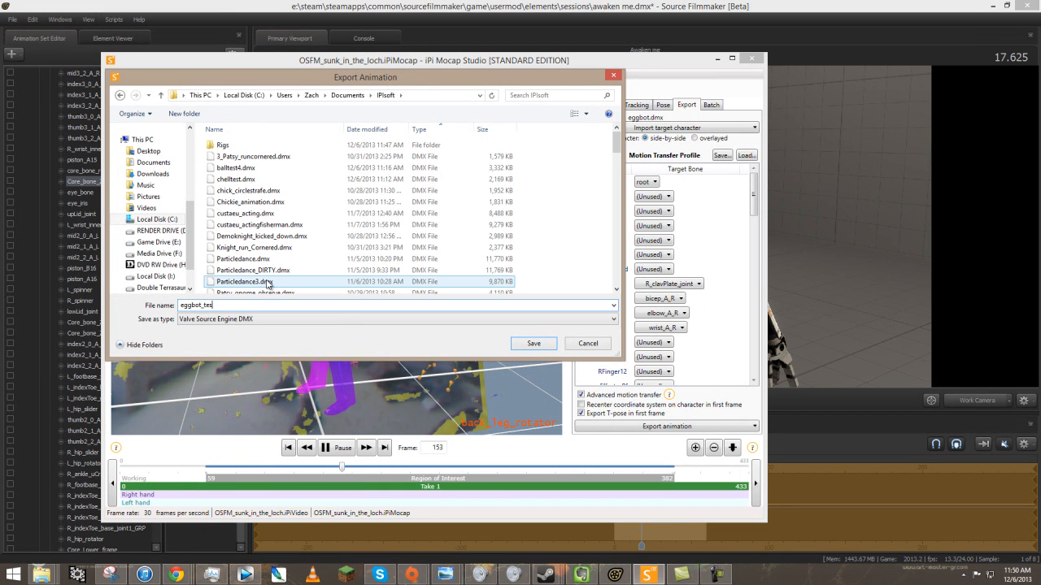
left_click(587, 343)
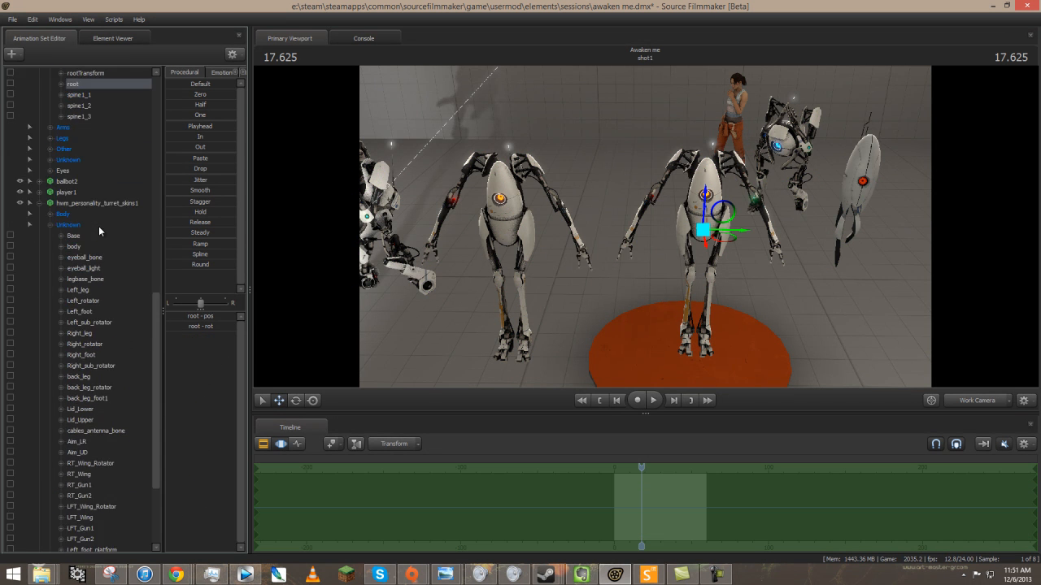
Step: Import the exported DMX animation onto eggbot1, confirm the matched channels, and play the shot
right_click(78, 160)
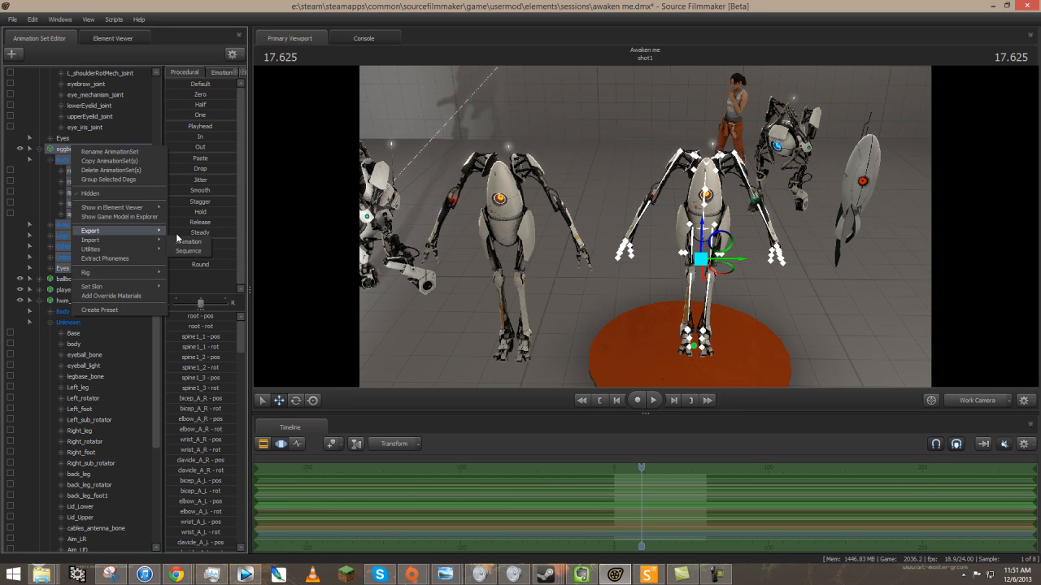
mouse_move(91, 239)
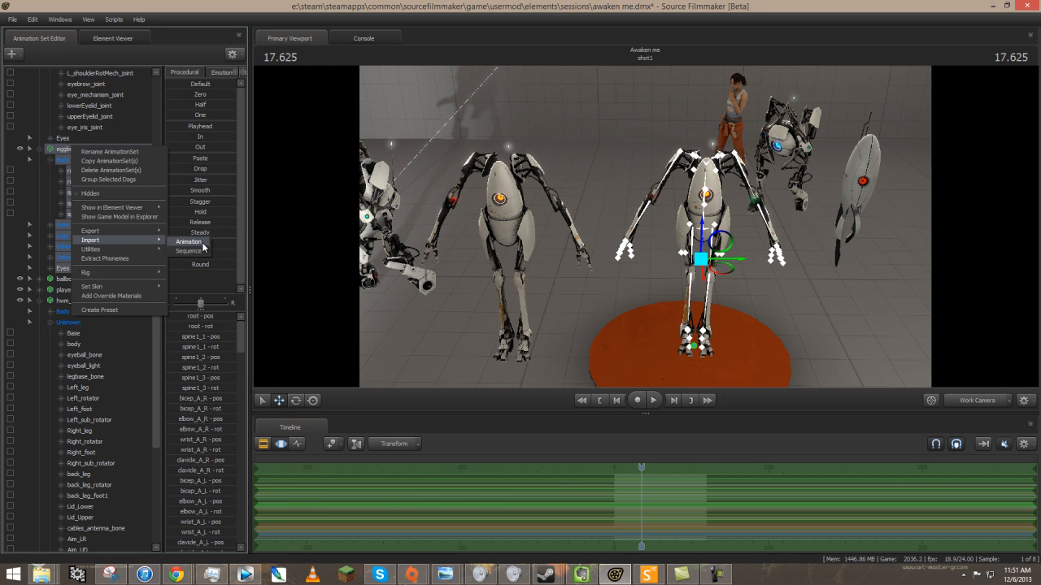
left_click(188, 241)
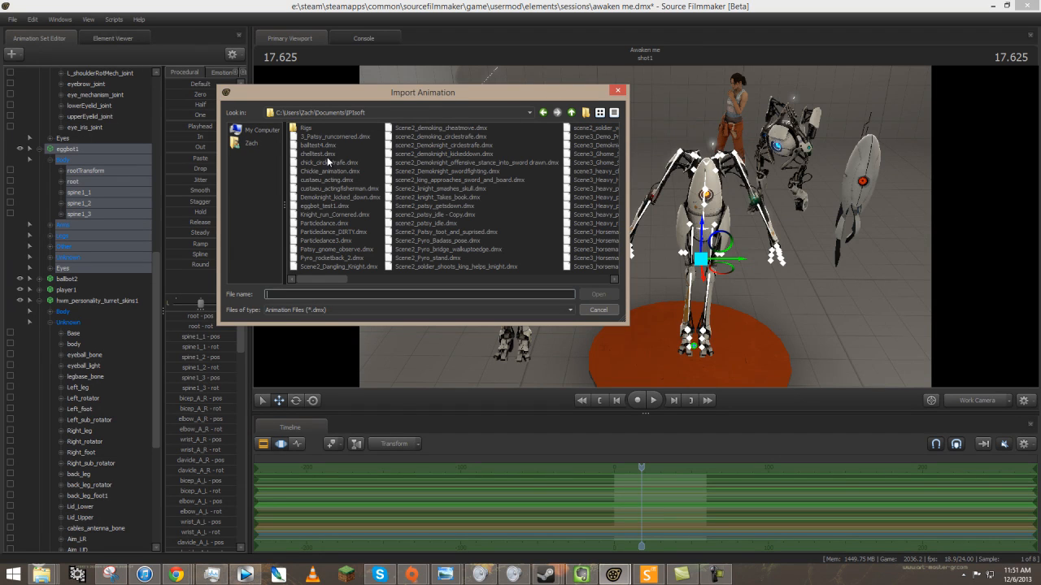
left_click(435, 205)
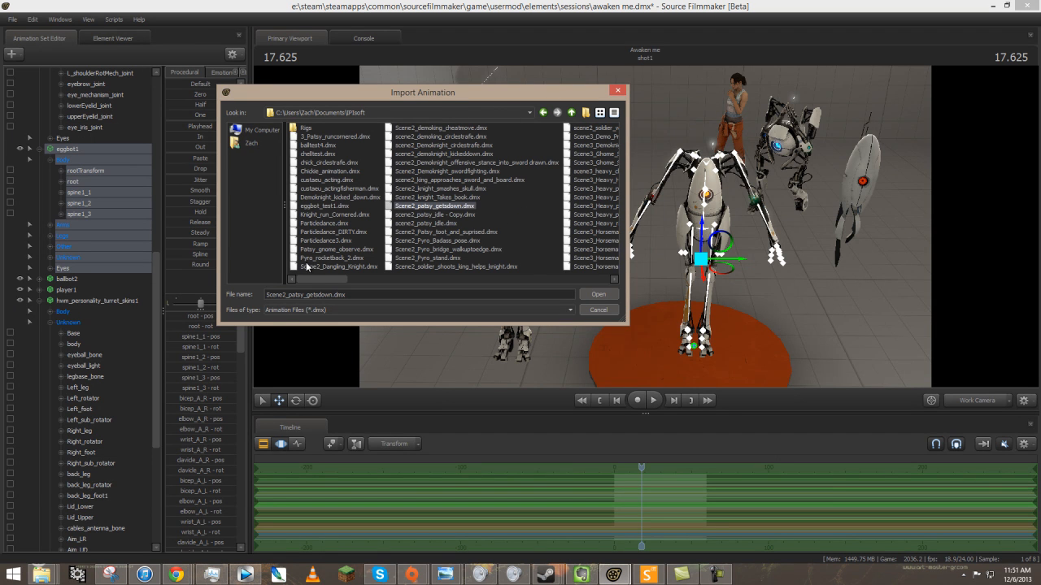
left_click(598, 295)
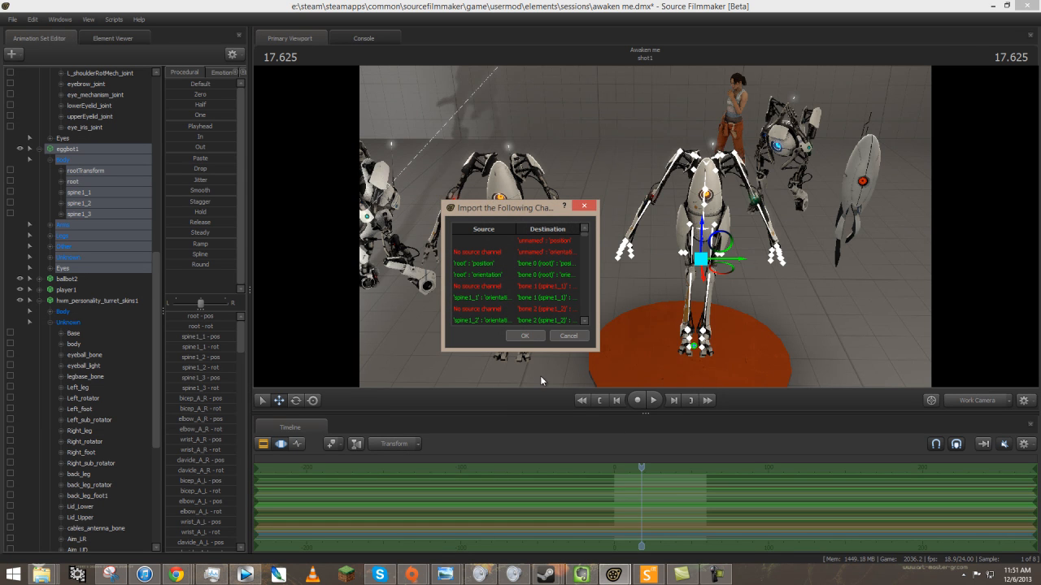
left_click(525, 336)
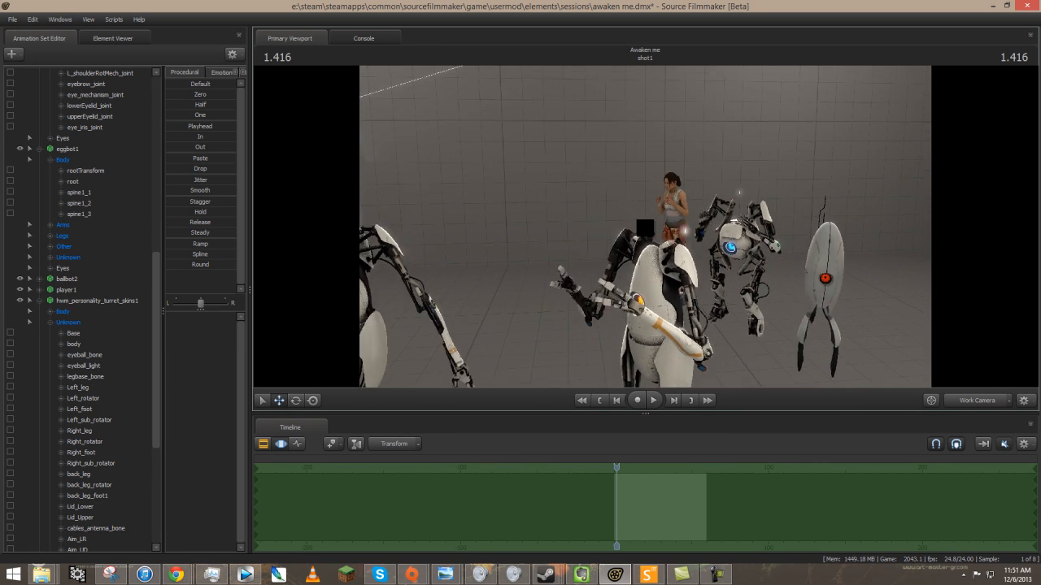
left_click(637, 400)
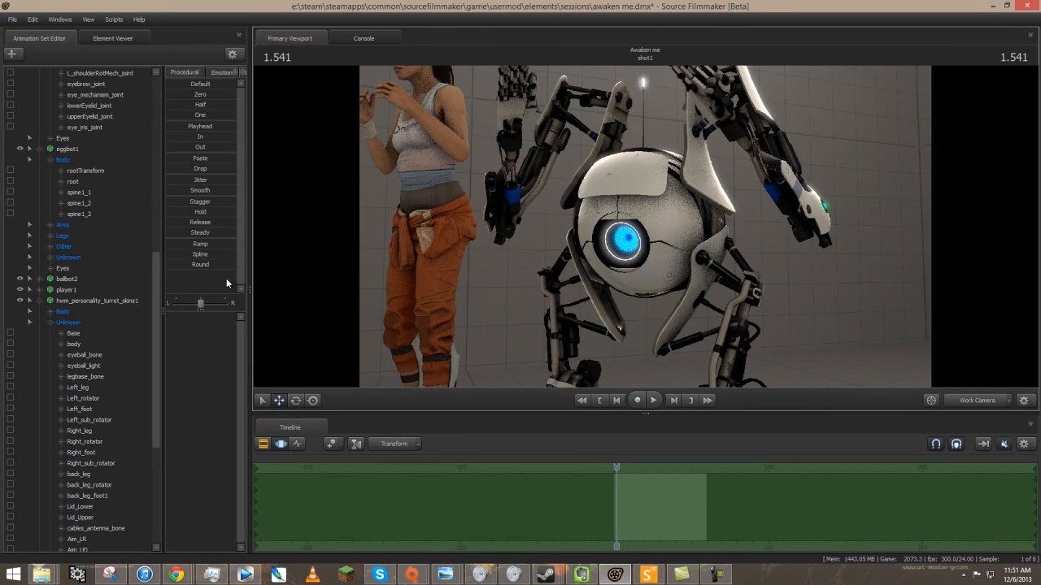
left_click(636, 399)
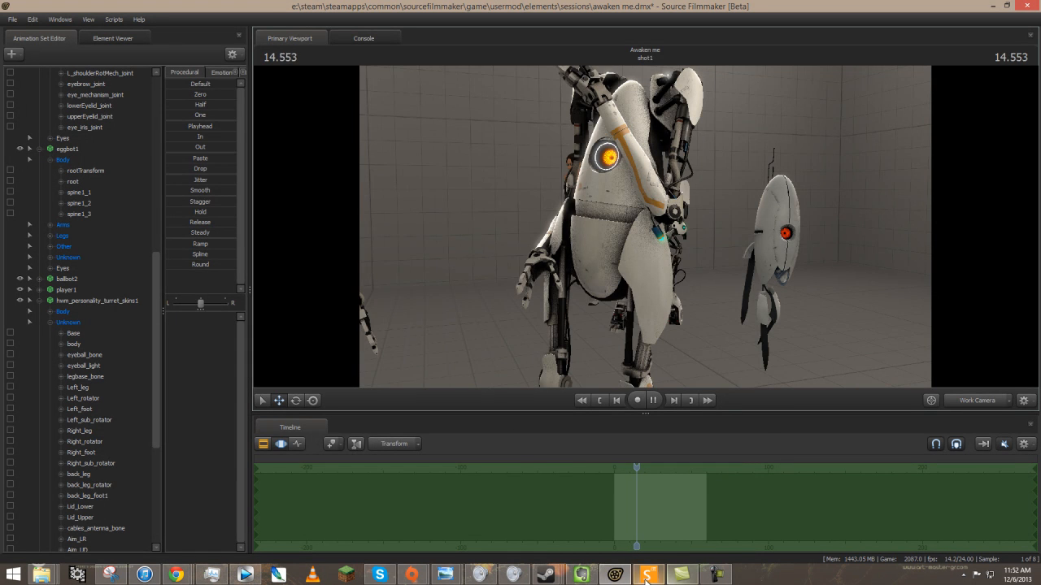
Step: Back in iPi Mocap Studio, pick Core_bone_ZYX as the LowerSpine target bone
left_click(646, 575)
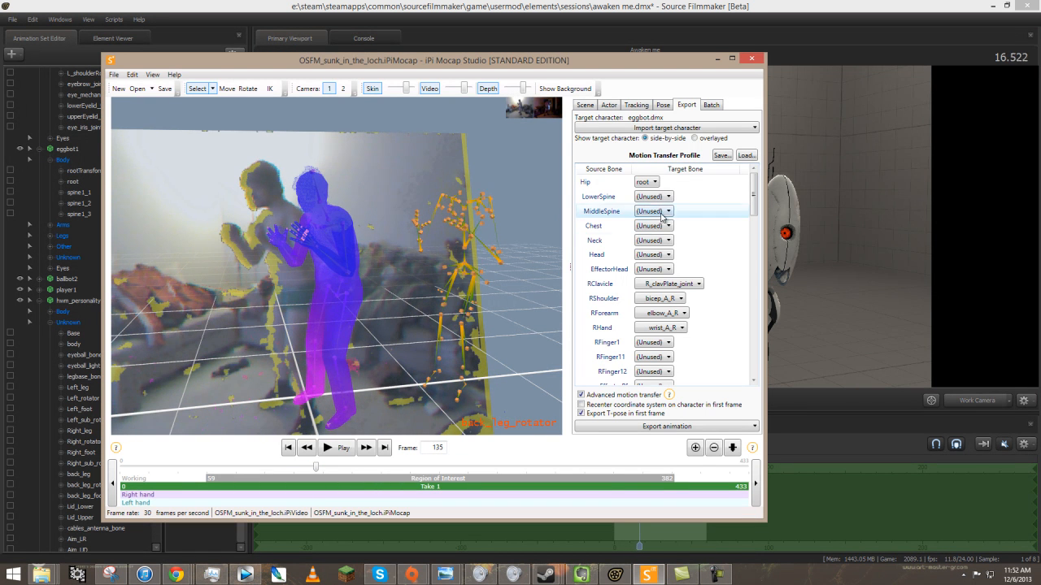
left_click(669, 196)
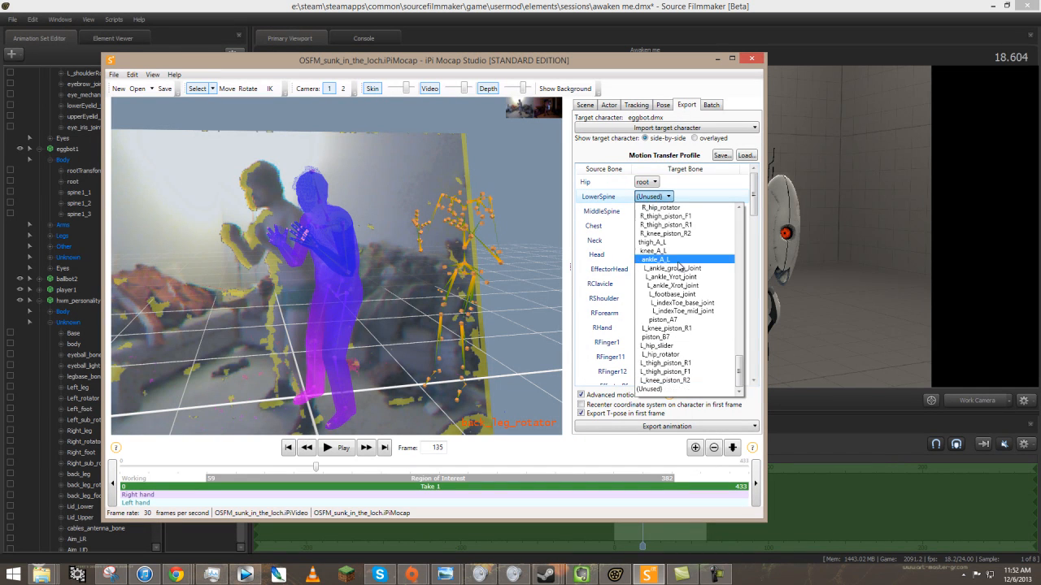
scroll("down", 3)
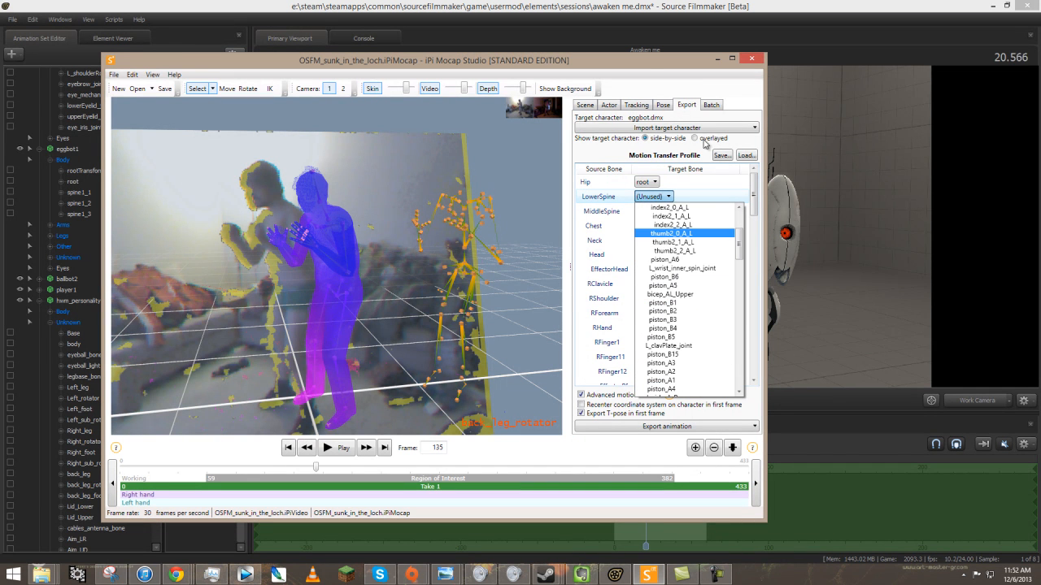
scroll("down", 3)
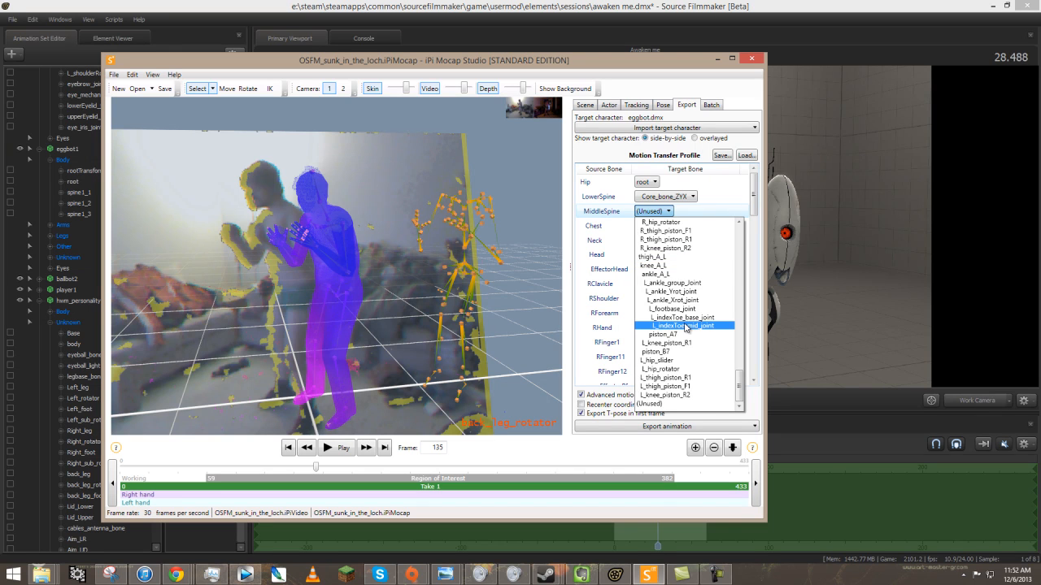
scroll("down", 3)
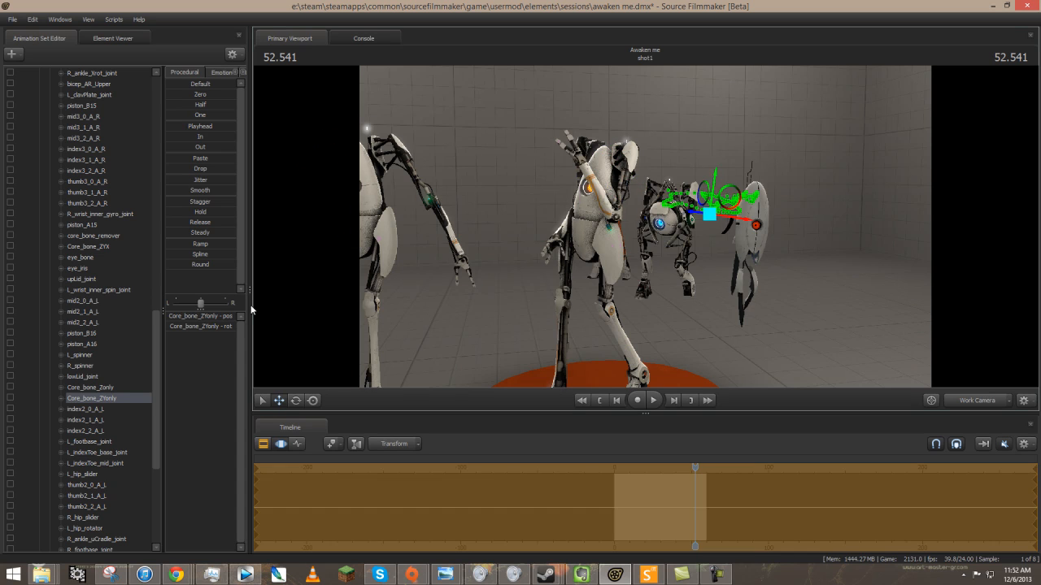
Step: Select the eggbot's lowLid_joint and Core_bone_Zonly bones, then switch back to iPi Mocap Studio
left_click(82, 376)
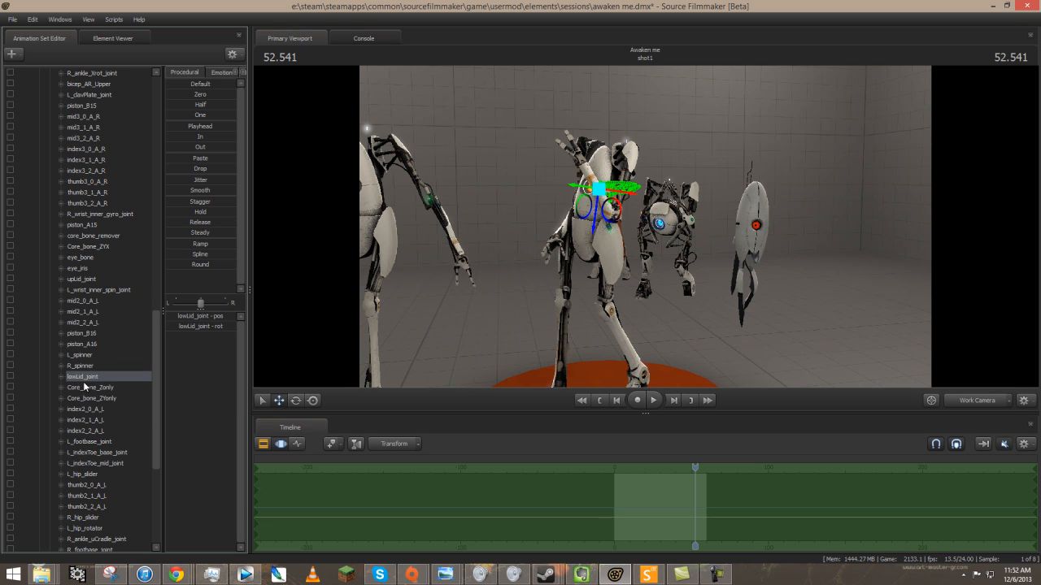
left_click(89, 387)
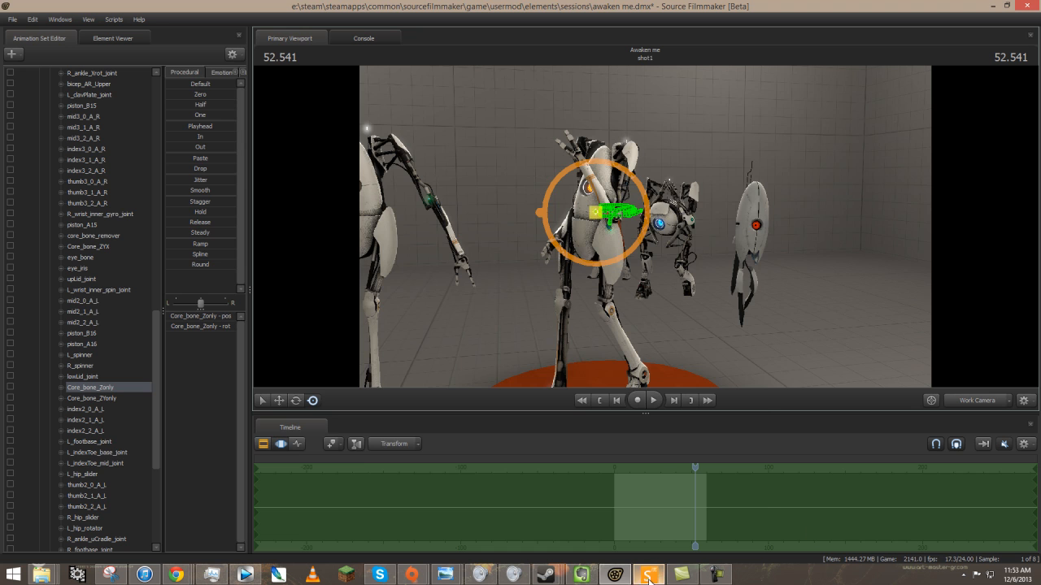
left_click(648, 574)
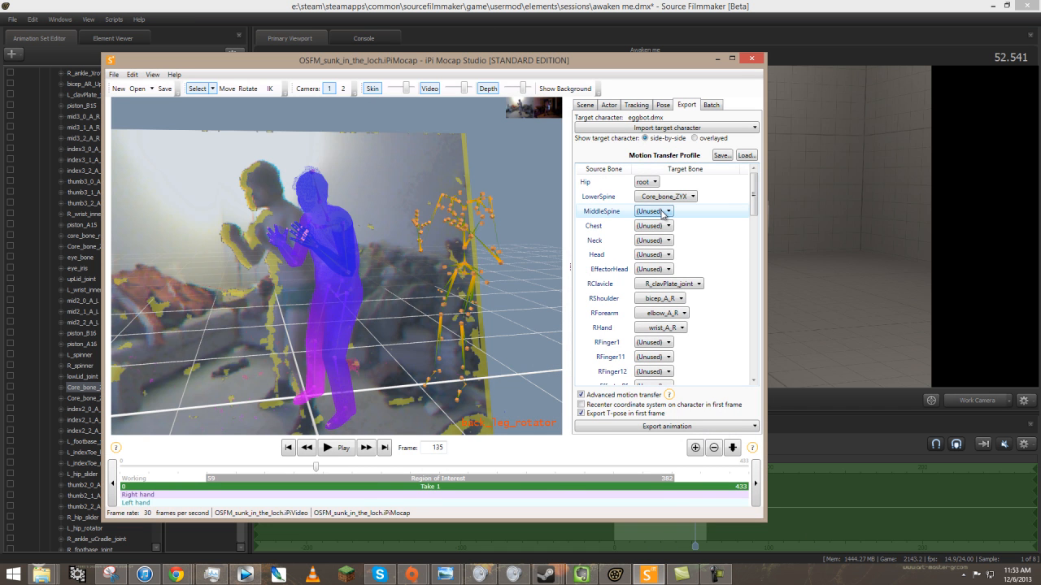
Step: Map MiddleSpine to Core_bone_Zonly and Chest to spine1_3, then play and pause the preview
left_click(652, 210)
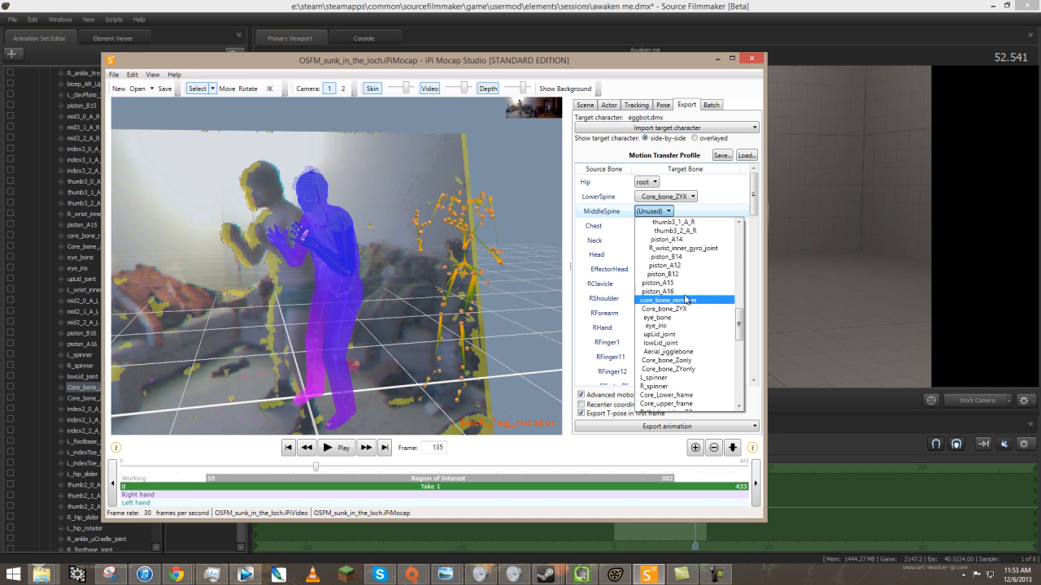
left_click(668, 369)
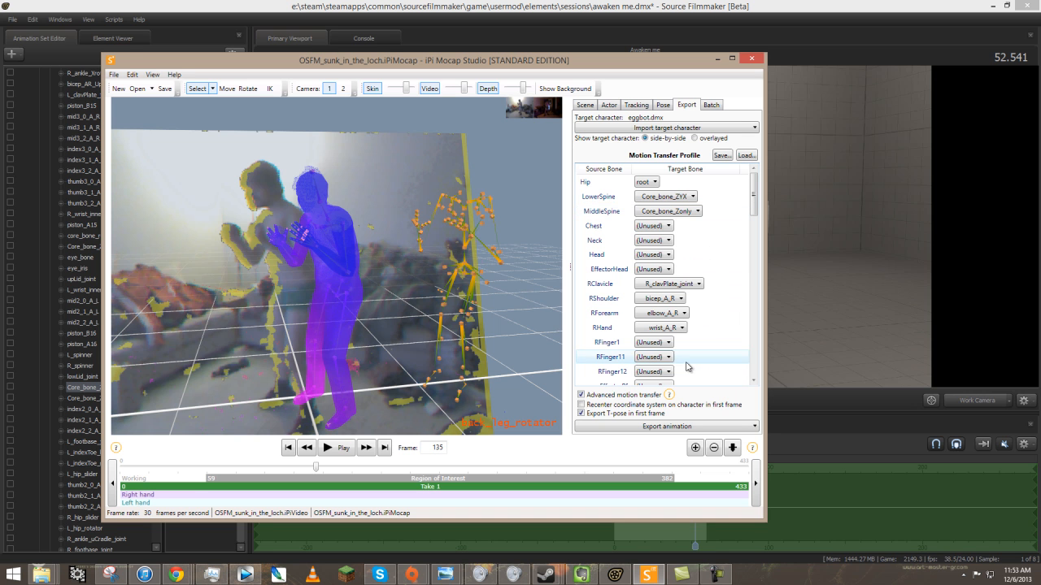
left_click(653, 225)
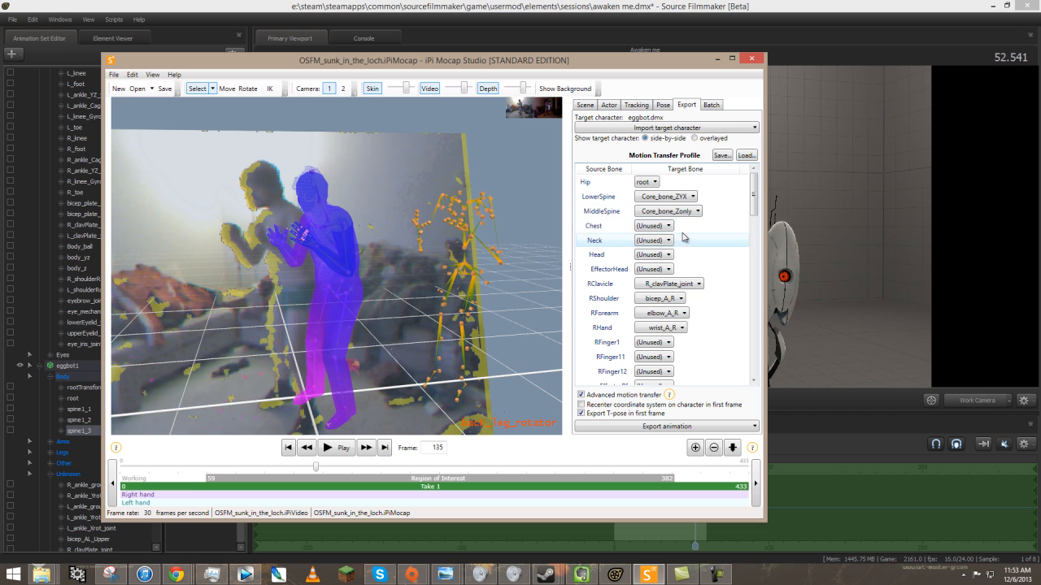
left_click(653, 225)
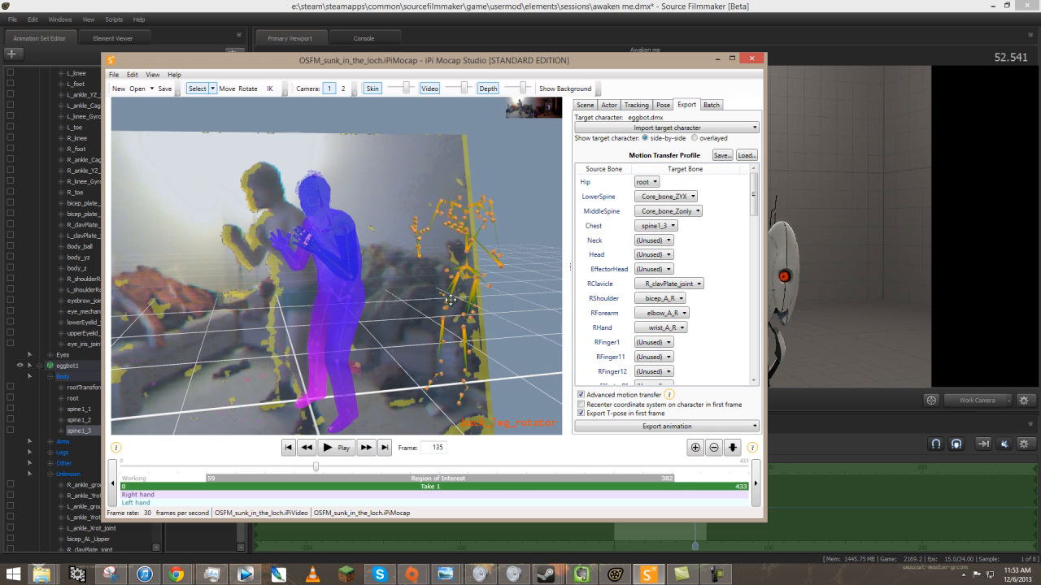
left_click(327, 447)
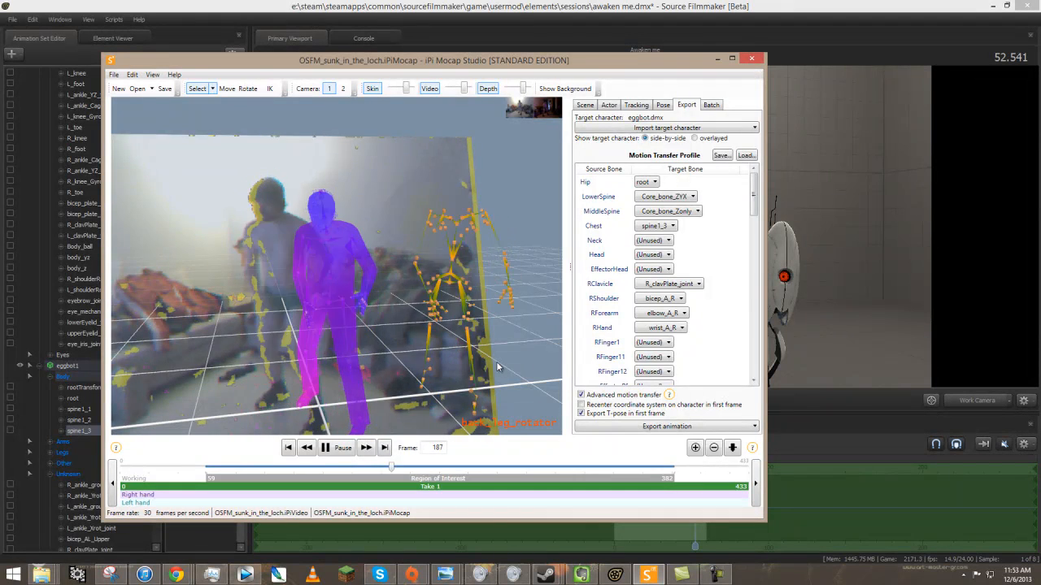
left_click(750, 59)
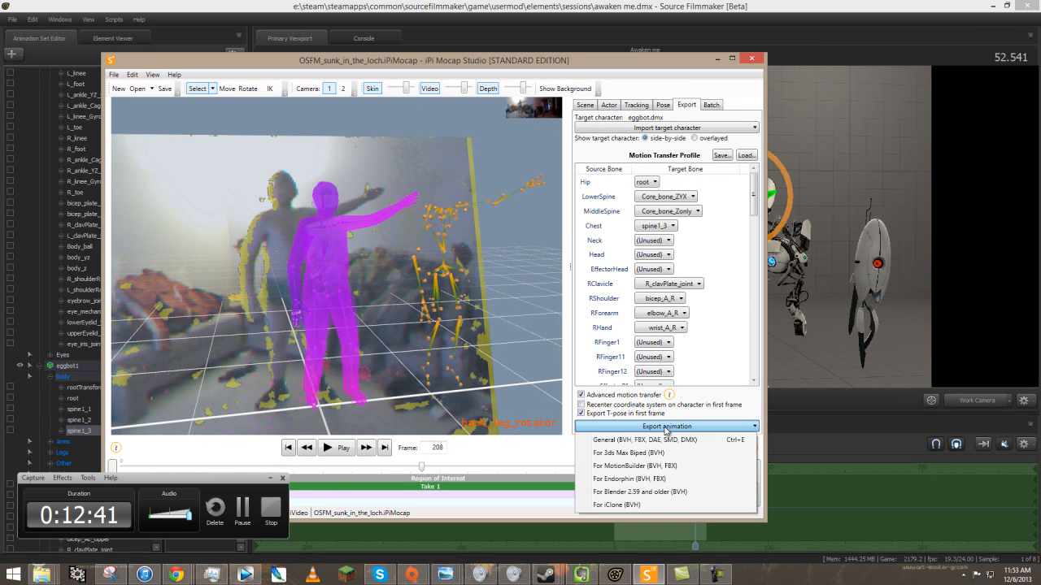
Step: Export the animation through General (BVH, FBX, DAE, SMD, DMX) as a Source Engine DMX file
left_click(645, 440)
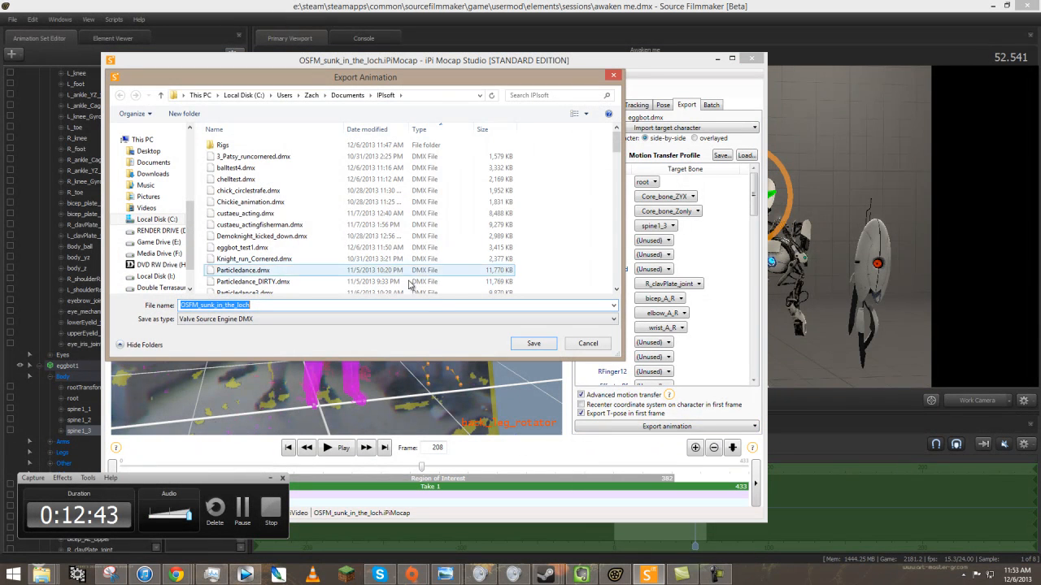
left_click(242, 247)
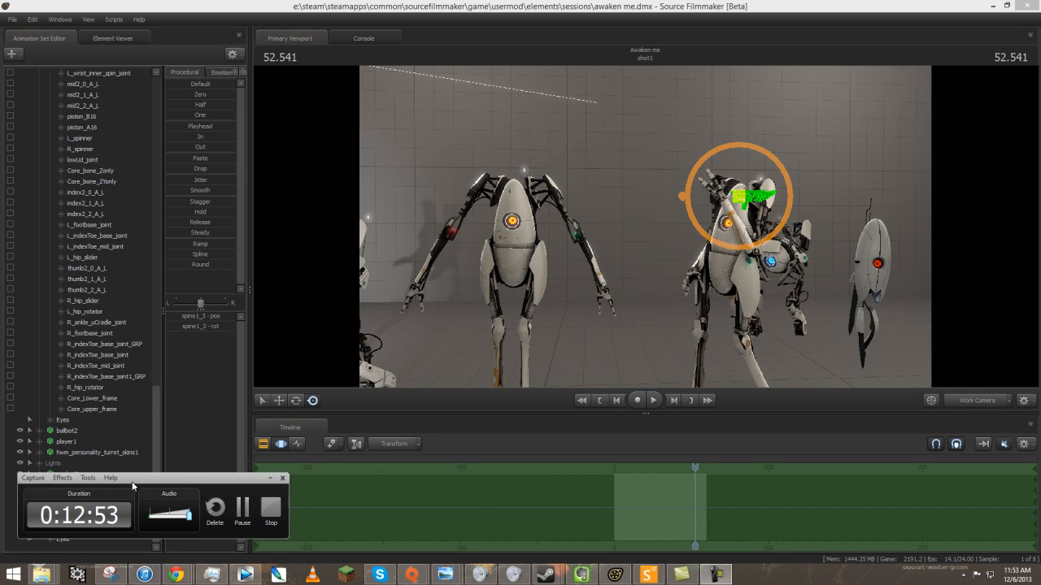
Step: Load the newly exported animation onto the eggbot animation set and play the shot to check it
right_click(81, 431)
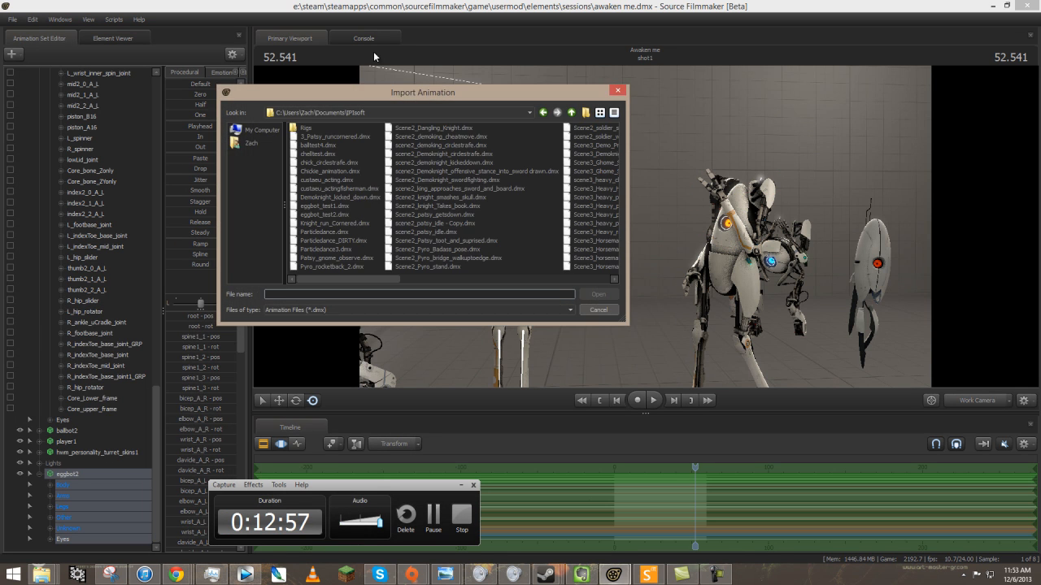
left_click(598, 309)
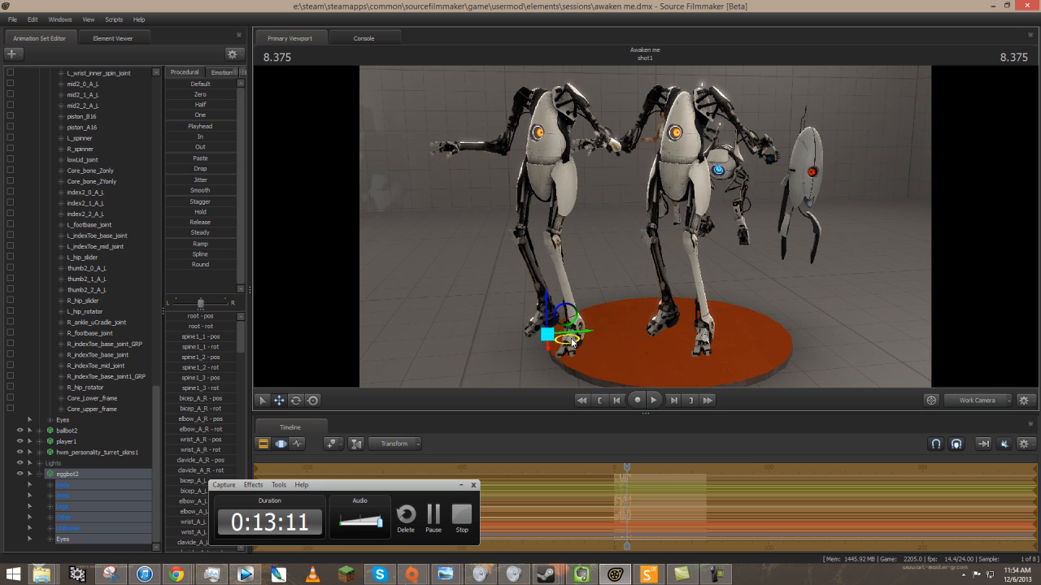
left_click(652, 400)
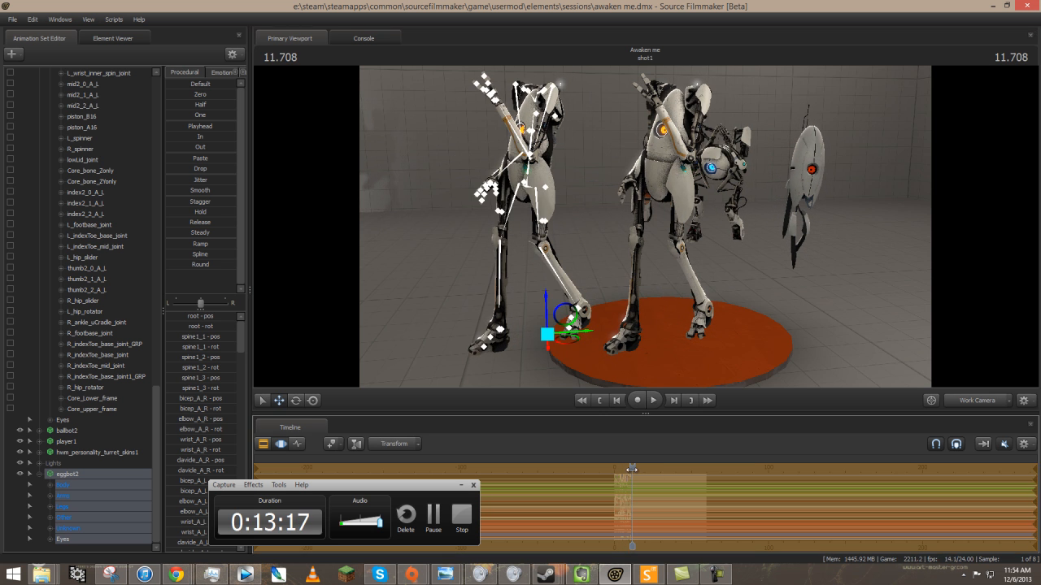
left_click(652, 400)
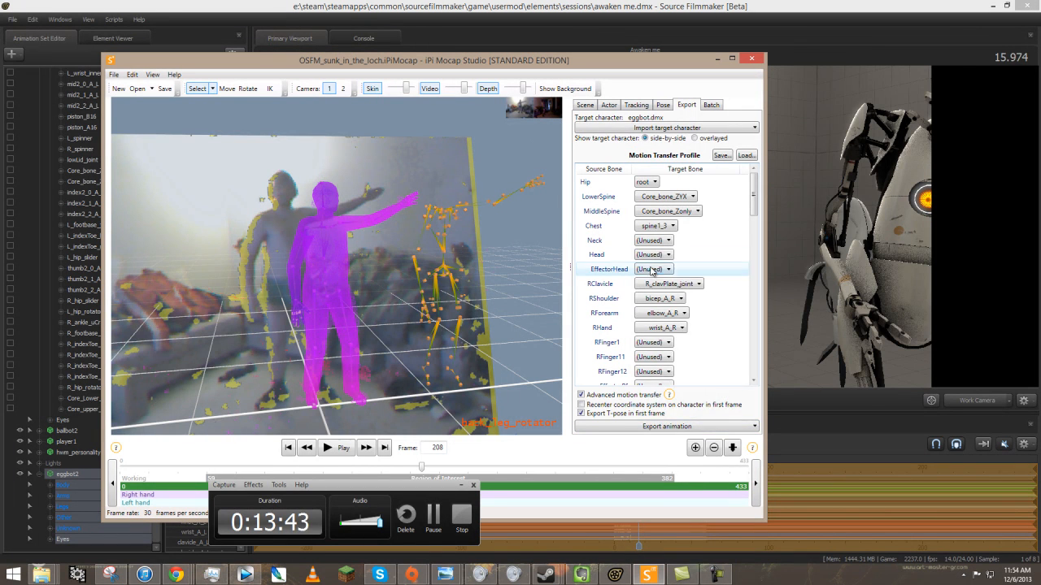
Step: Map the Head bone to eye_bone
left_click(653, 254)
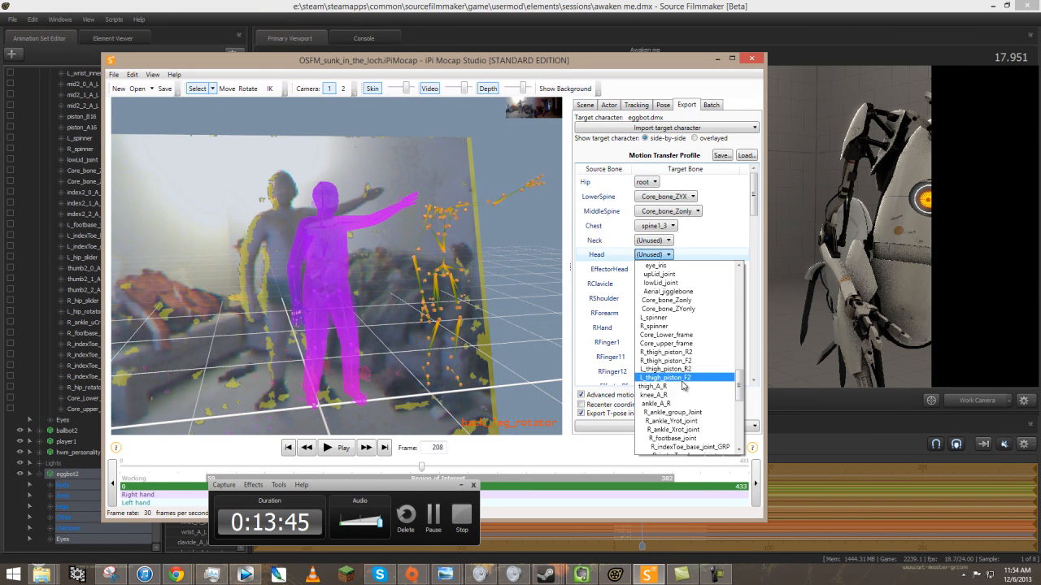
scroll("up", 3)
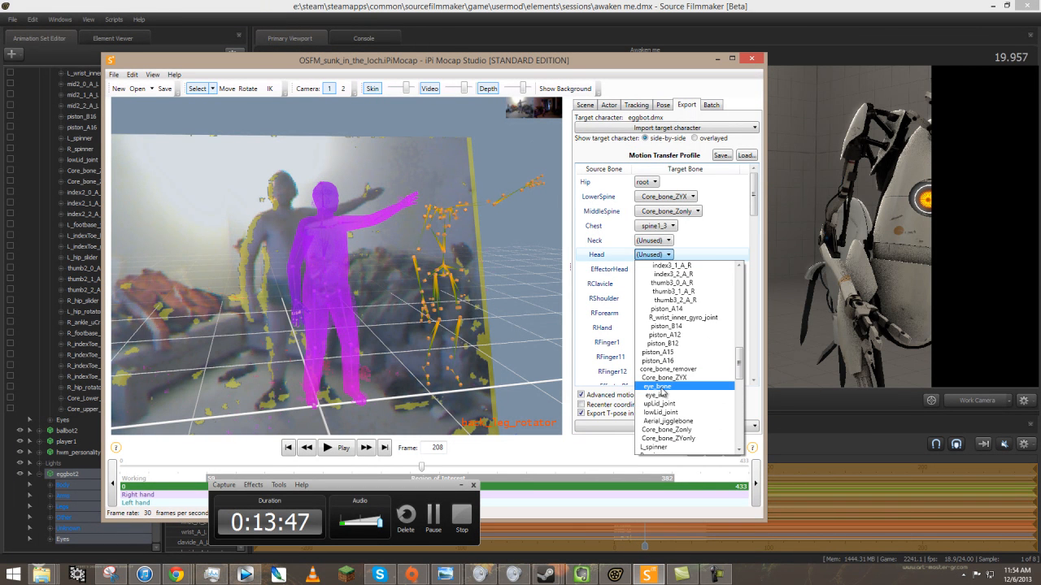
left_click(653, 385)
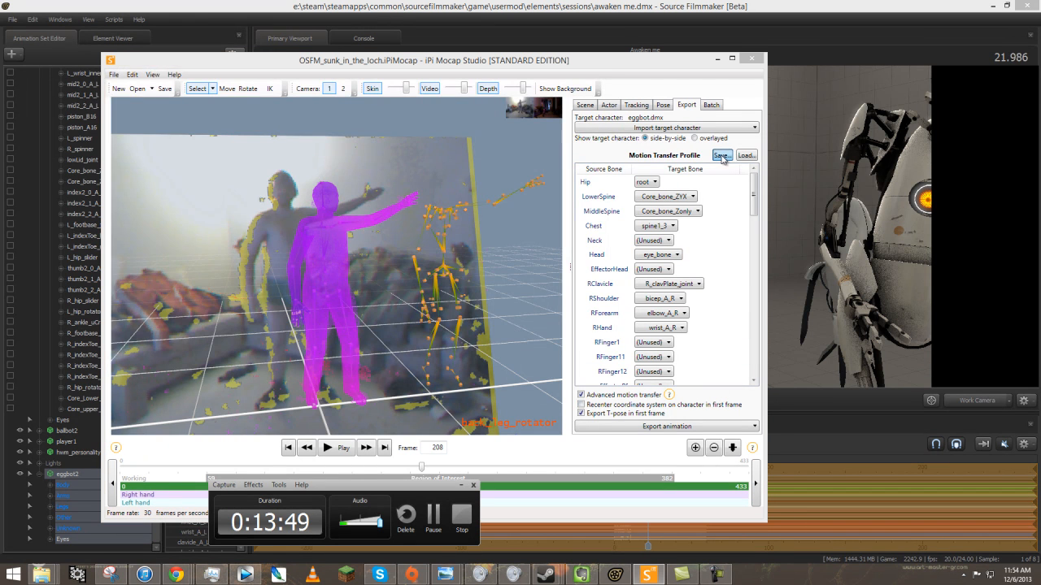
Step: Save the profile as eggbot.profile in the Rigs folder, overwriting the existing one
left_click(720, 155)
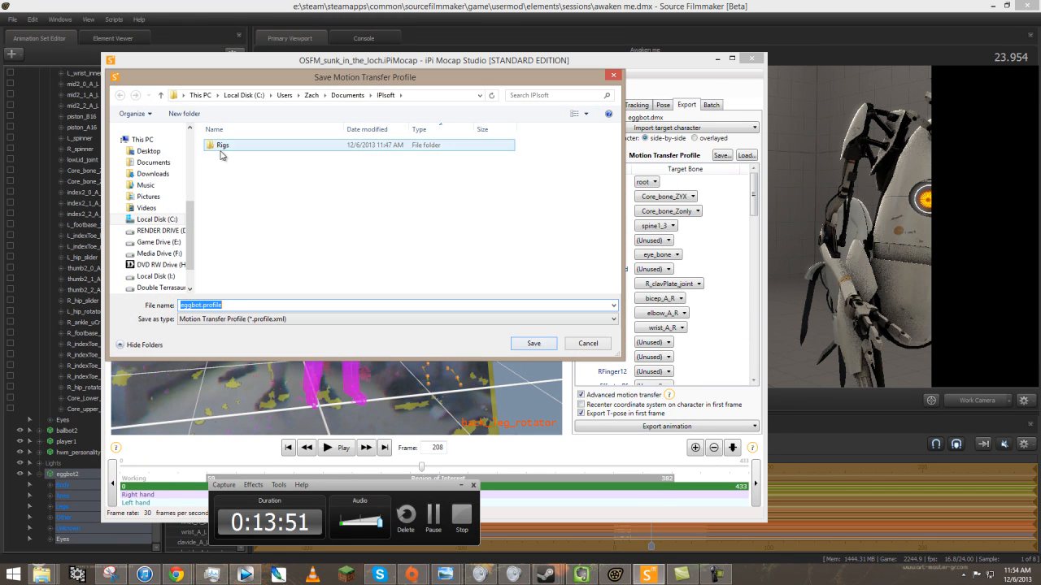
left_click(533, 343)
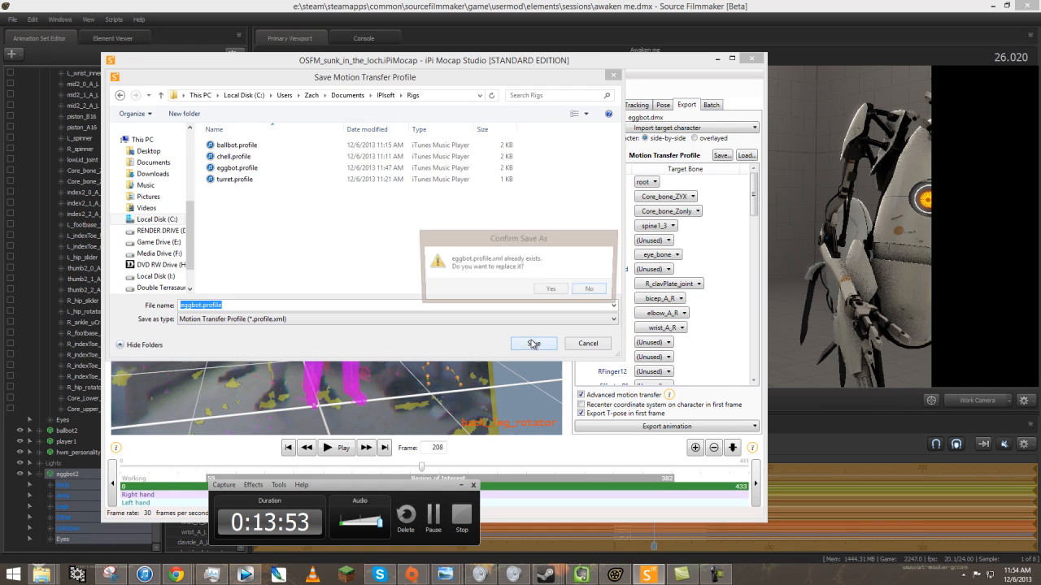
left_click(551, 289)
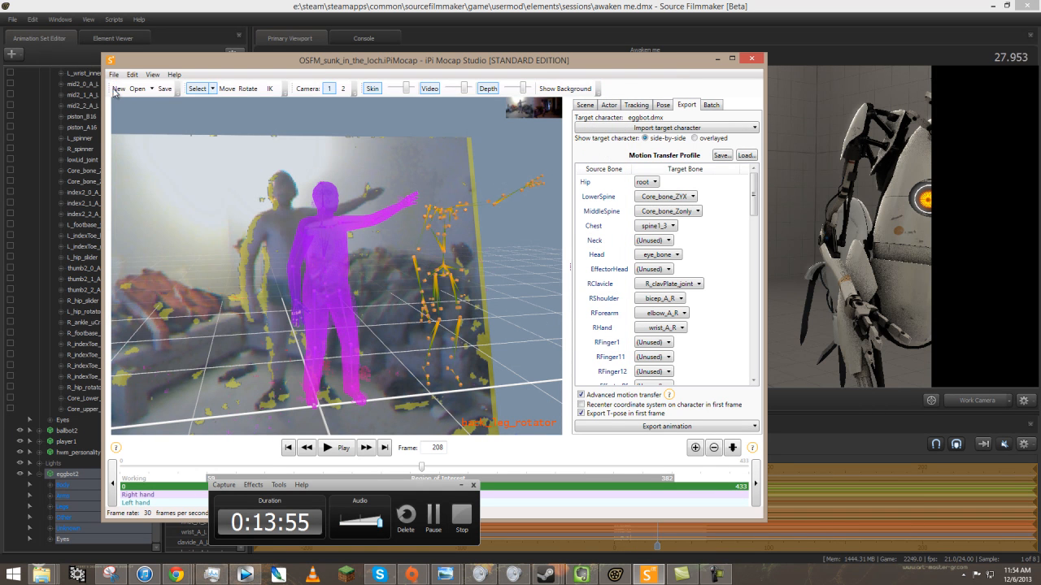
Step: Open the Poetry_submarine_introline2 project and set eggbot.dmx as the target character
left_click(114, 74)
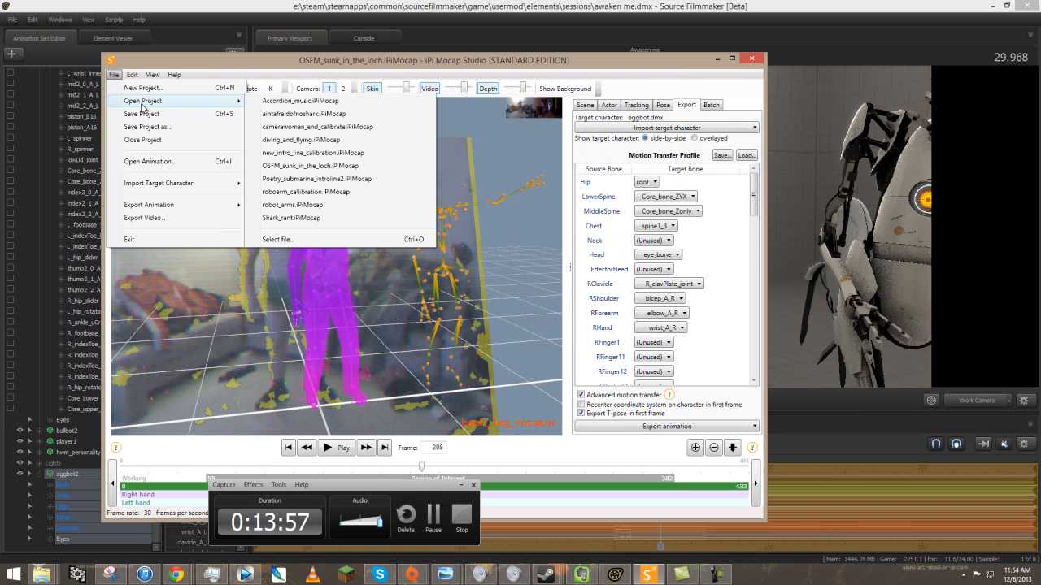
mouse_move(305, 140)
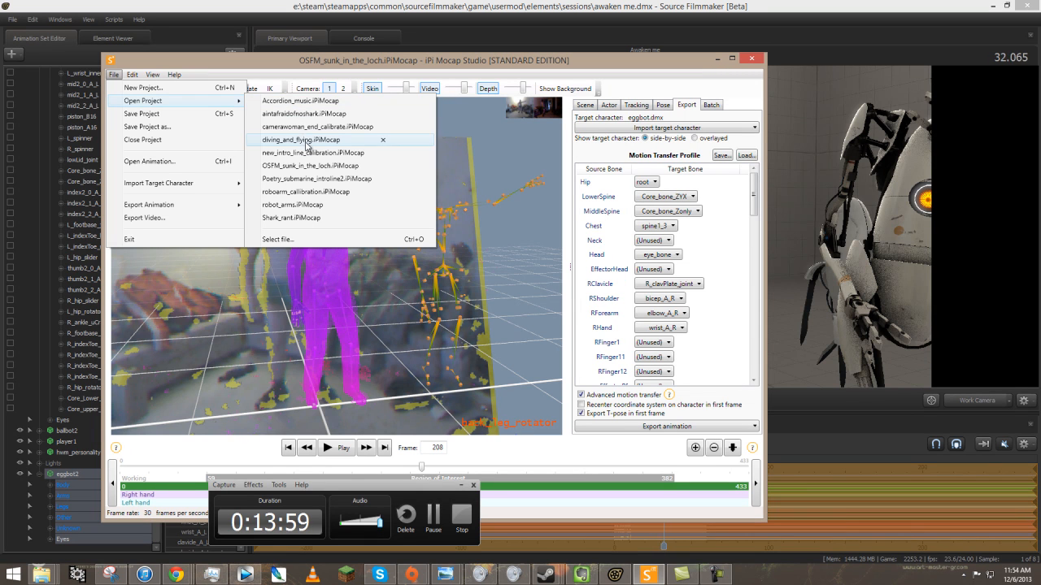
mouse_move(309, 178)
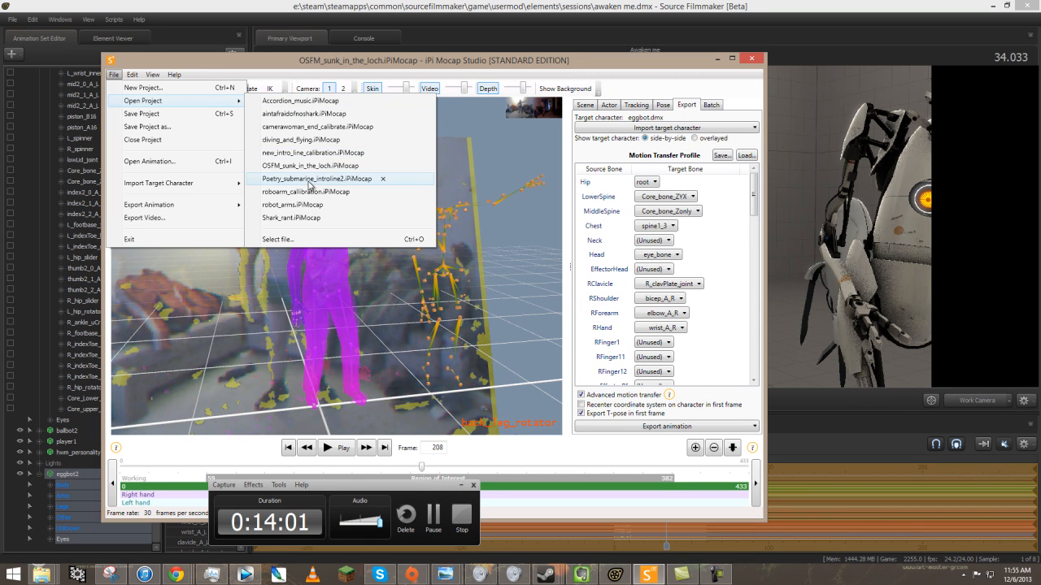
left_click(310, 178)
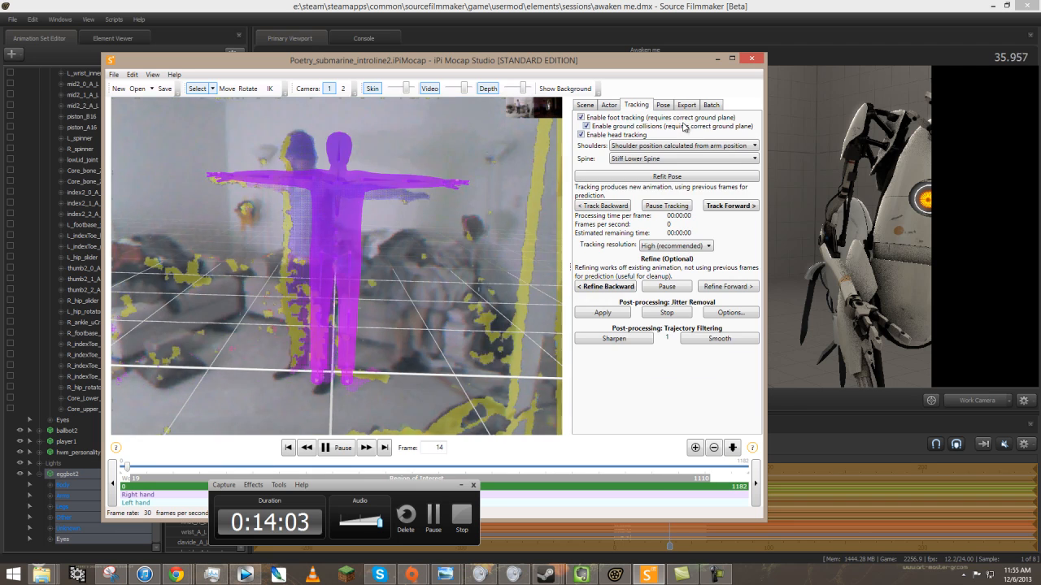
left_click(687, 105)
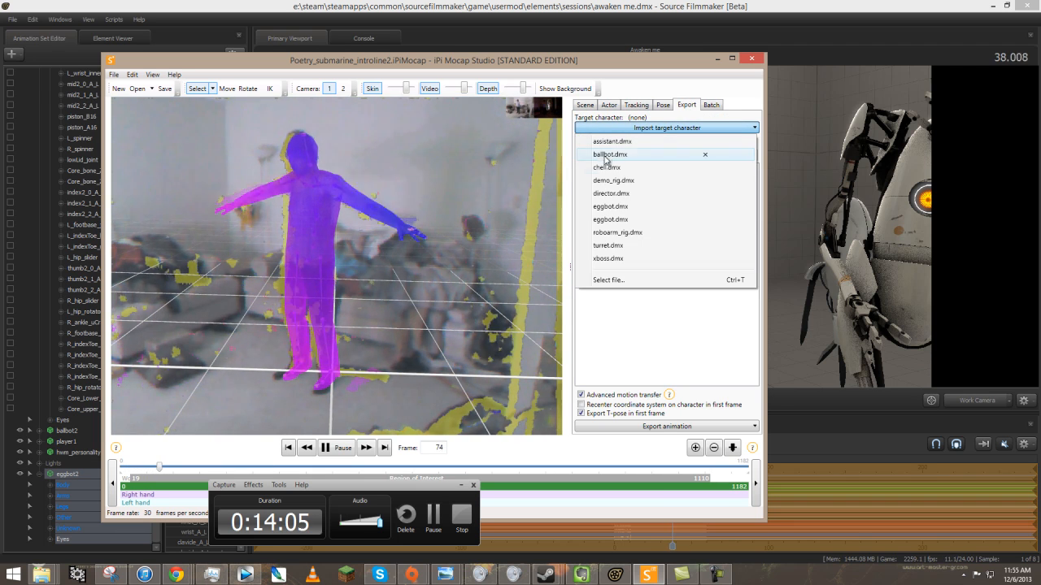
left_click(610, 219)
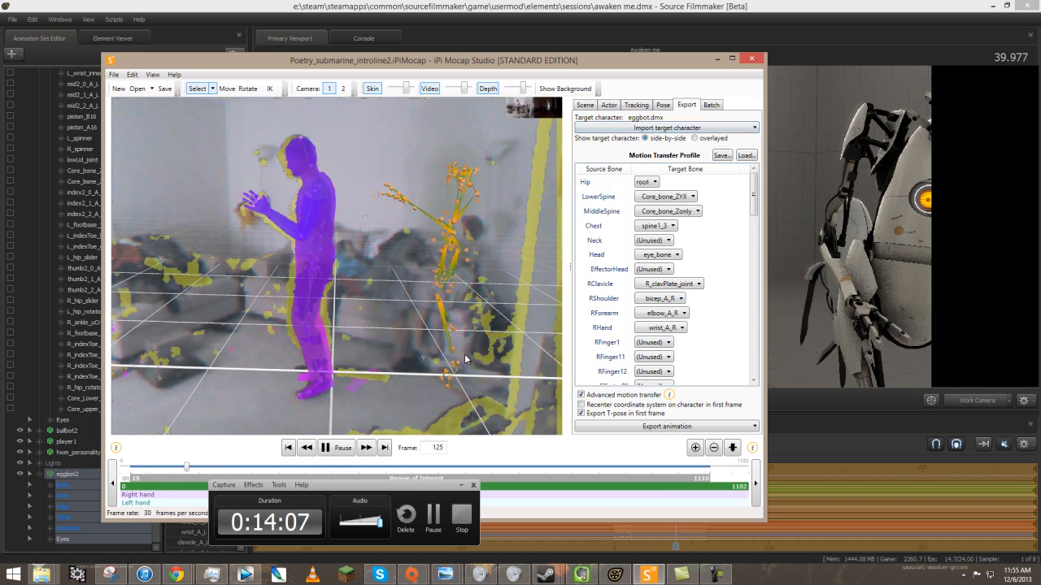
left_click(667, 426)
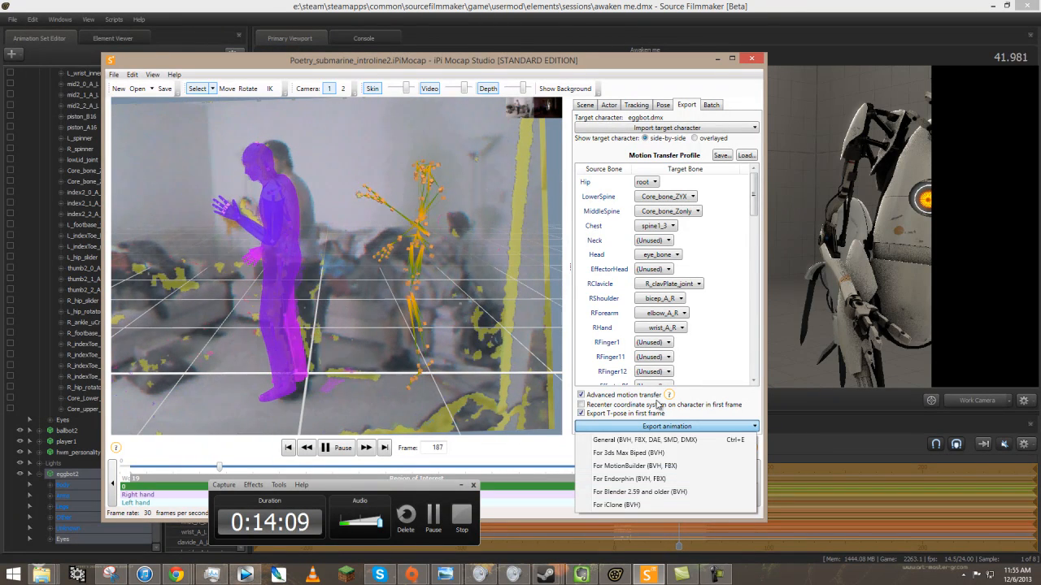
Step: Export the animation via General as eggbot_test3 into the Documents\IPIsoft folder
left_click(645, 440)
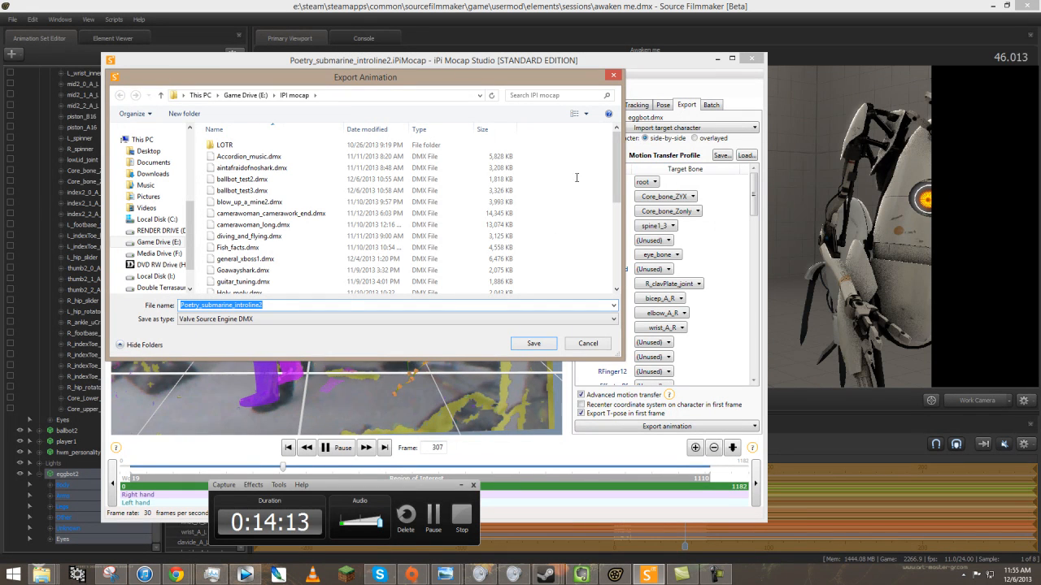
left_click(248, 156)
type("eggbot_test_3")
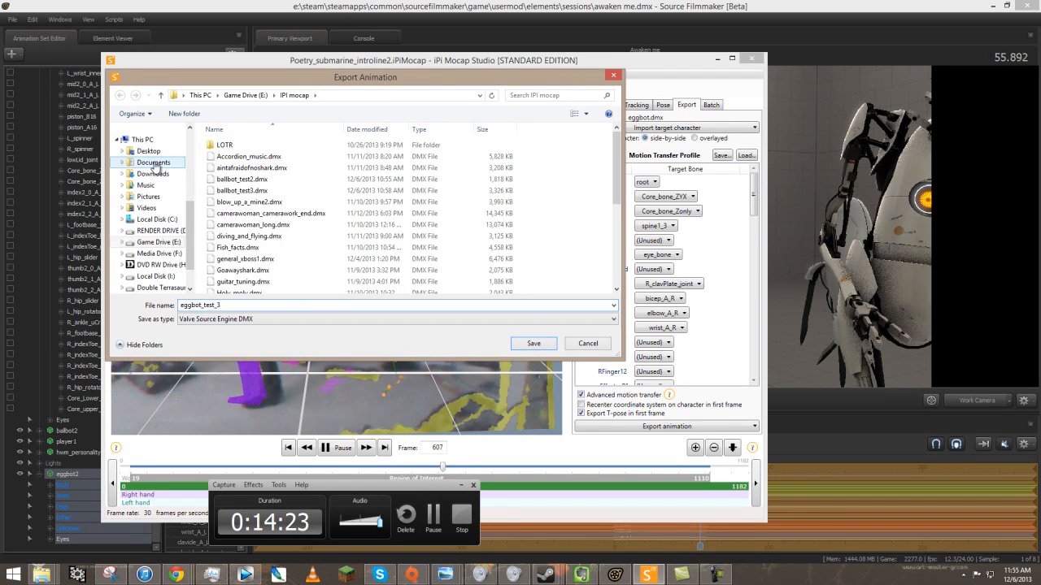
left_click(153, 162)
type(".dmx")
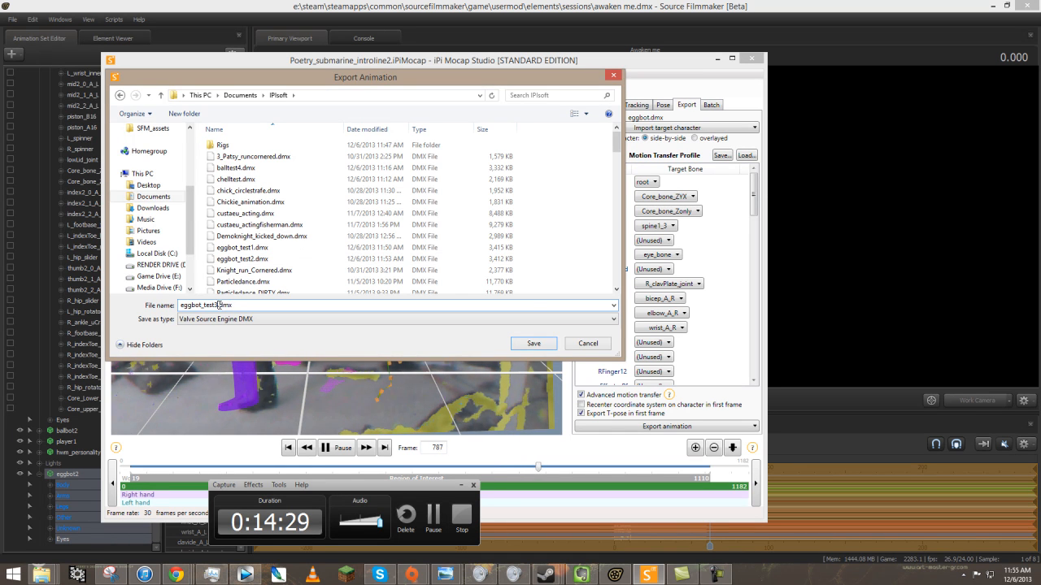
left_click(533, 343)
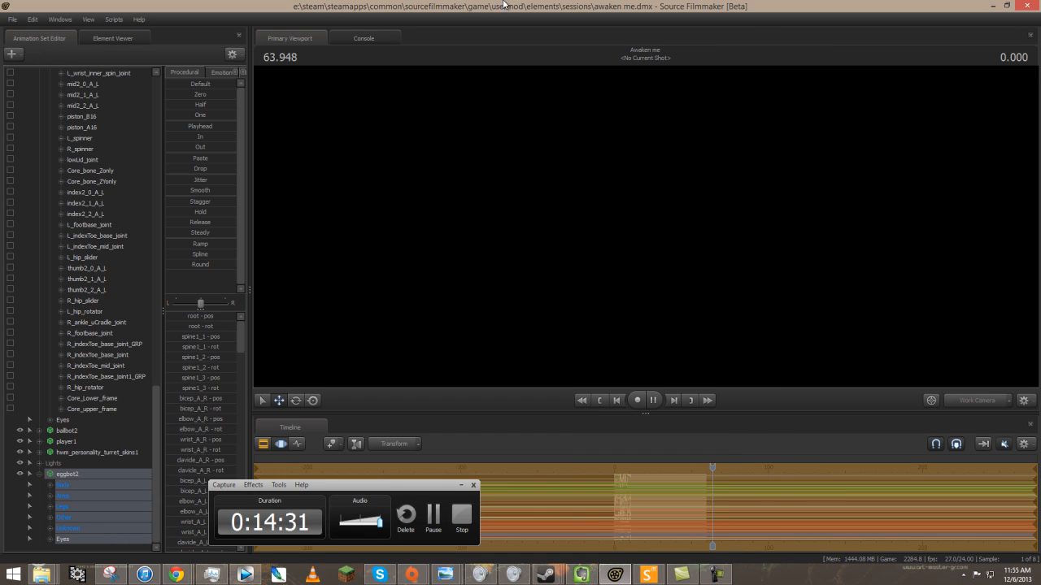
Step: Import eggbot_test3.dmx as an animation onto the eggbot animation set
left_click(637, 399)
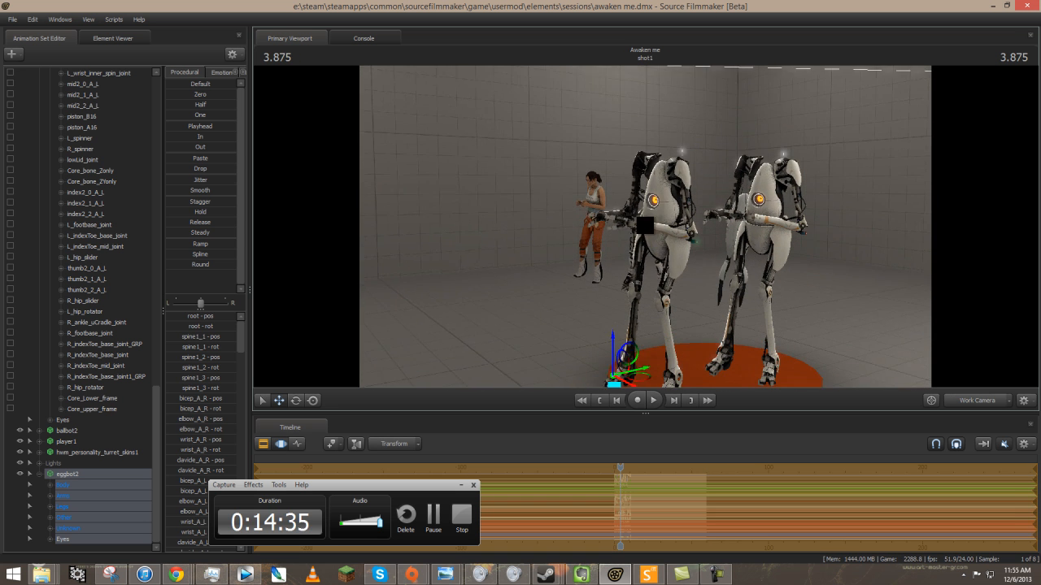
right_click(81, 311)
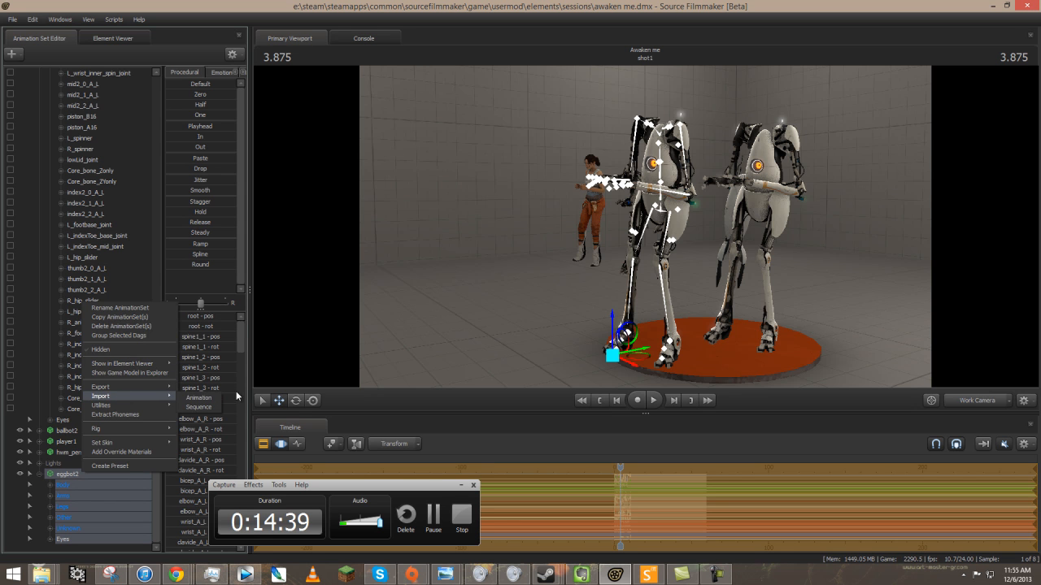
left_click(199, 397)
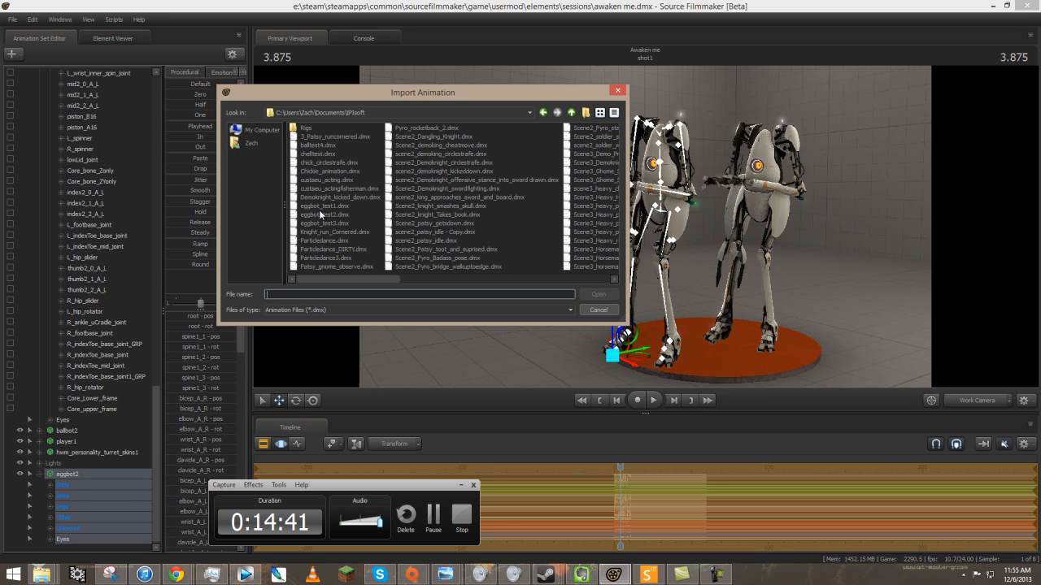
left_click(598, 310)
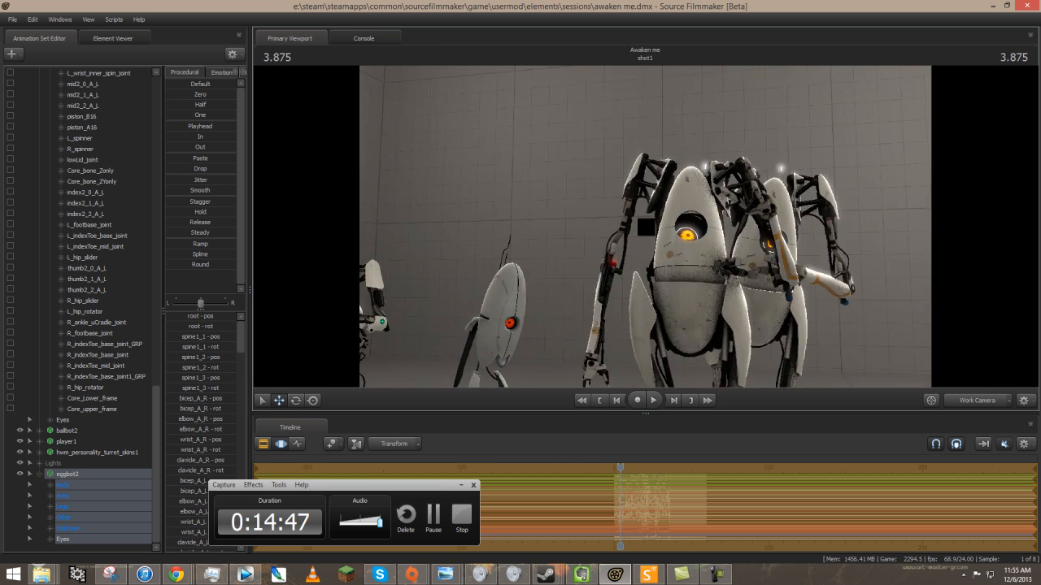
Step: Play the shot through to watch the Eggbot perform the eggbot_test3 motion
left_click(636, 399)
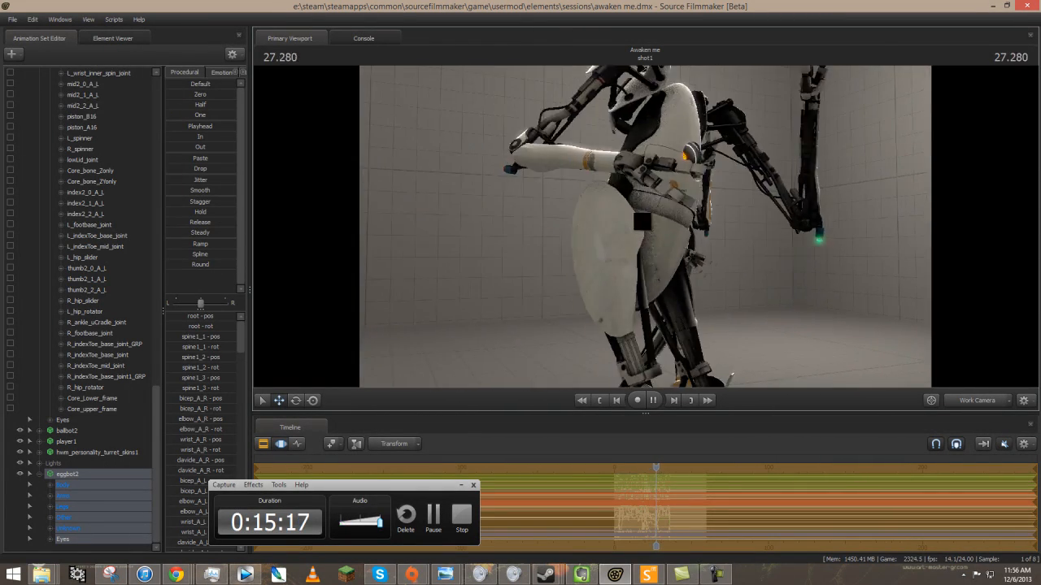
left_click(653, 399)
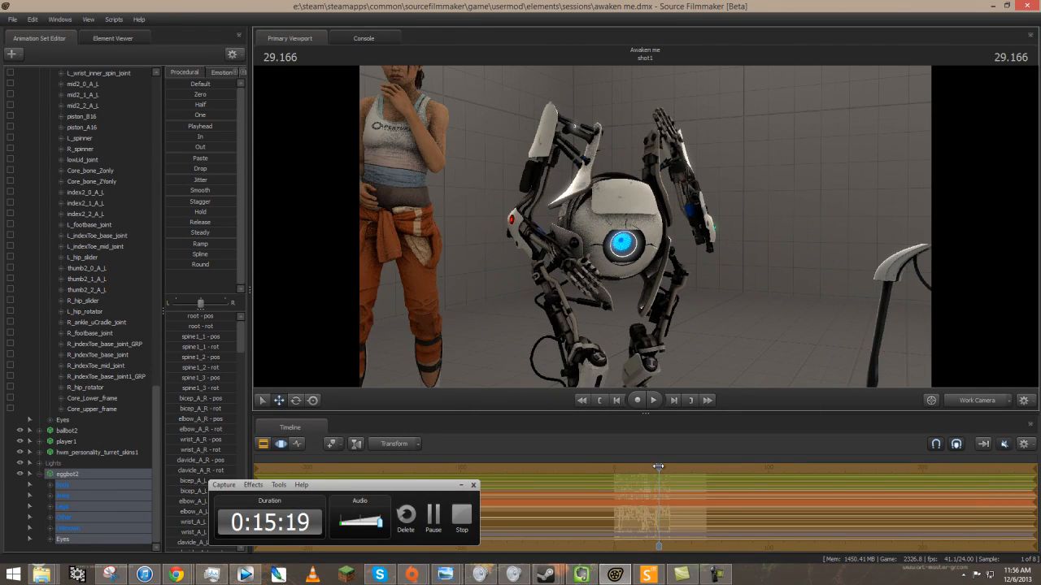
left_click(653, 400)
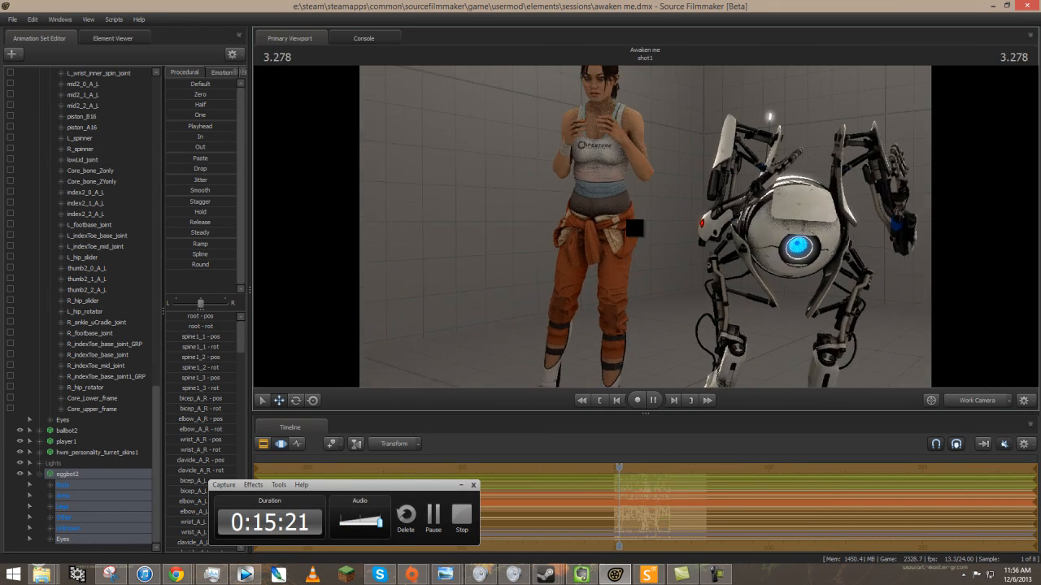